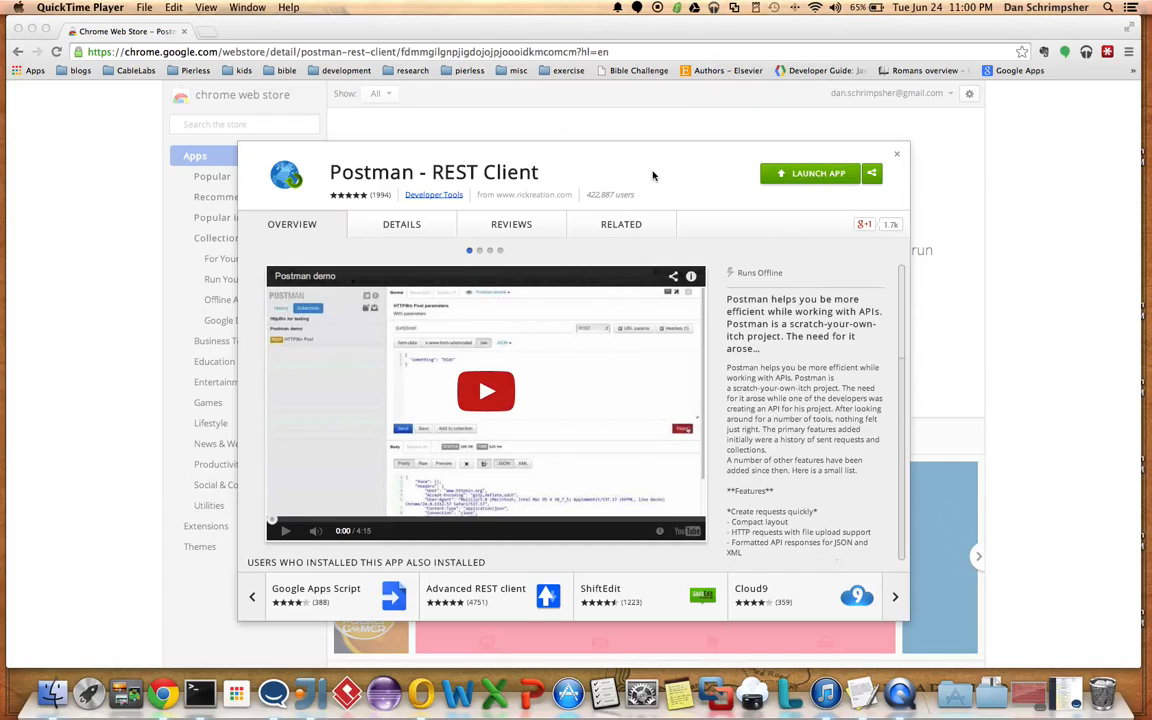
mouse_move(656, 172)
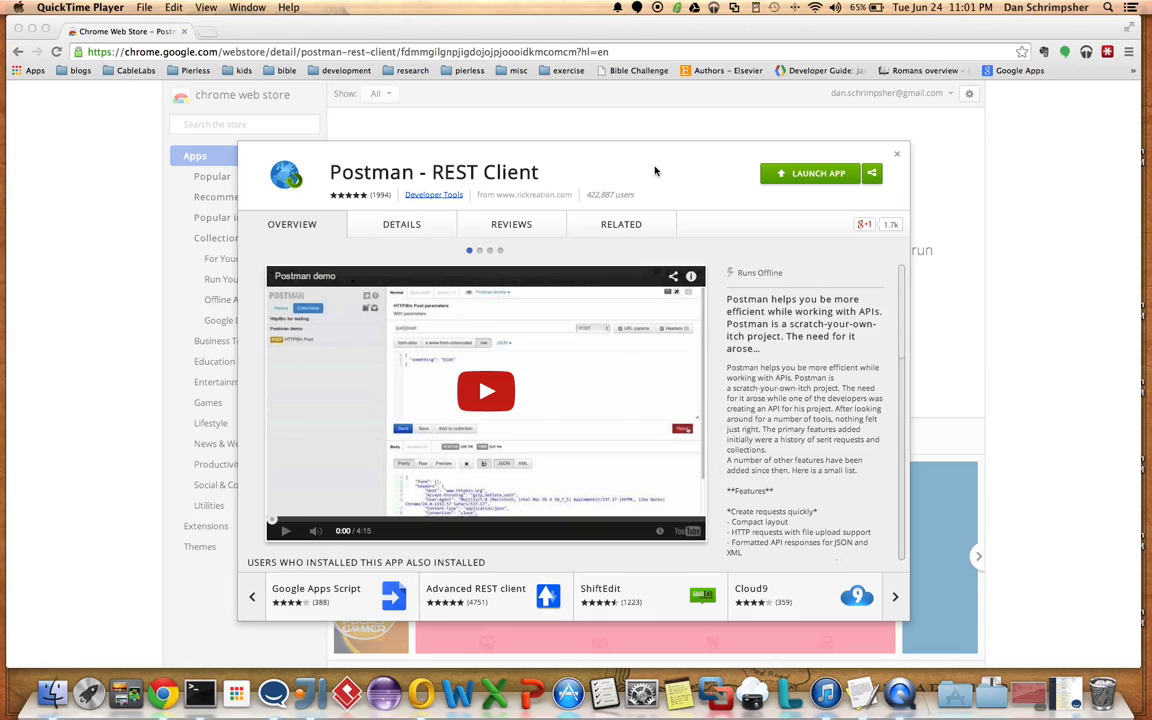
mouse_move(720, 204)
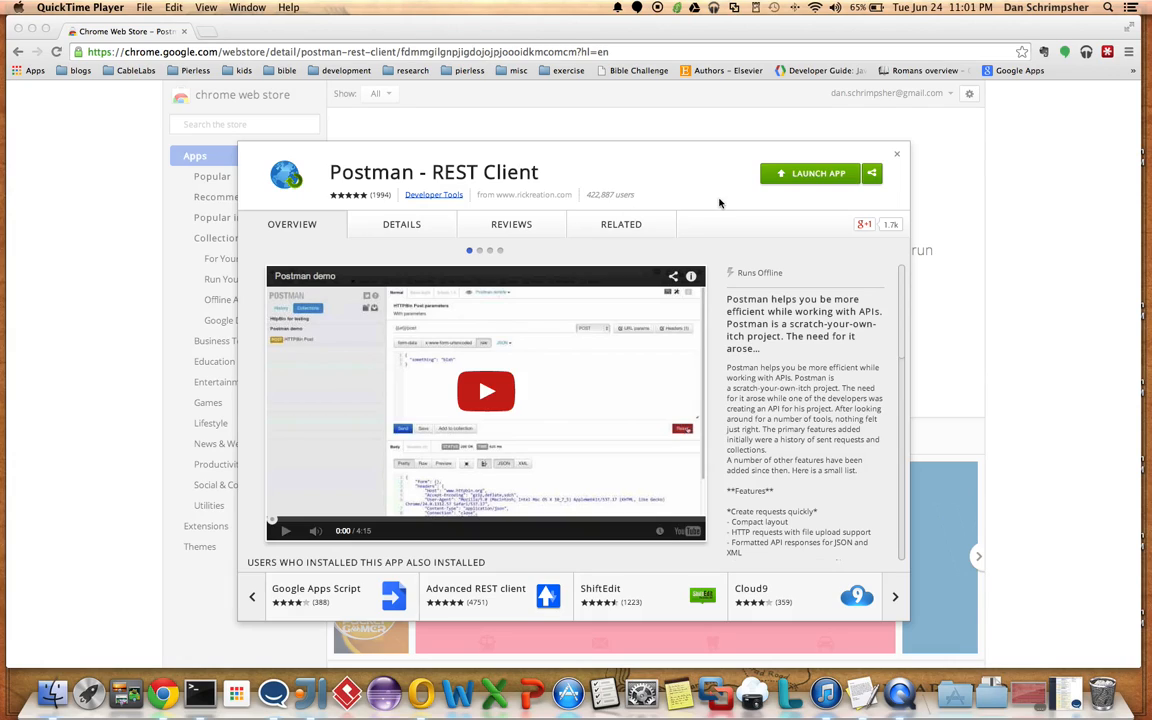
mouse_move(778, 176)
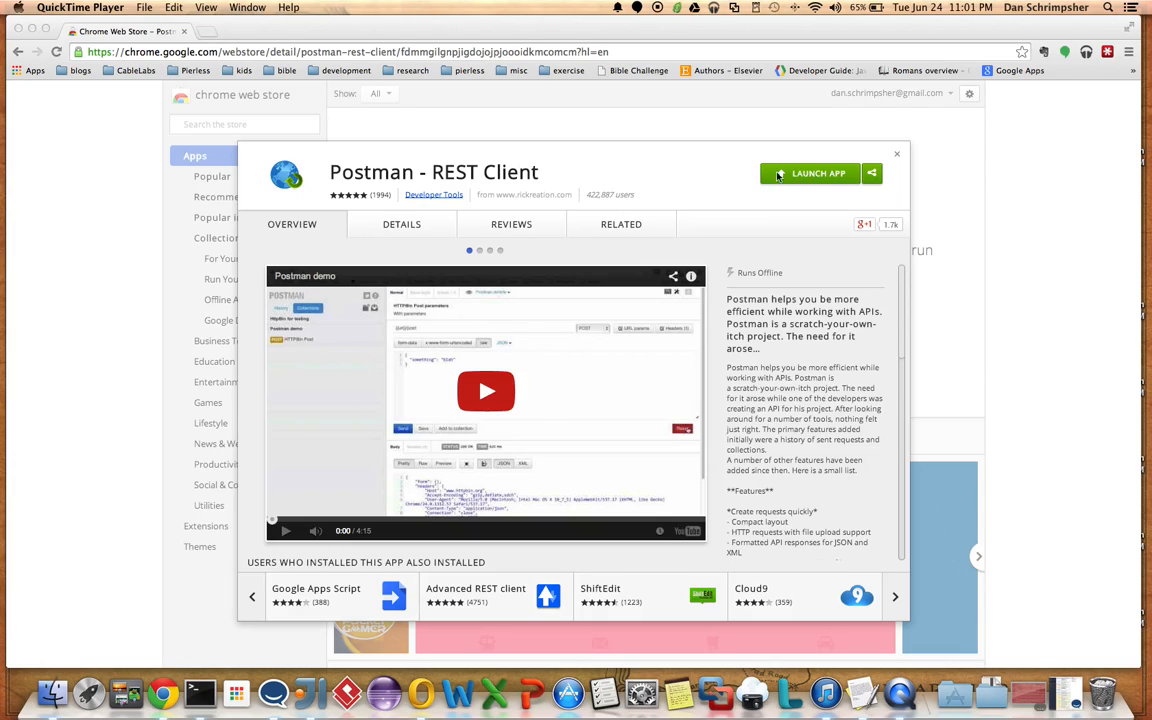
mouse_move(632, 206)
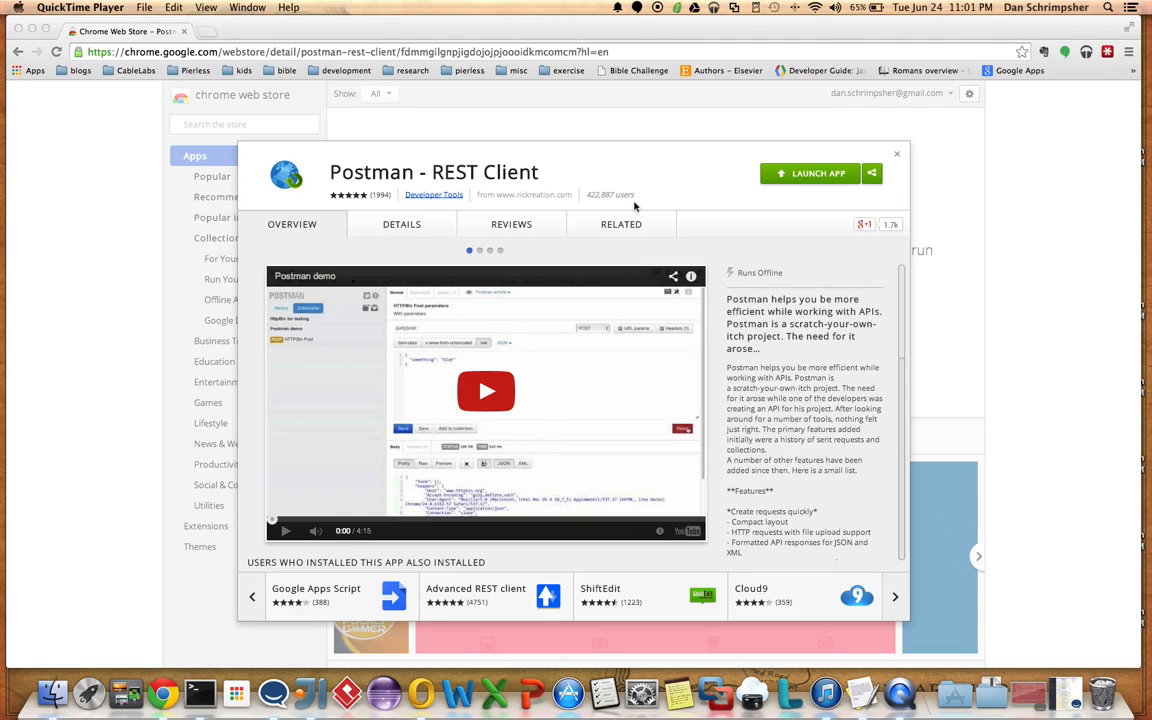
mouse_move(550, 164)
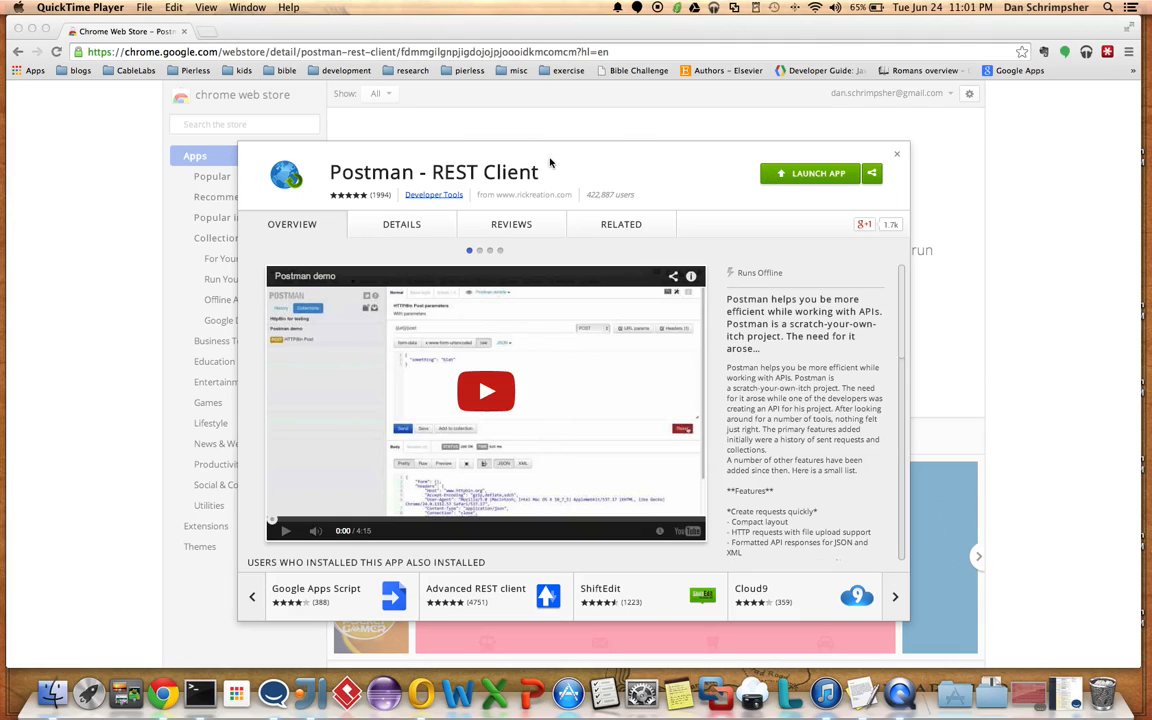
mouse_move(560, 146)
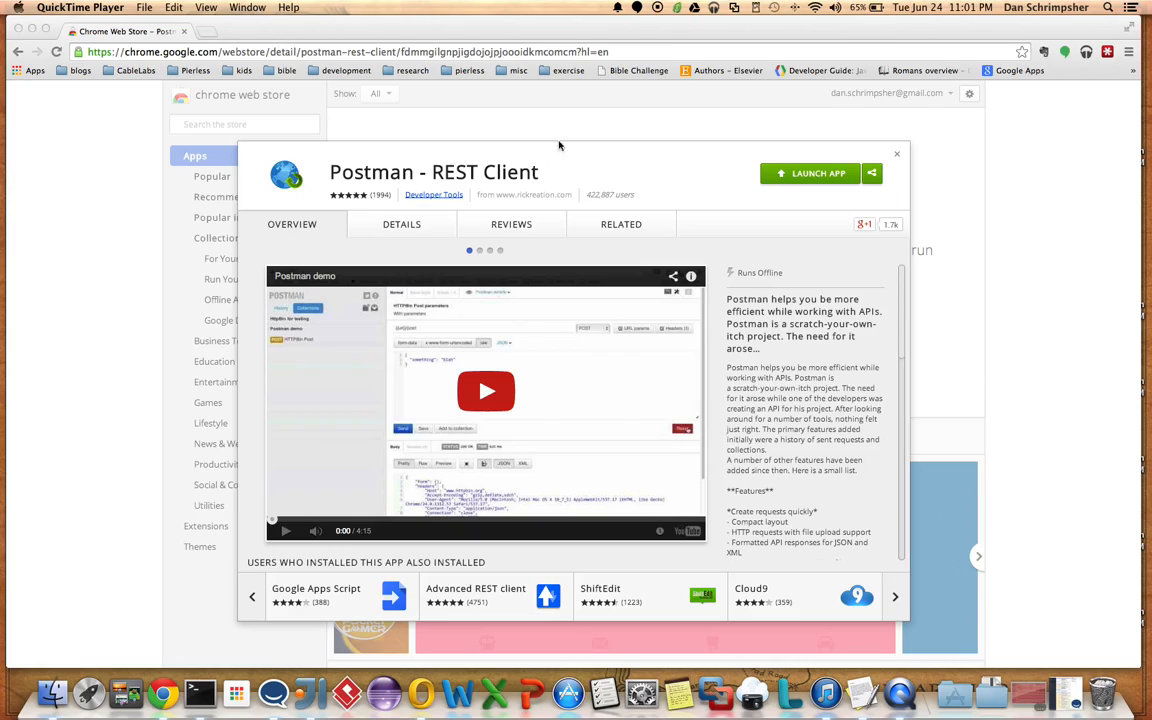
mouse_move(312, 94)
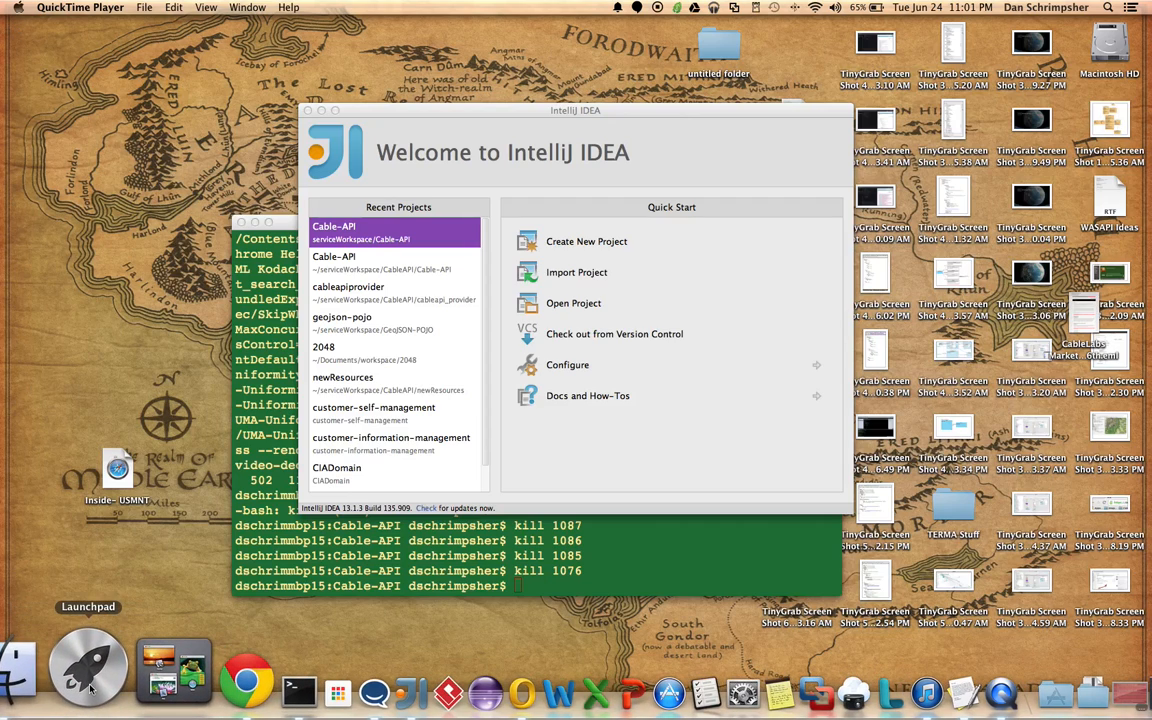
- Launch the Postman REST Client packaged app from the launcher
click(88, 664)
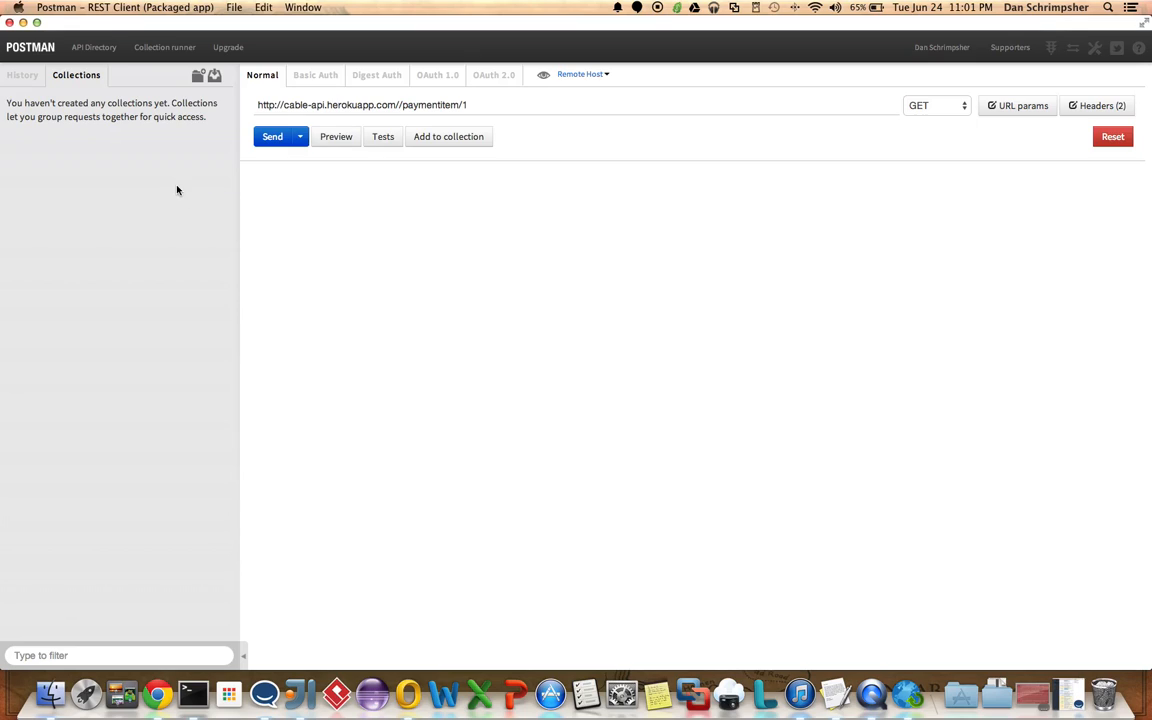
mouse_move(128, 126)
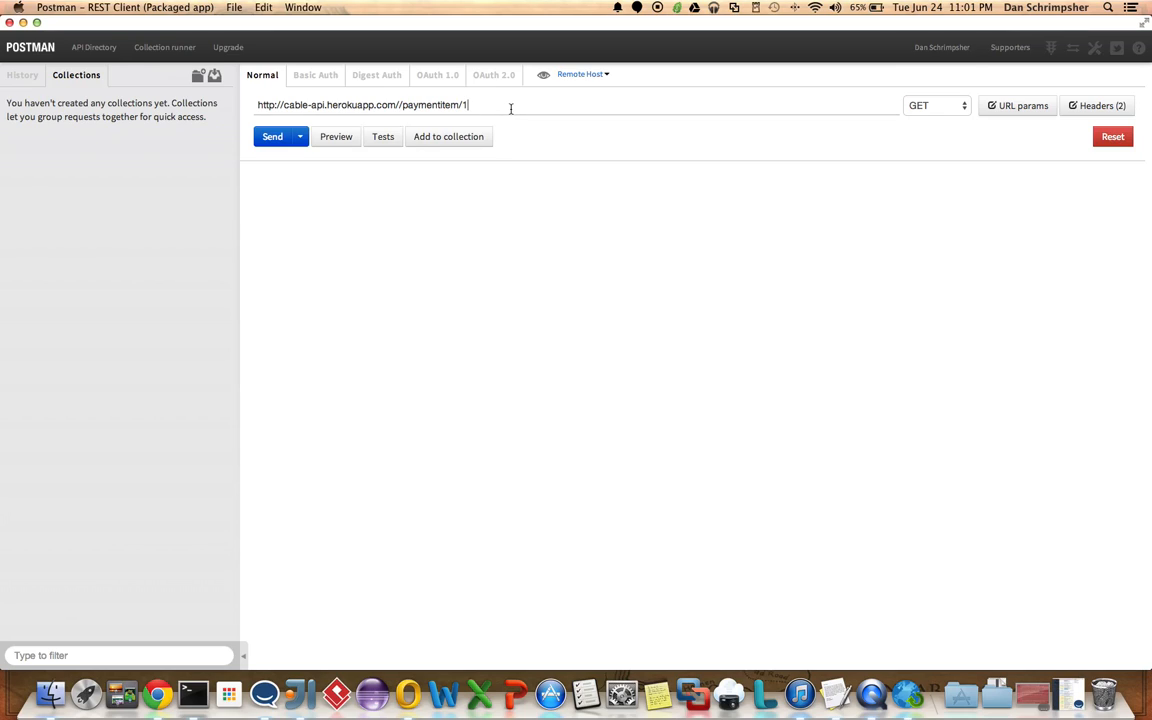
mouse_move(568, 96)
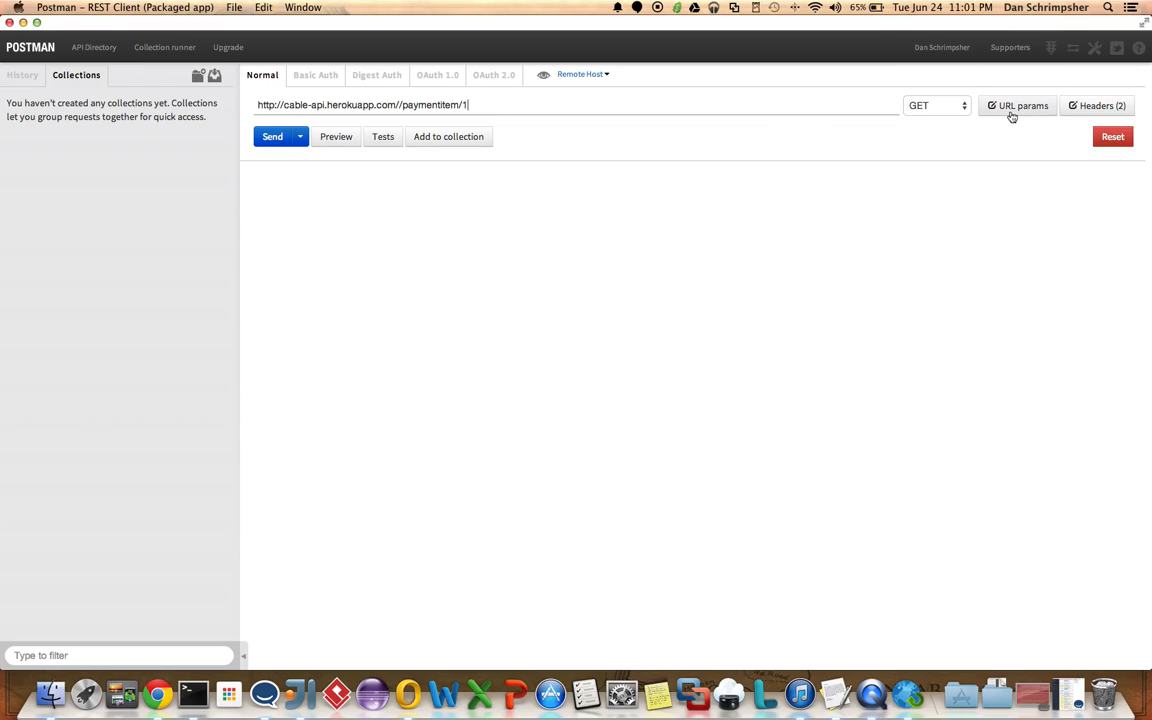
- Send the payment item GET with its two headers and view the 200 OK response as XML, then JSON
click(1096, 104)
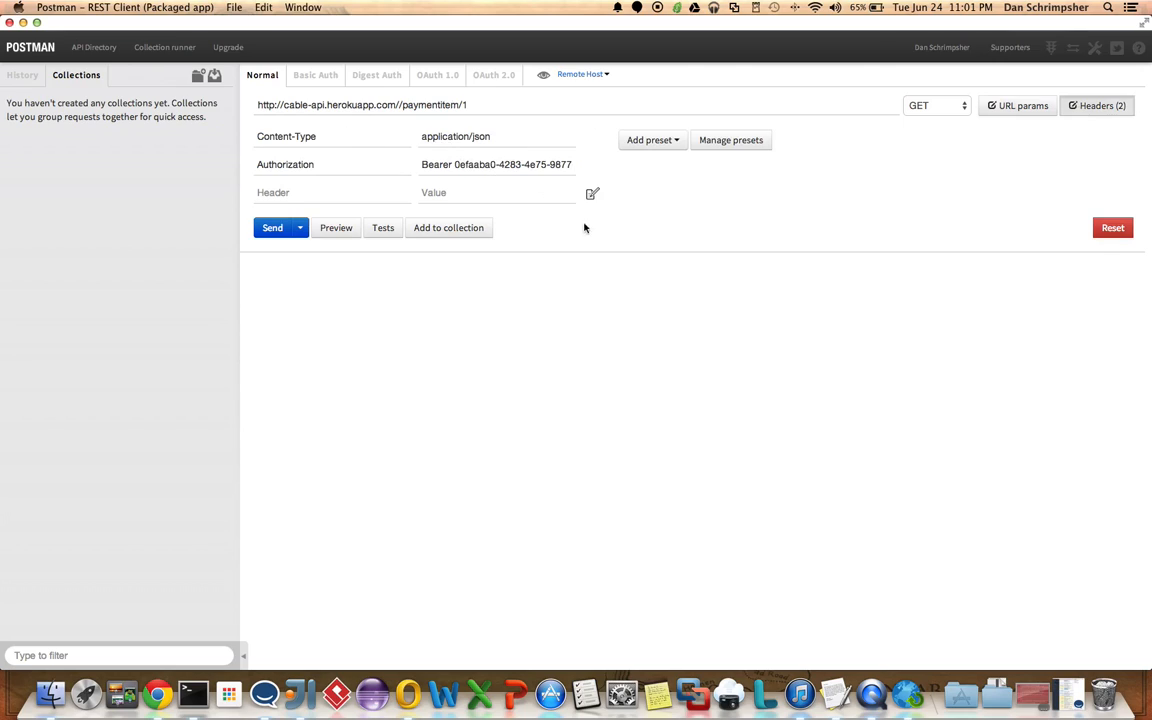
mouse_move(660, 242)
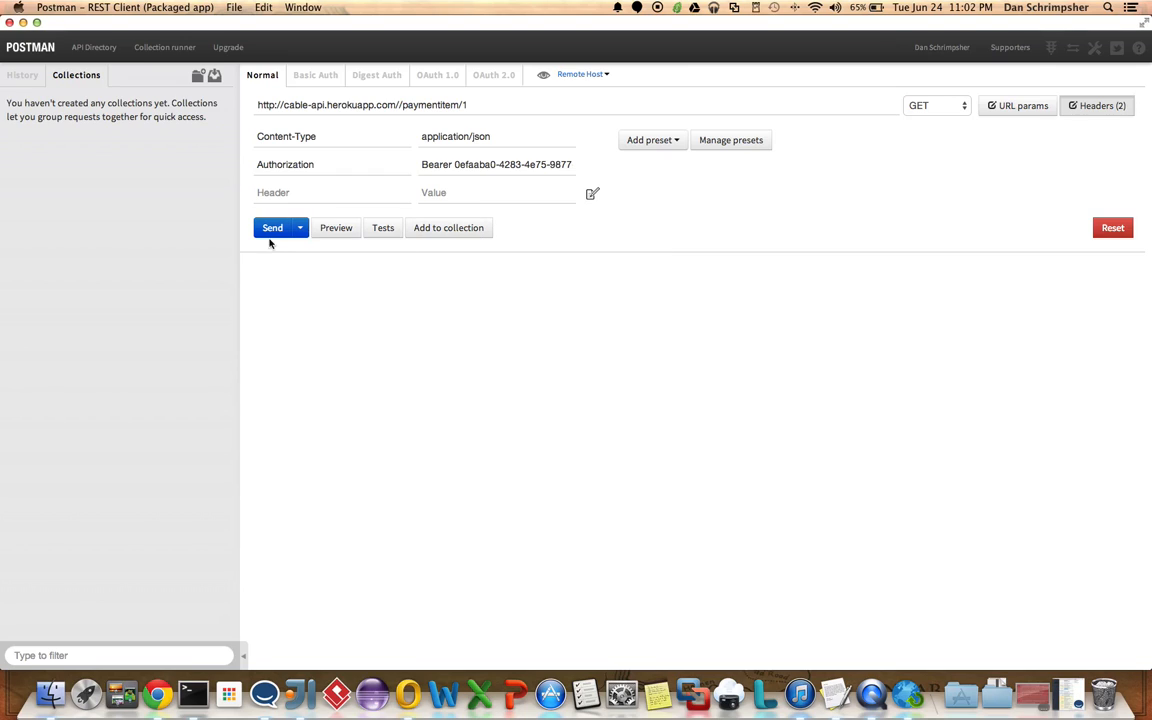
click(272, 228)
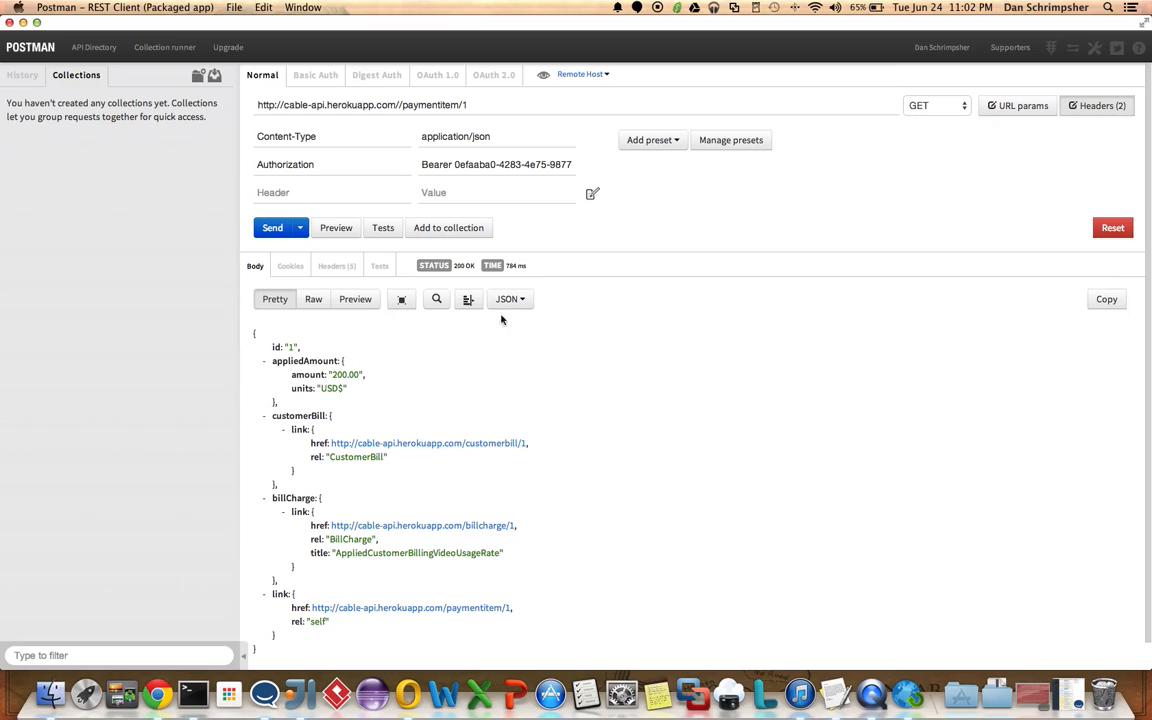
click(510, 298)
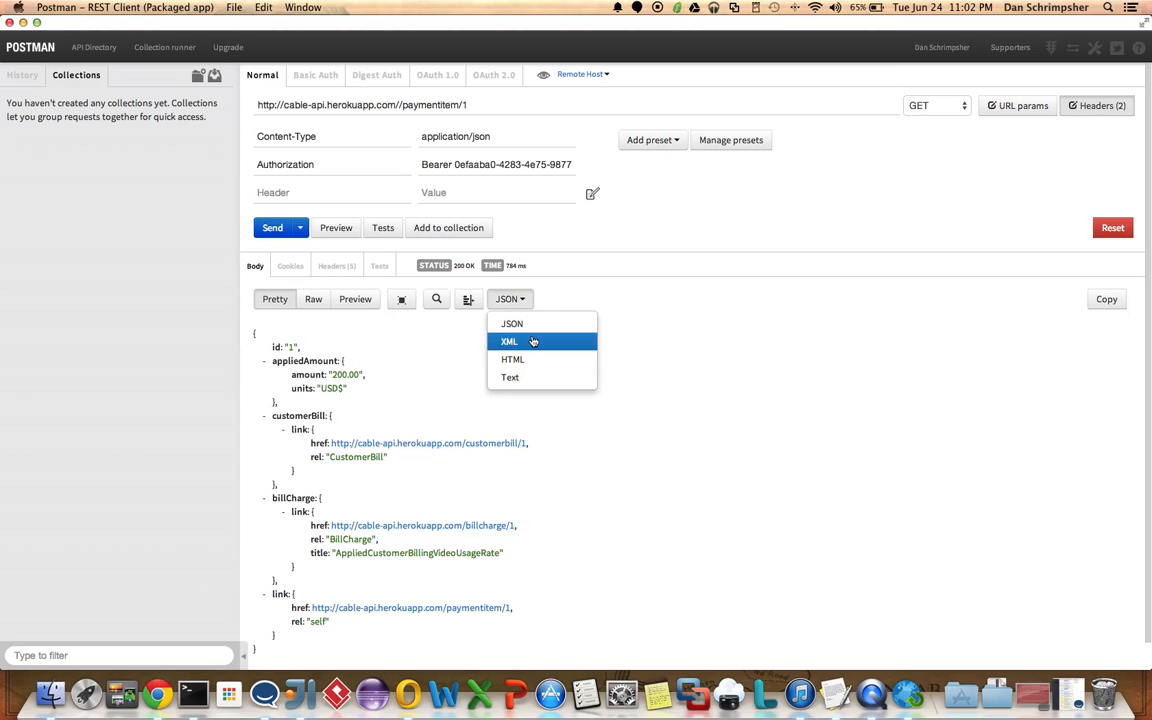
click(508, 340)
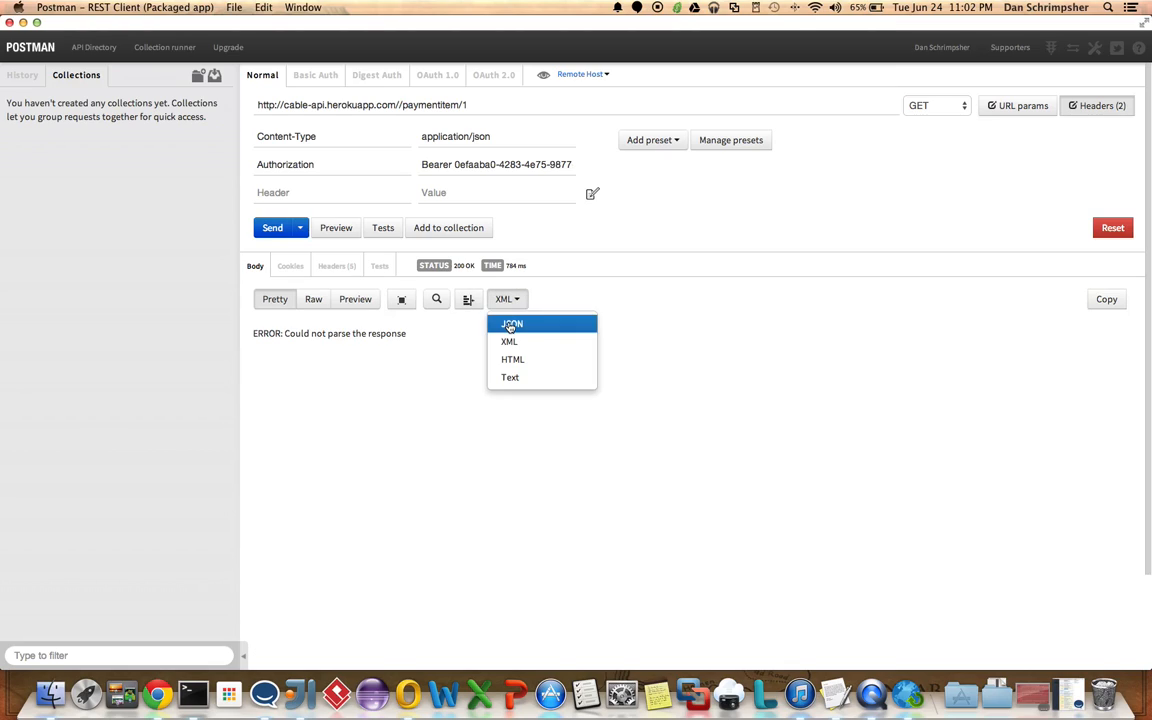
click(512, 324)
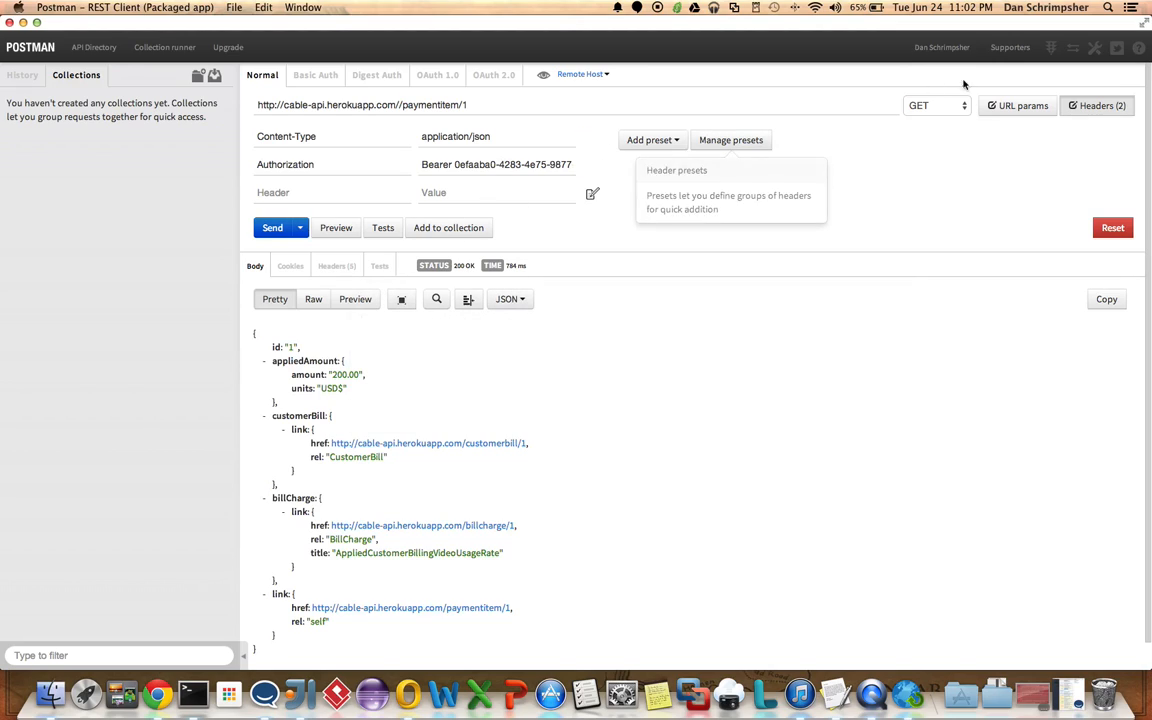
- POST the item's raw JSON body to paymentitem/ with the trailing self link deleted, getting 201 Created
click(936, 104)
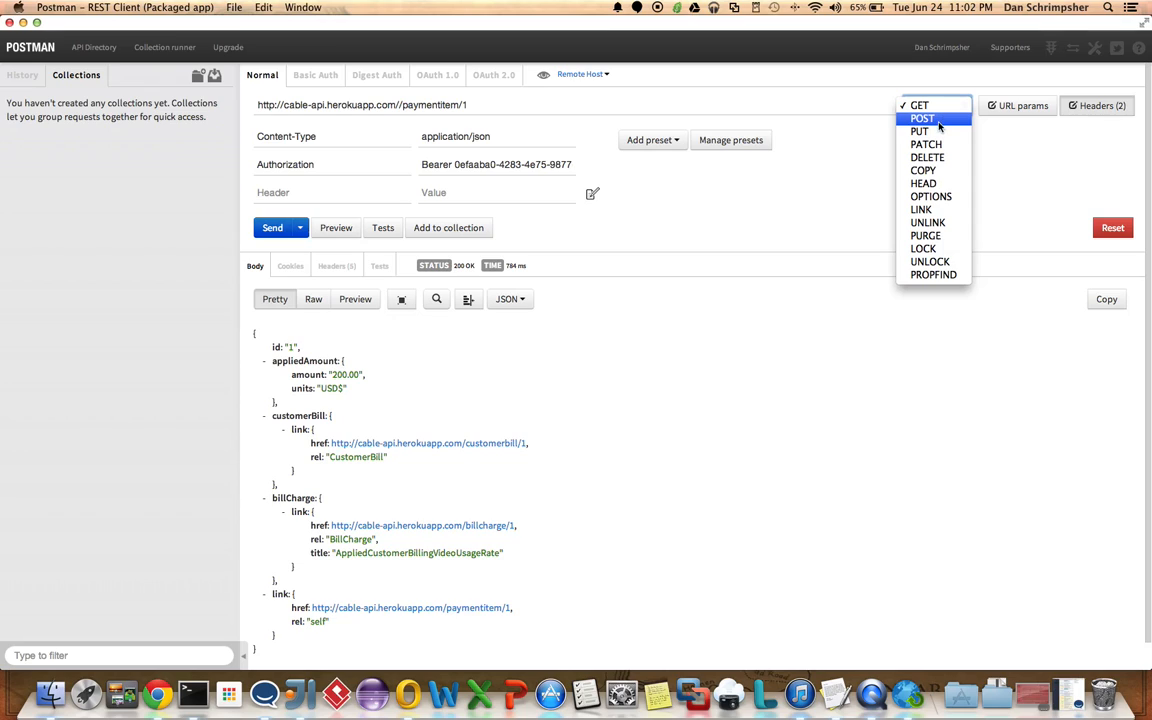
click(920, 118)
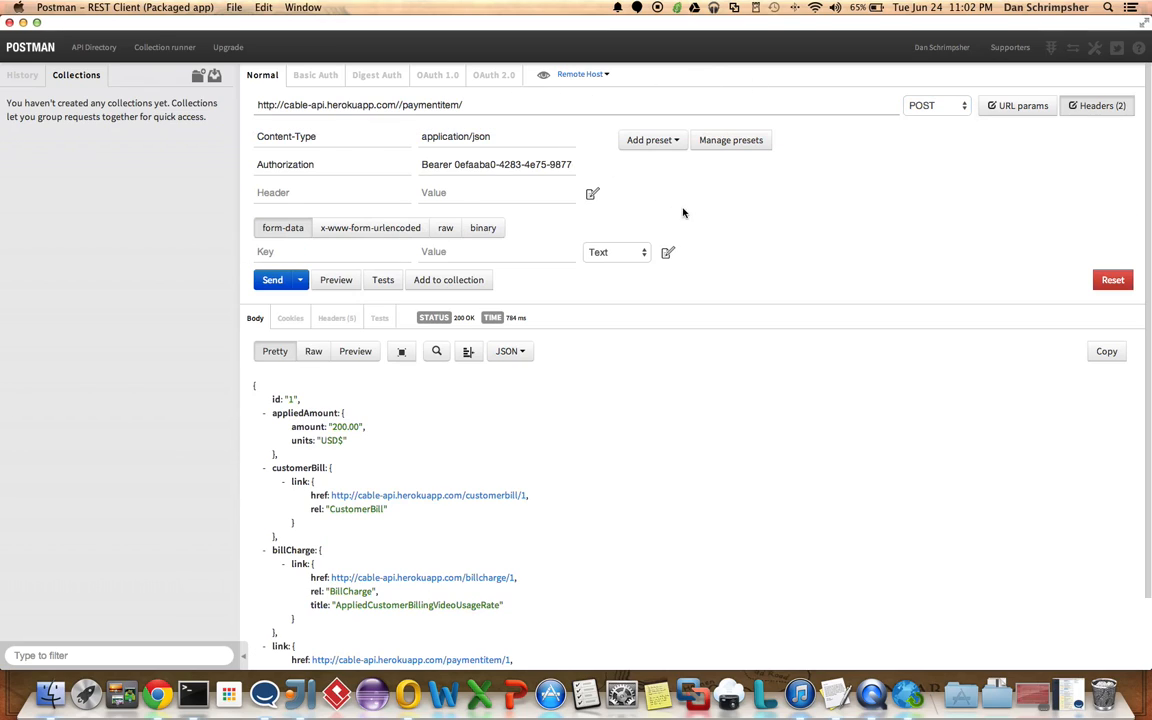
mouse_move(436, 228)
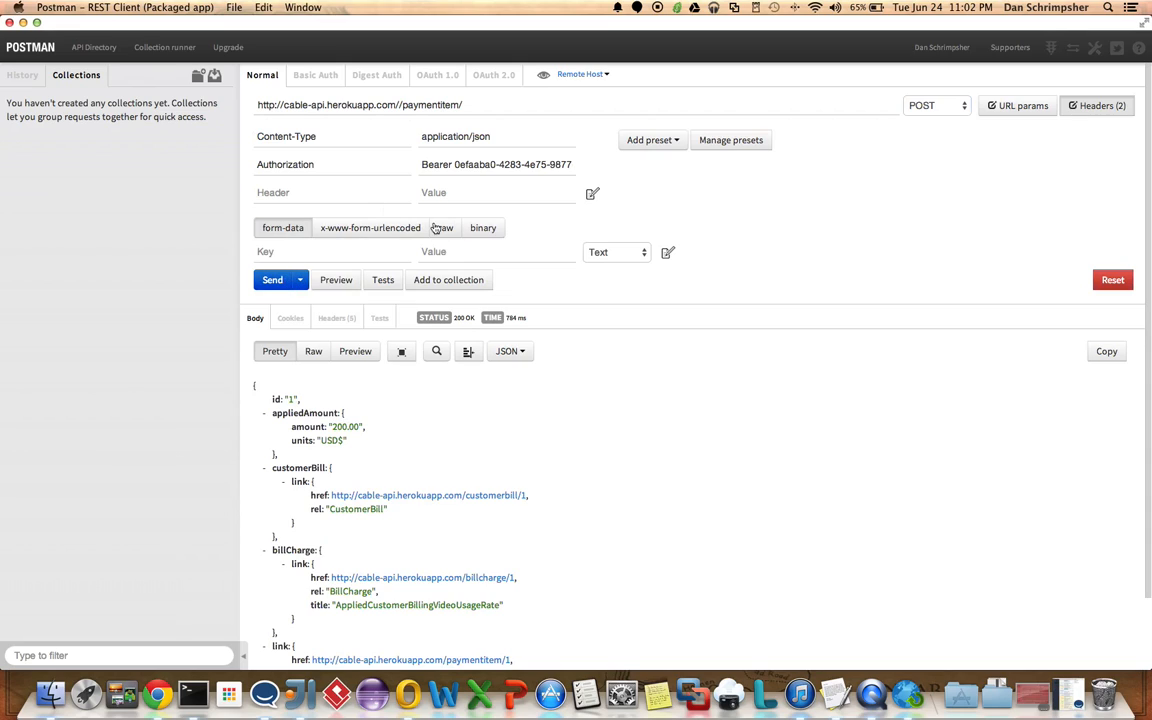
click(312, 352)
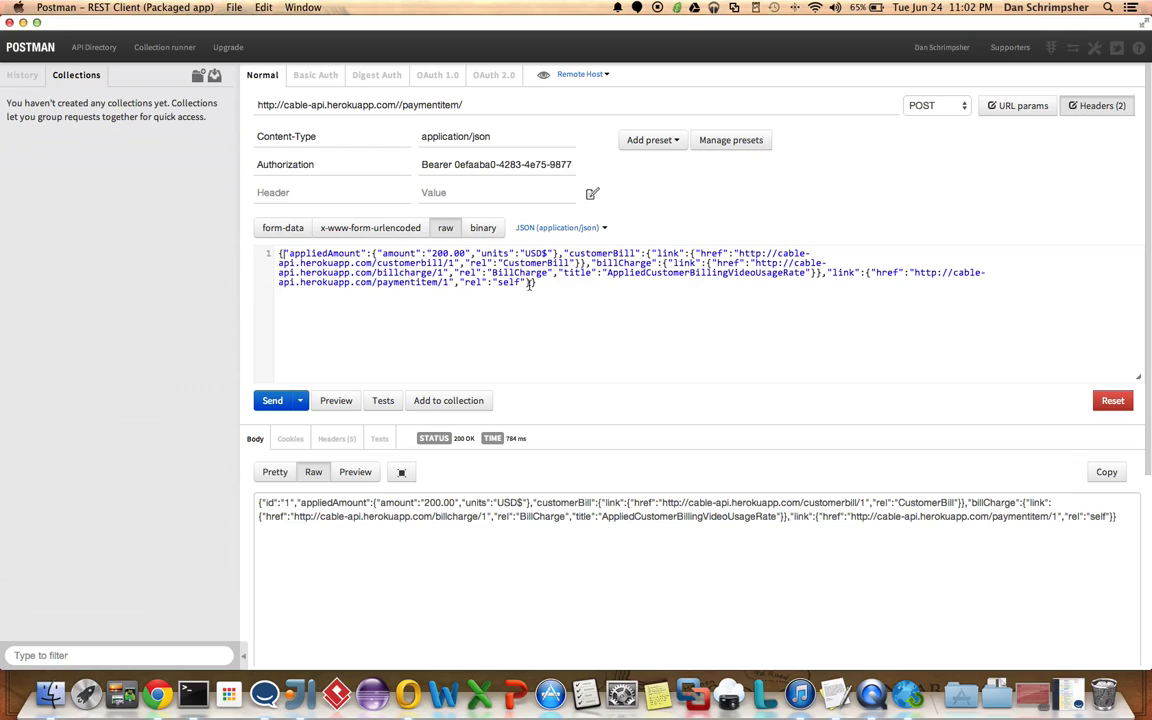
drag(830, 272, 534, 282)
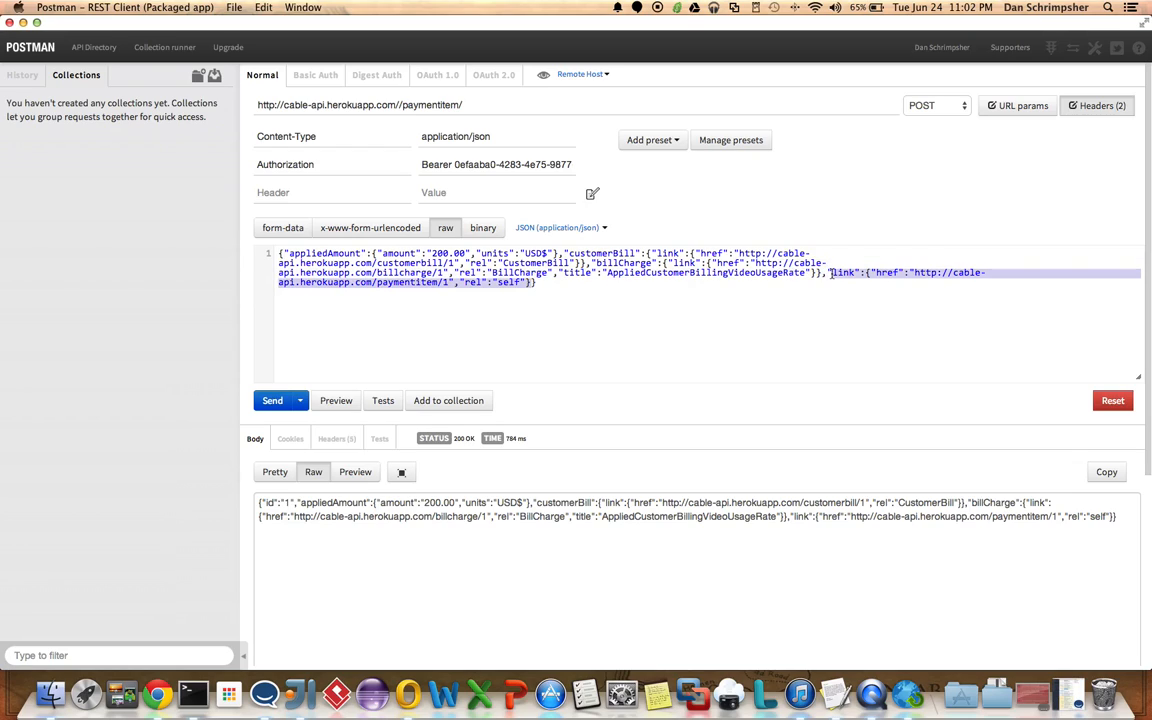
key(Delete)
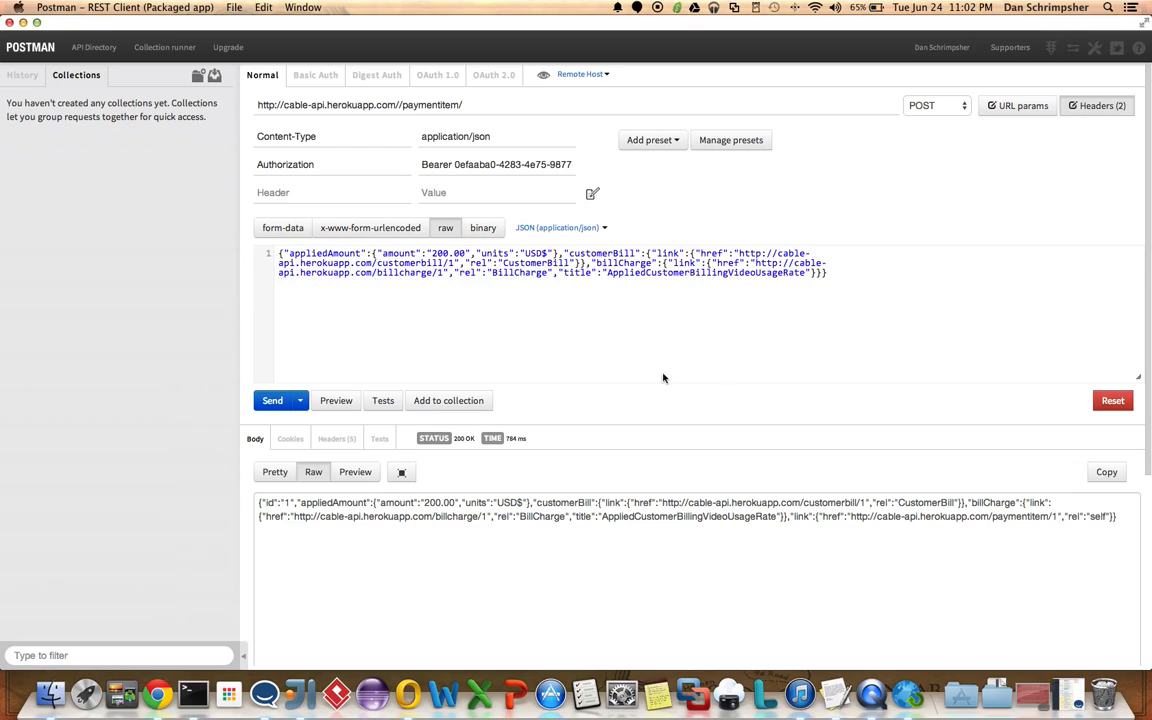
click(272, 400)
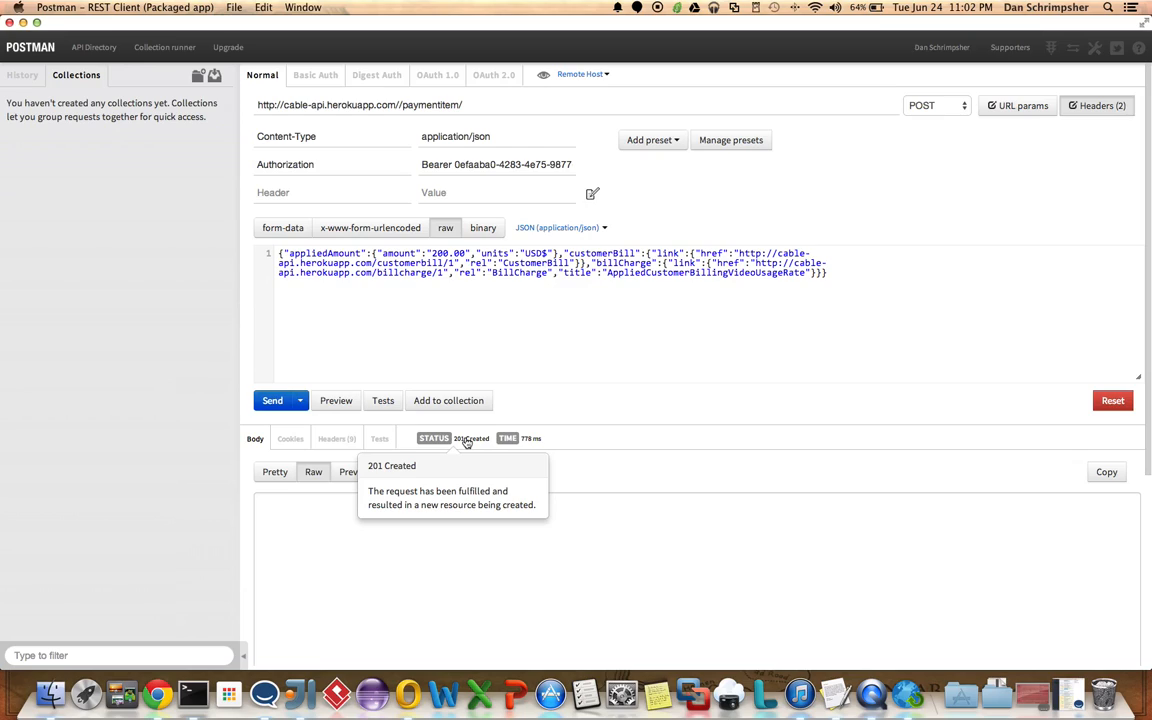
mouse_move(358, 540)
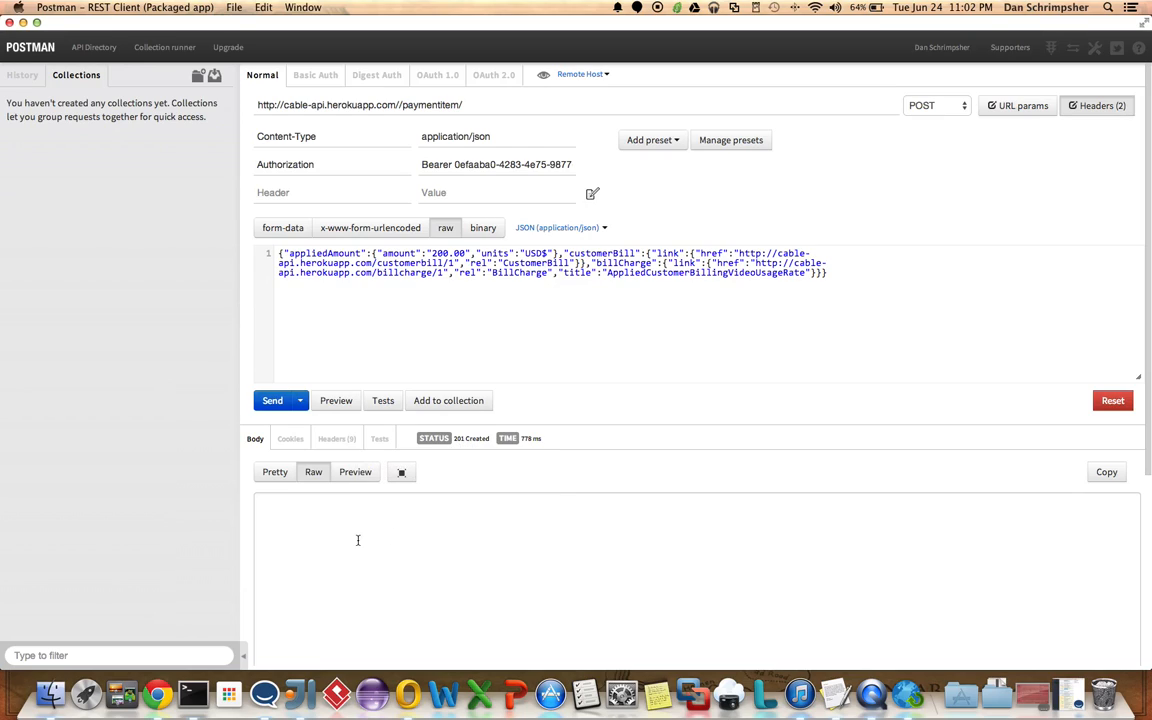
mouse_move(356, 472)
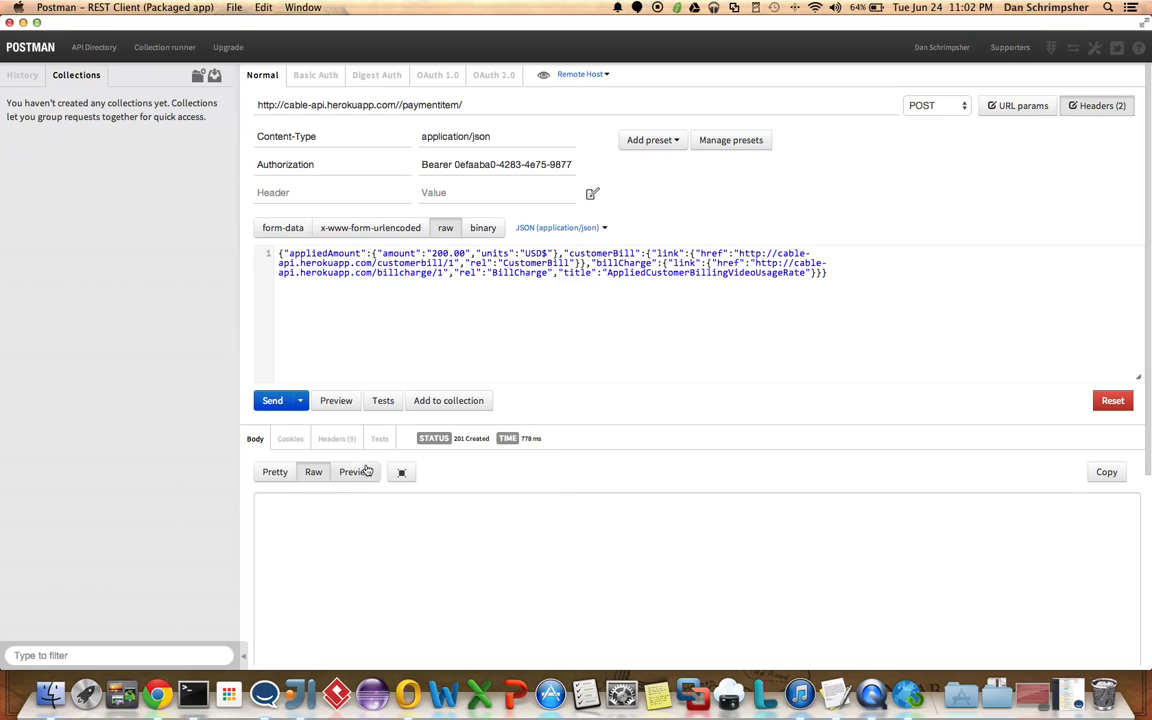
- Read the Location header and GET the new payment item, returning its 200.00 USD record
click(336, 438)
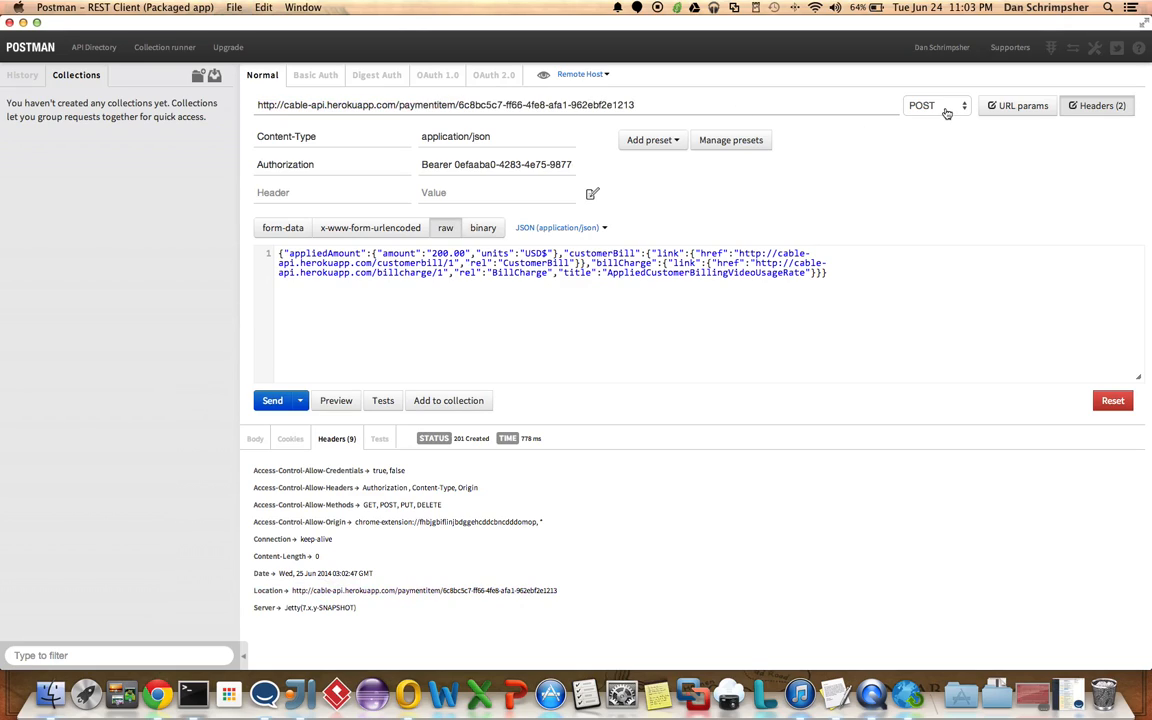
click(936, 104)
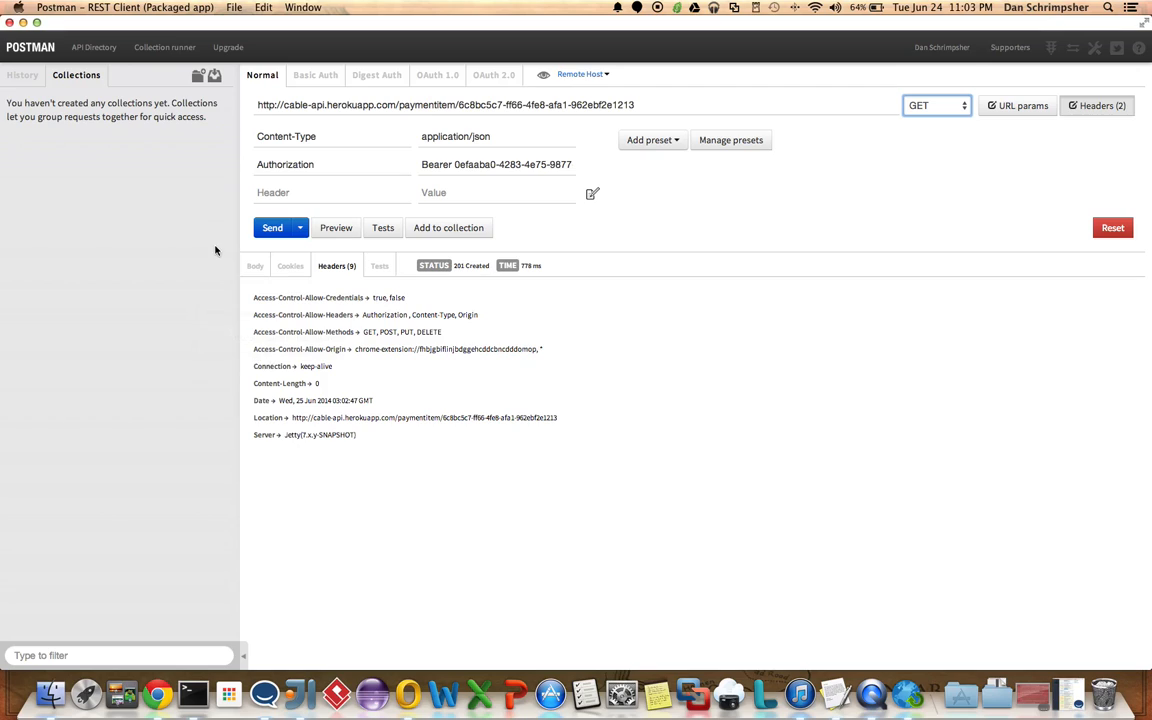
click(256, 266)
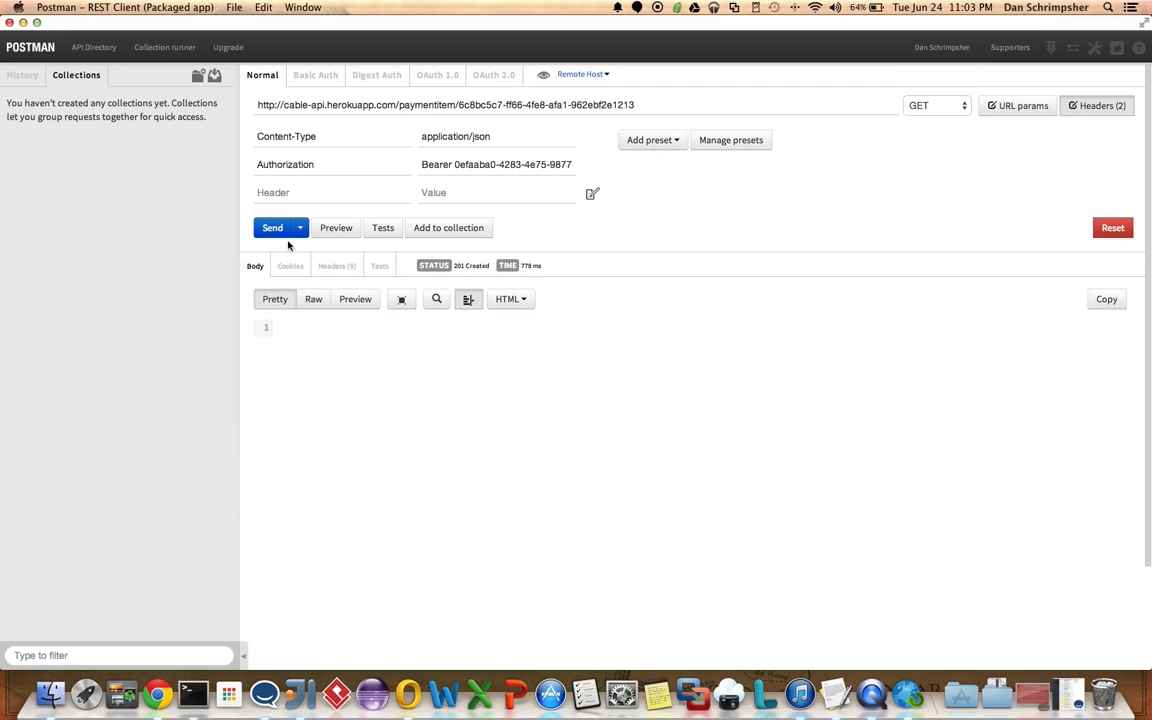
click(272, 228)
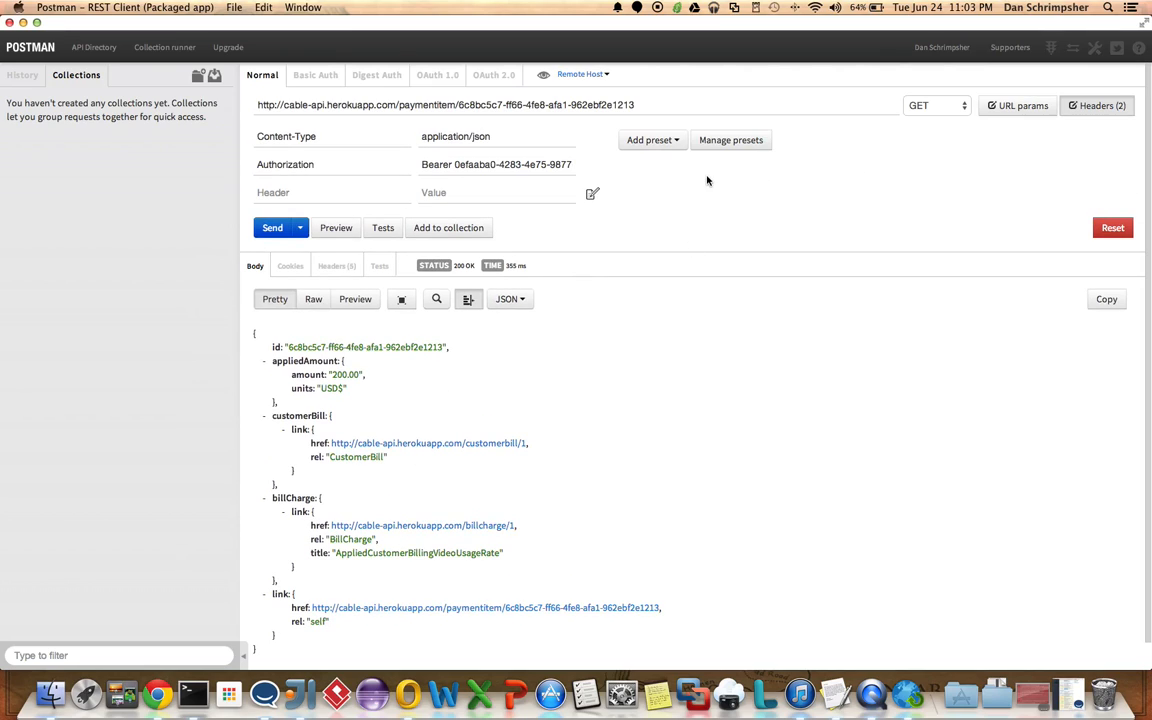
- PUT the item's raw JSON with the amount changed to 350.00 and view the updated record pretty-printed
click(934, 104)
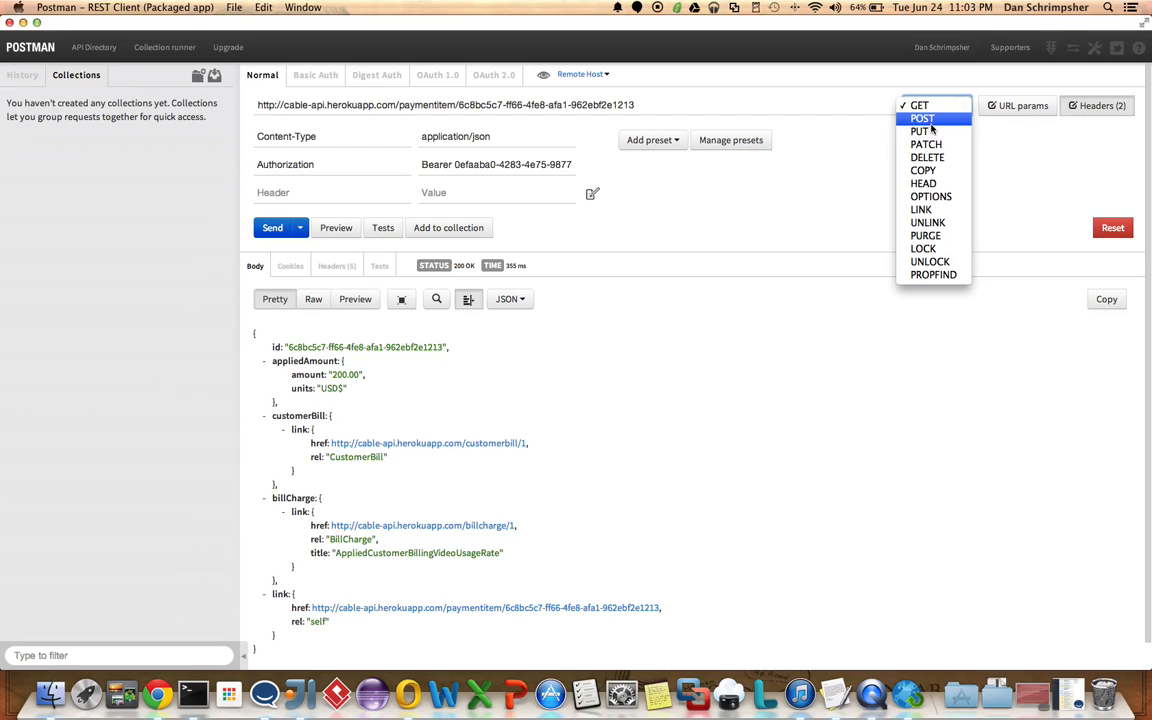
click(920, 132)
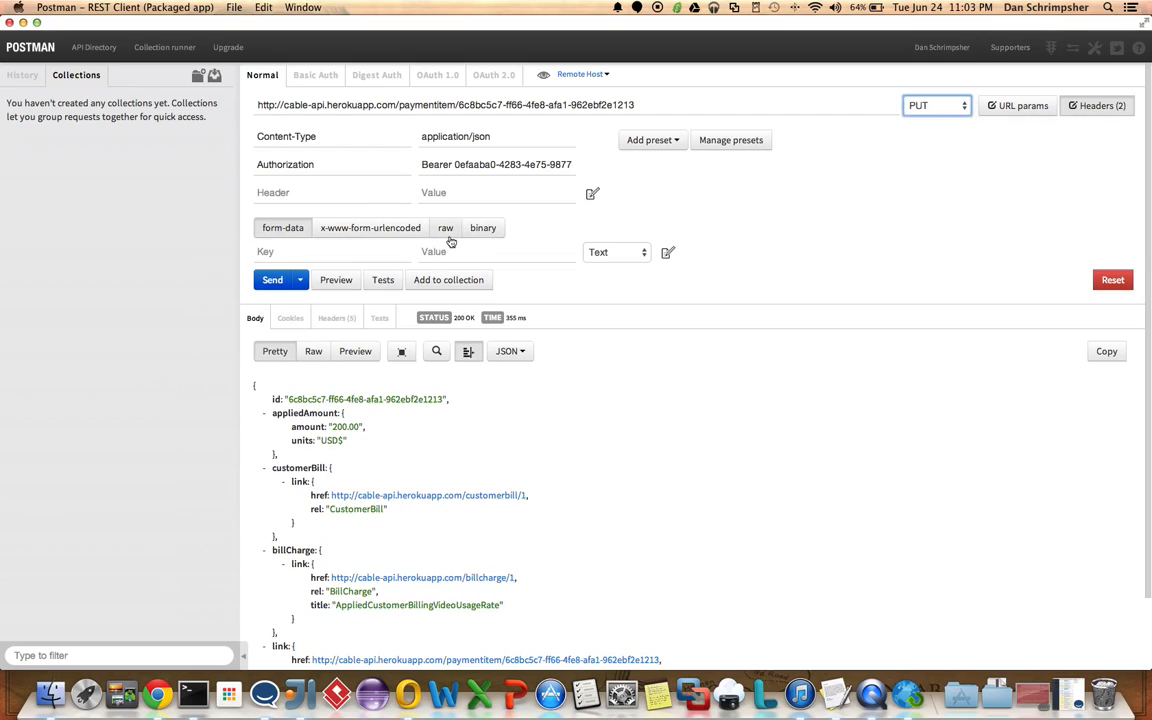
click(444, 228)
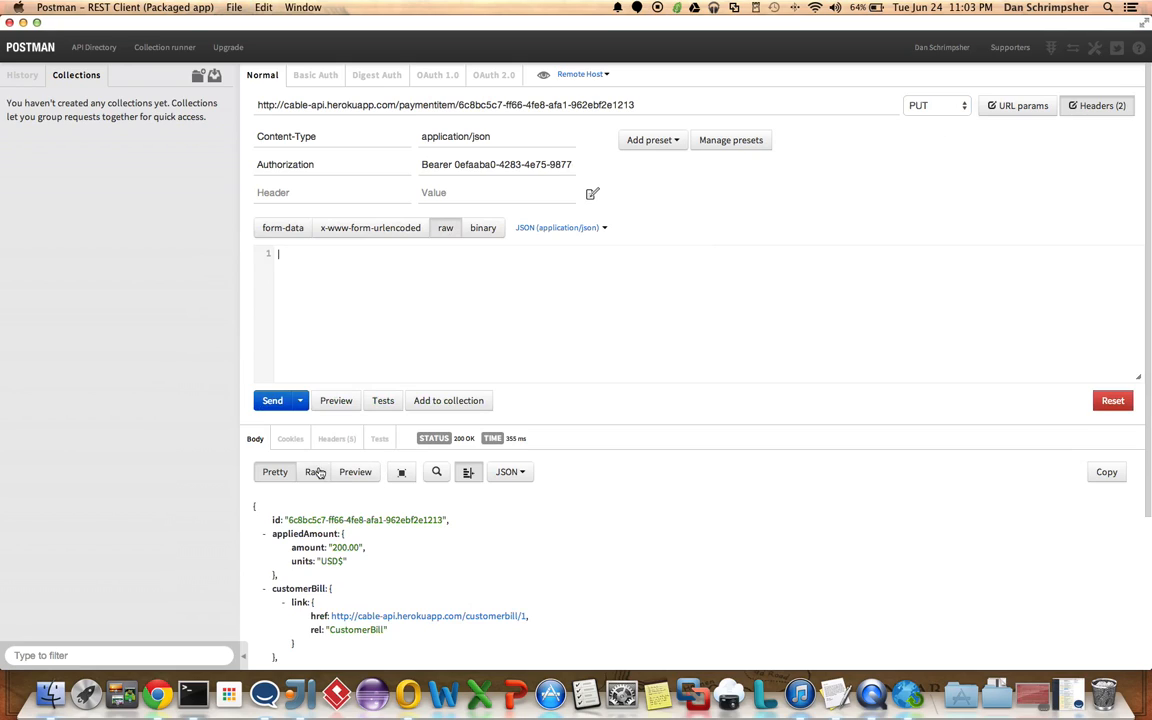
click(312, 472)
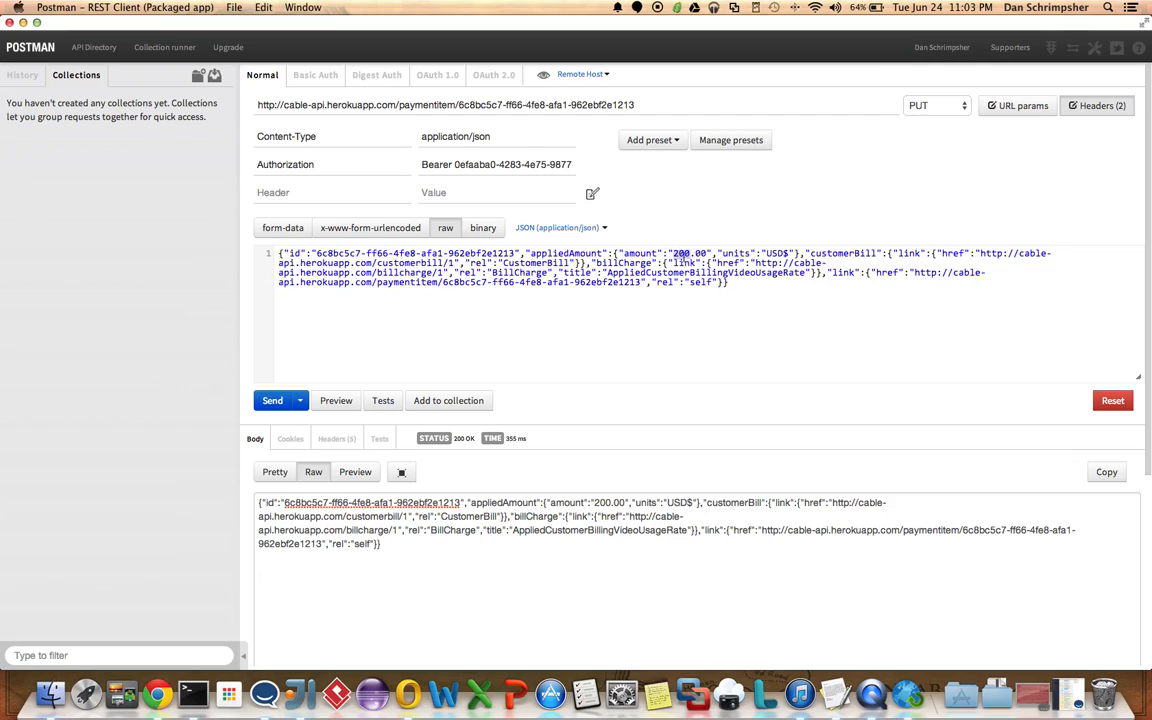
text(350.00)
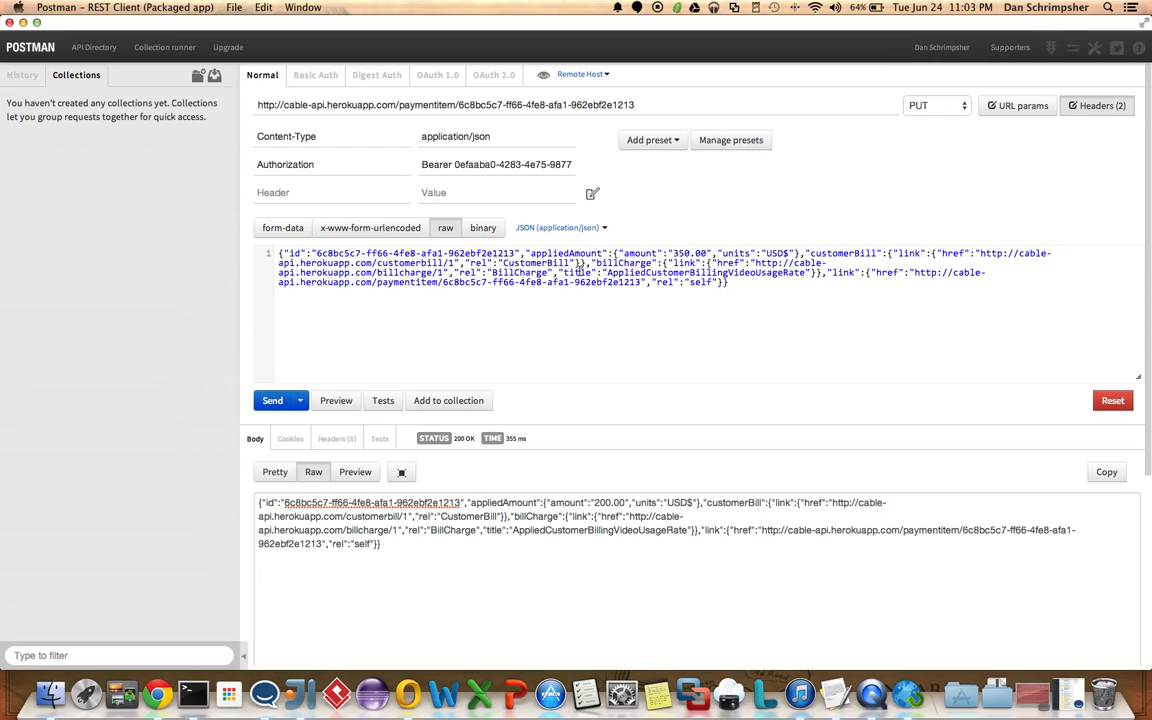
click(272, 400)
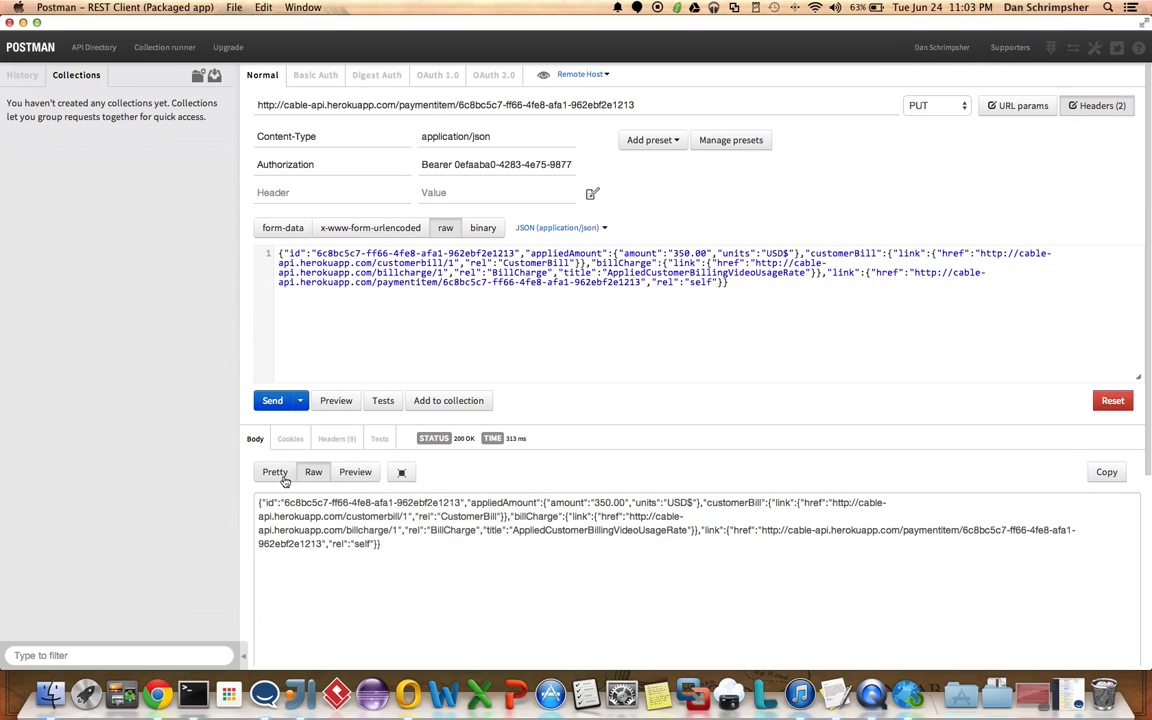
click(276, 472)
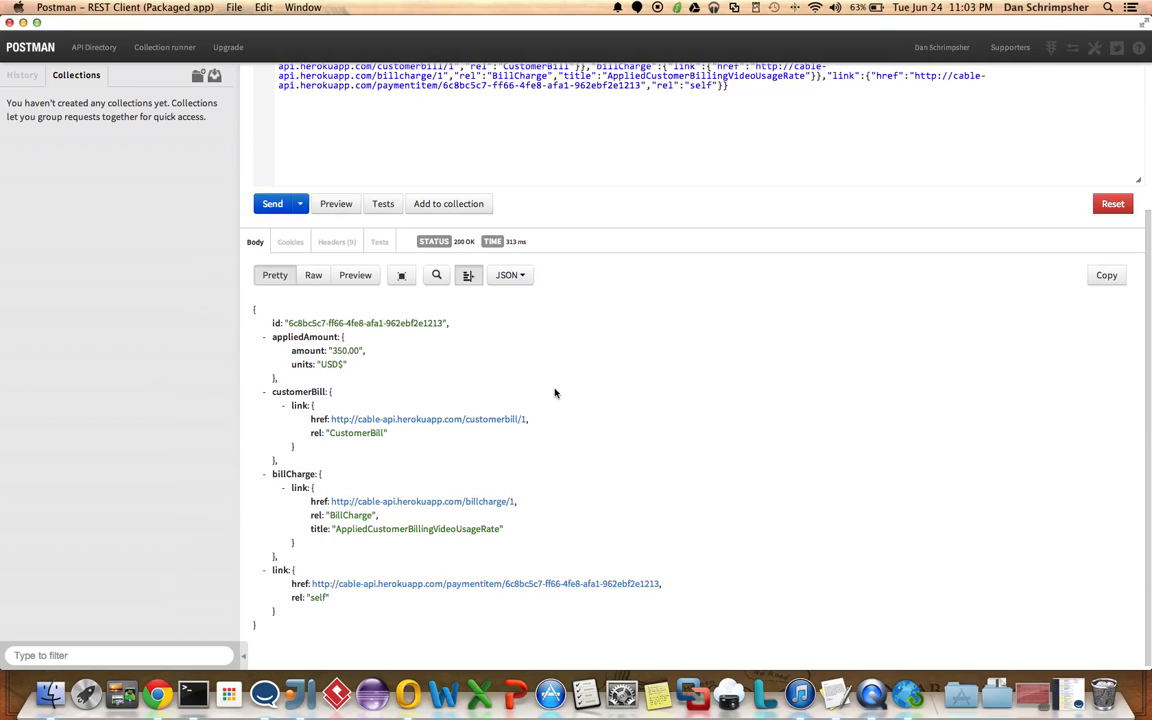
- GET the payment item again and pick out the returned 350.00 amount
click(918, 104)
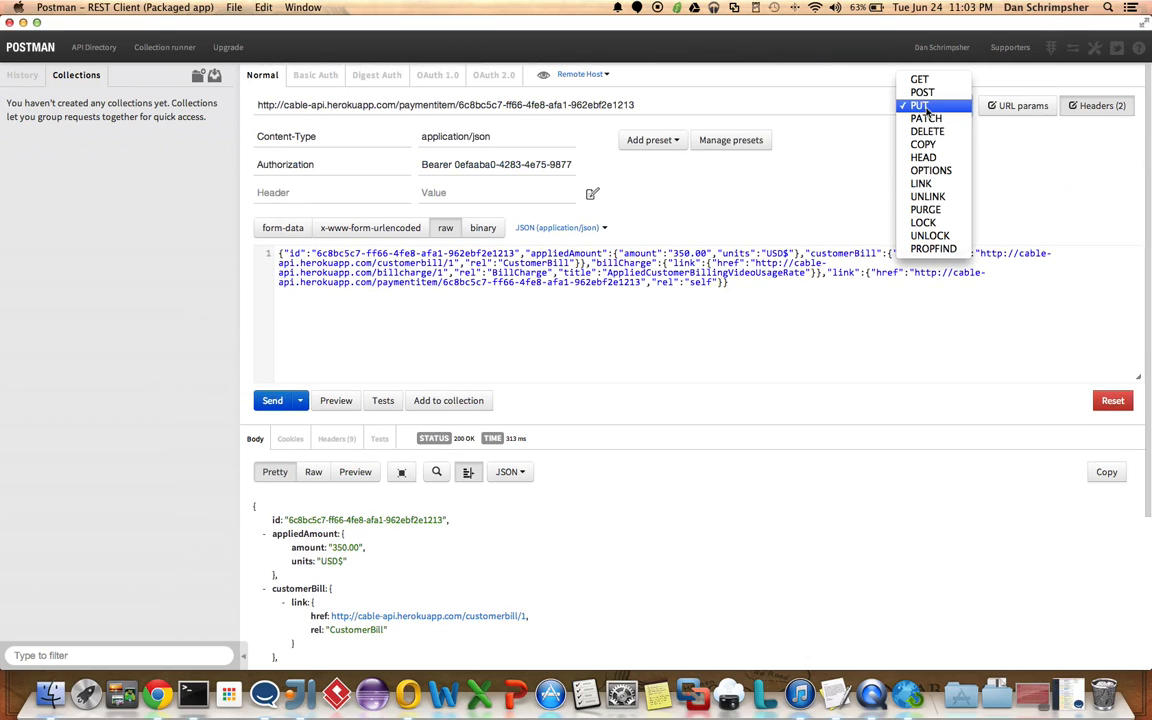
click(918, 78)
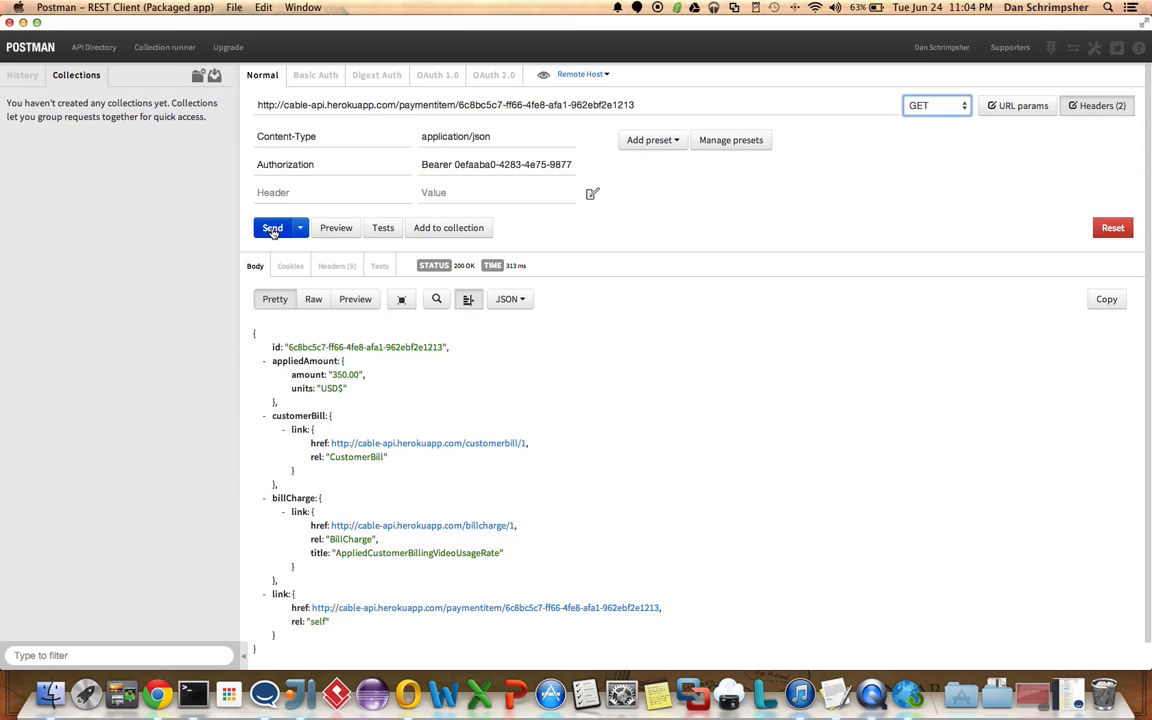
click(272, 228)
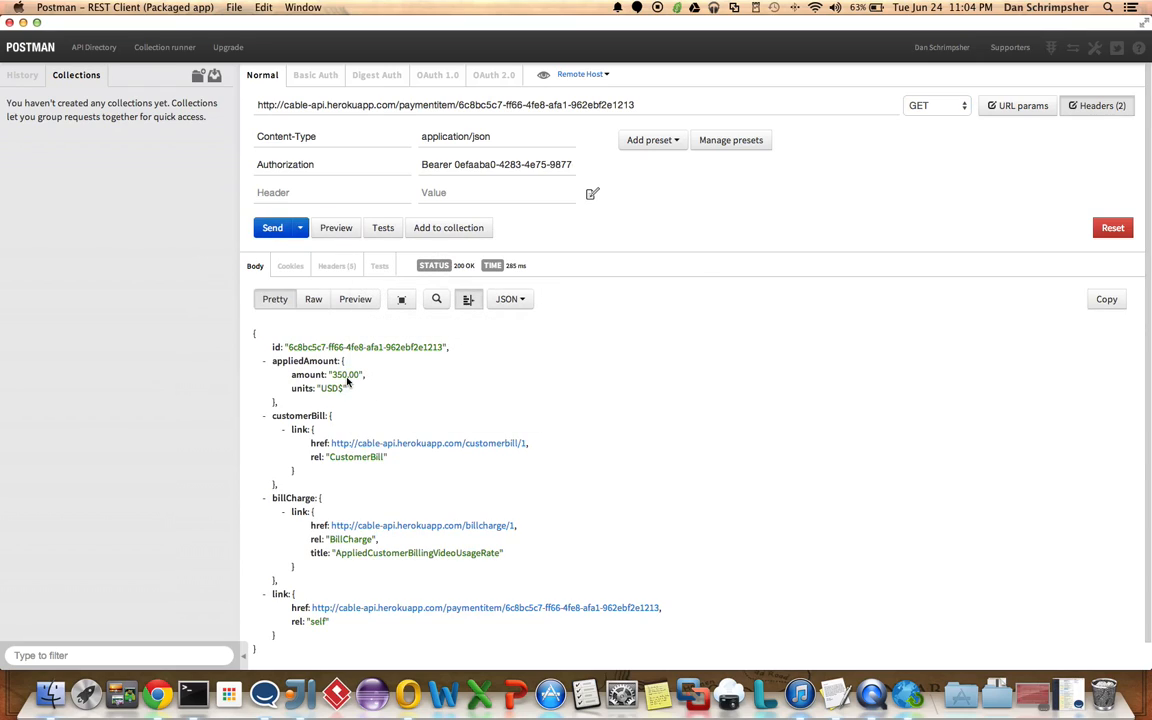
double_click(308, 374)
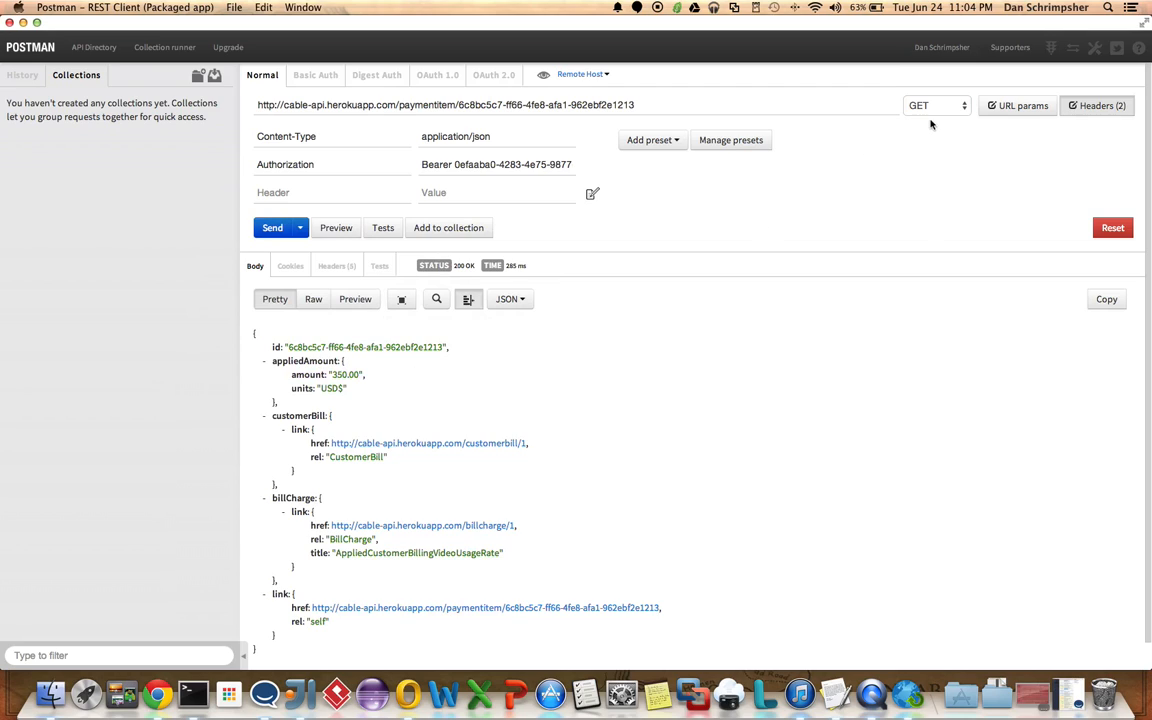
- DELETE the payment item, getting 204 No Content
click(936, 104)
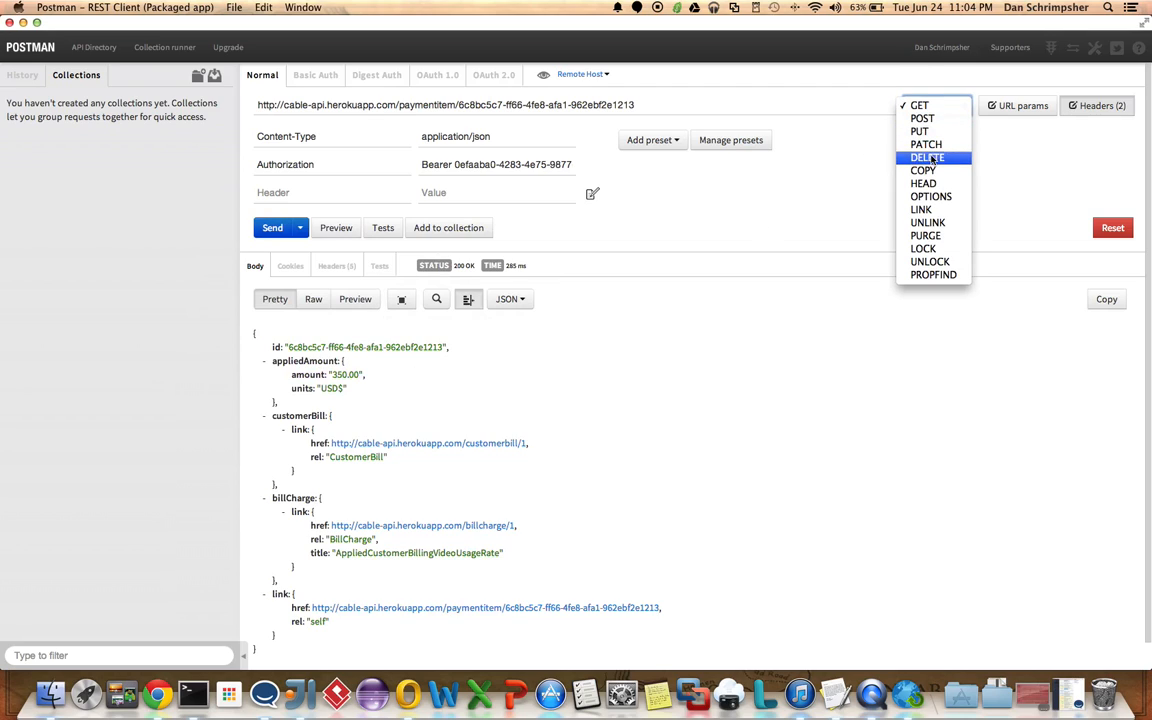
click(928, 156)
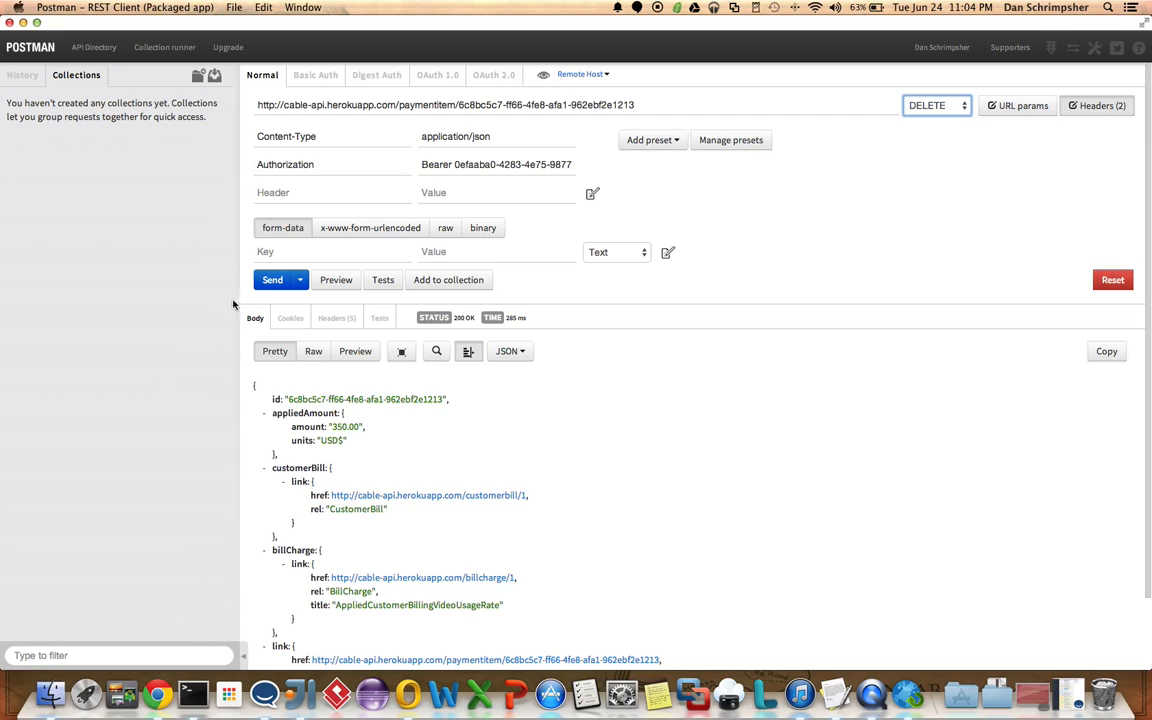
click(272, 280)
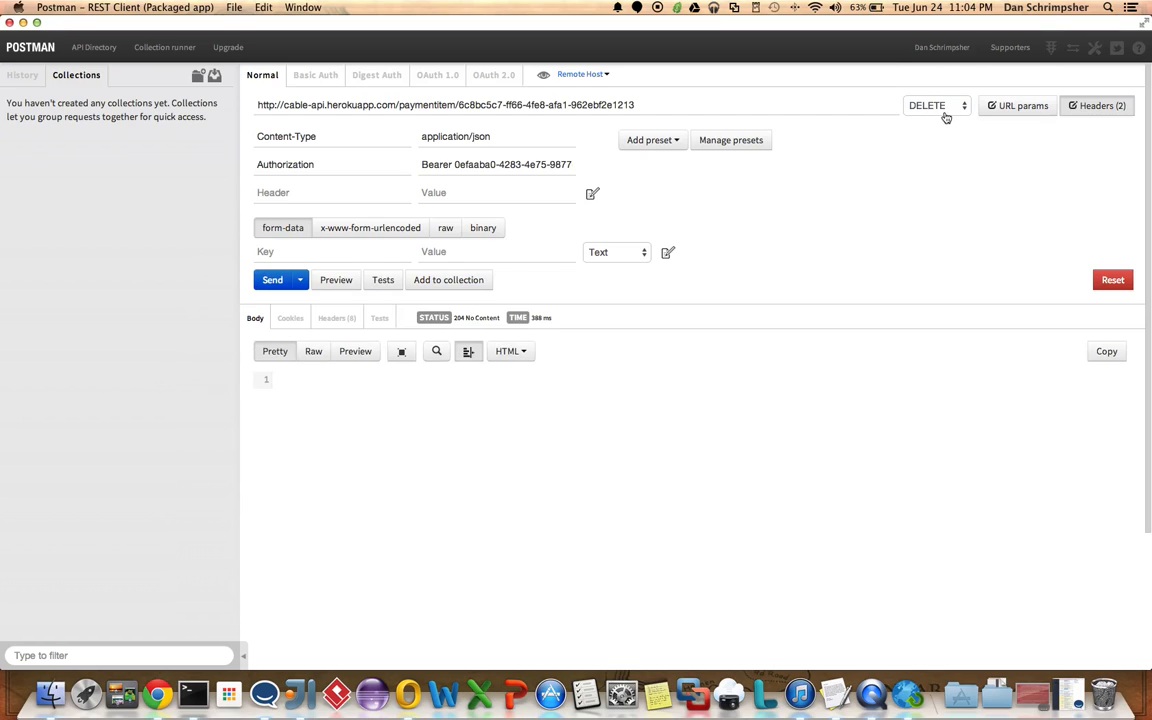
- GET the deleted item to confirm 404 Not Found and show the request history
click(936, 104)
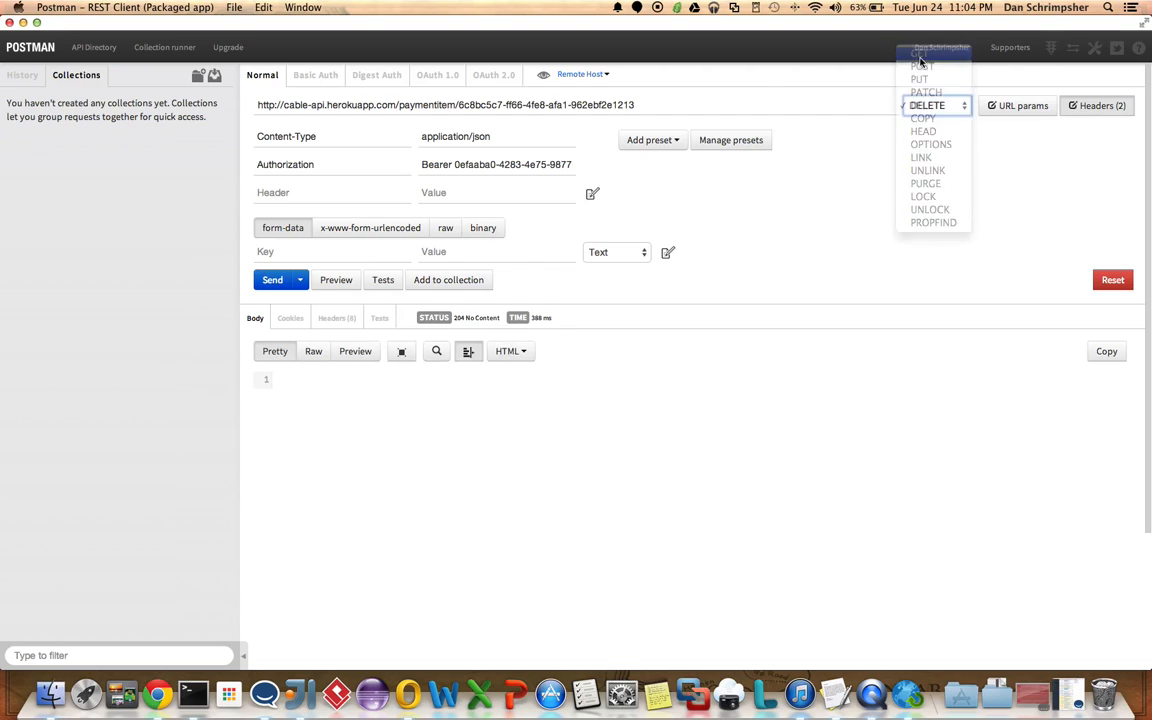
click(920, 54)
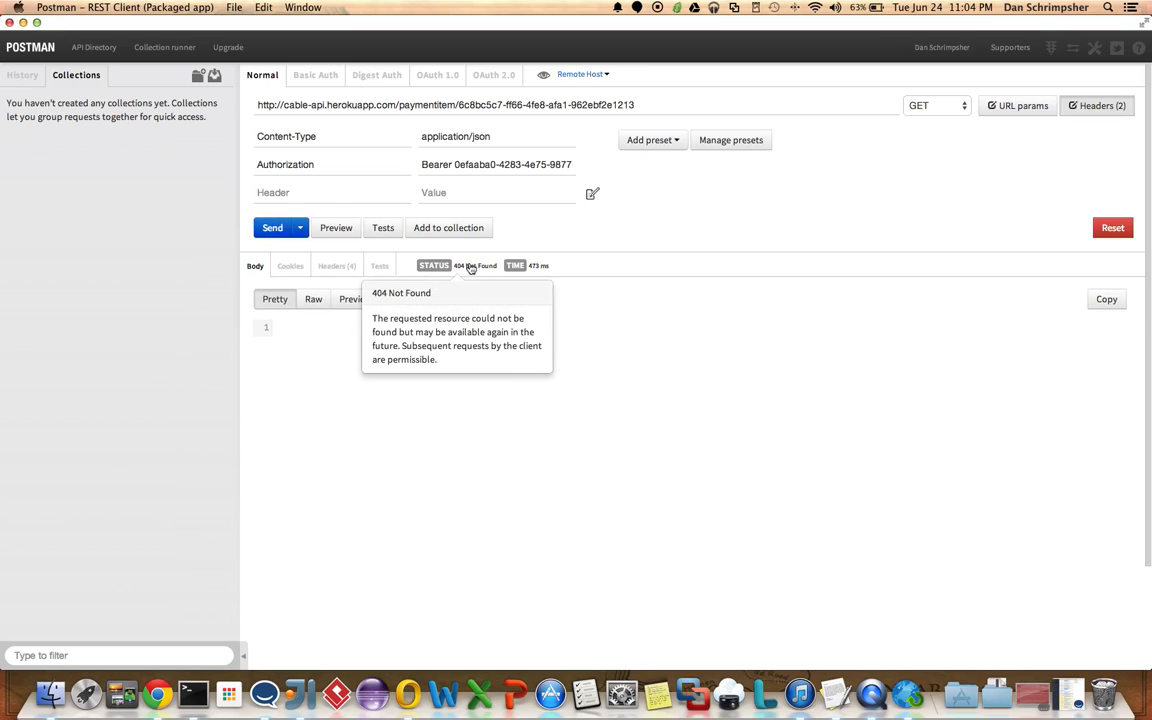
mouse_move(684, 218)
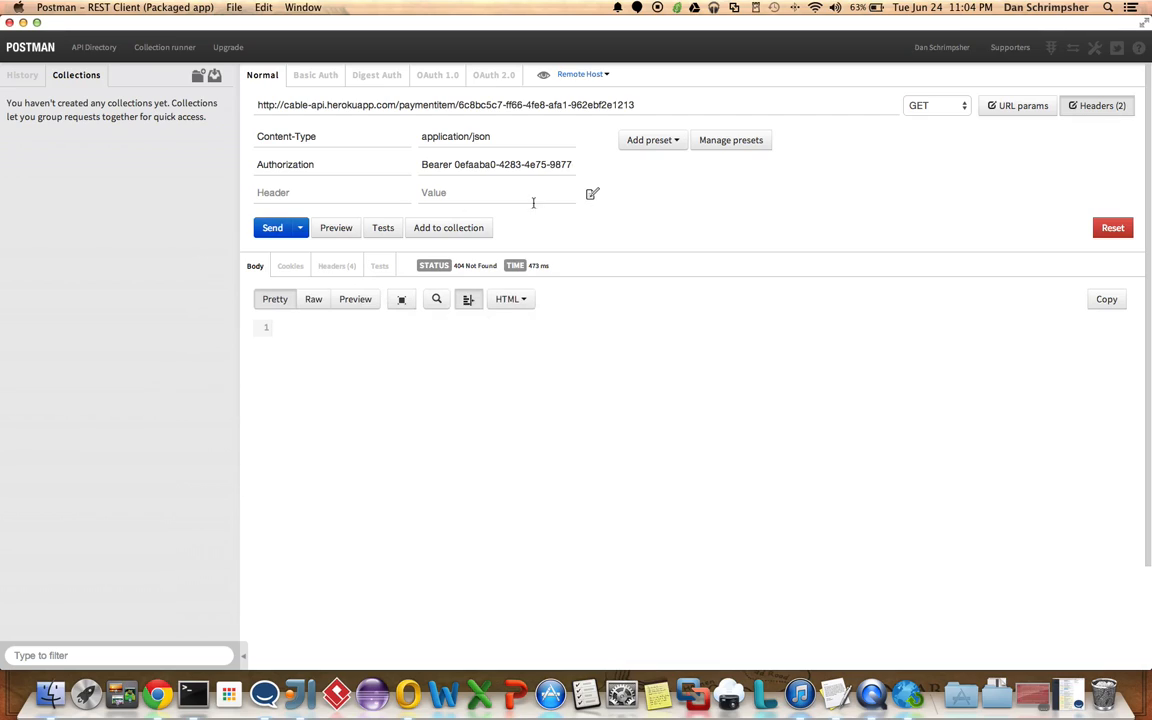
mouse_move(76, 112)
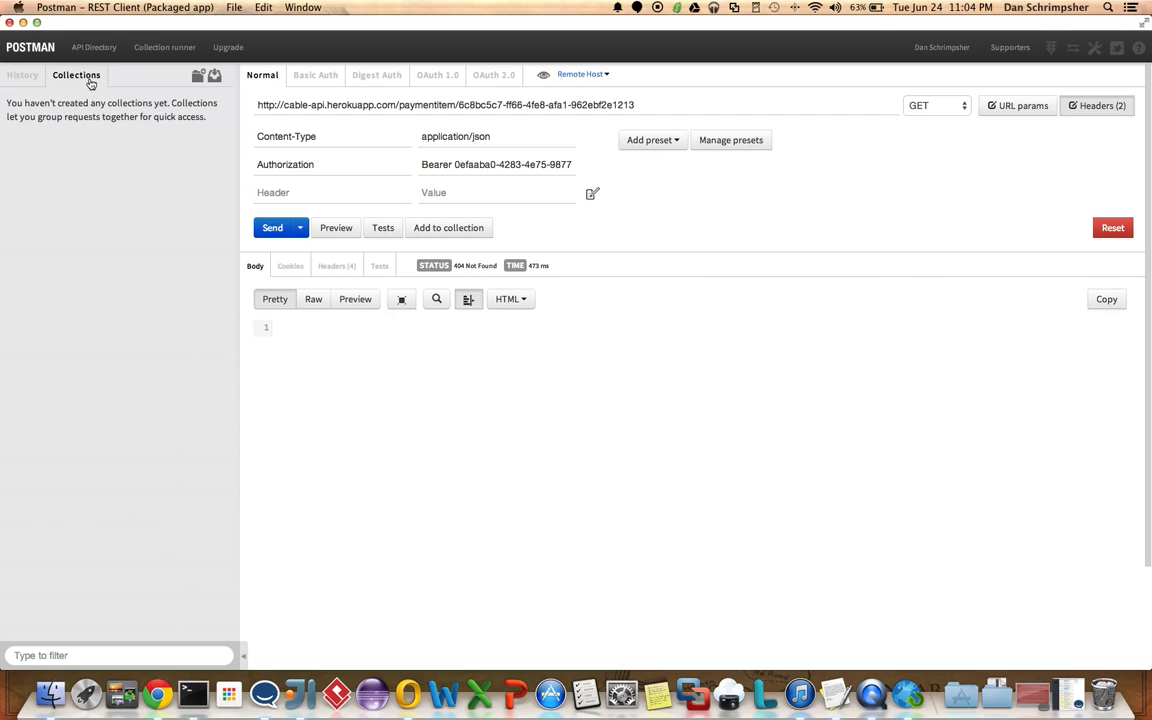
mouse_move(84, 84)
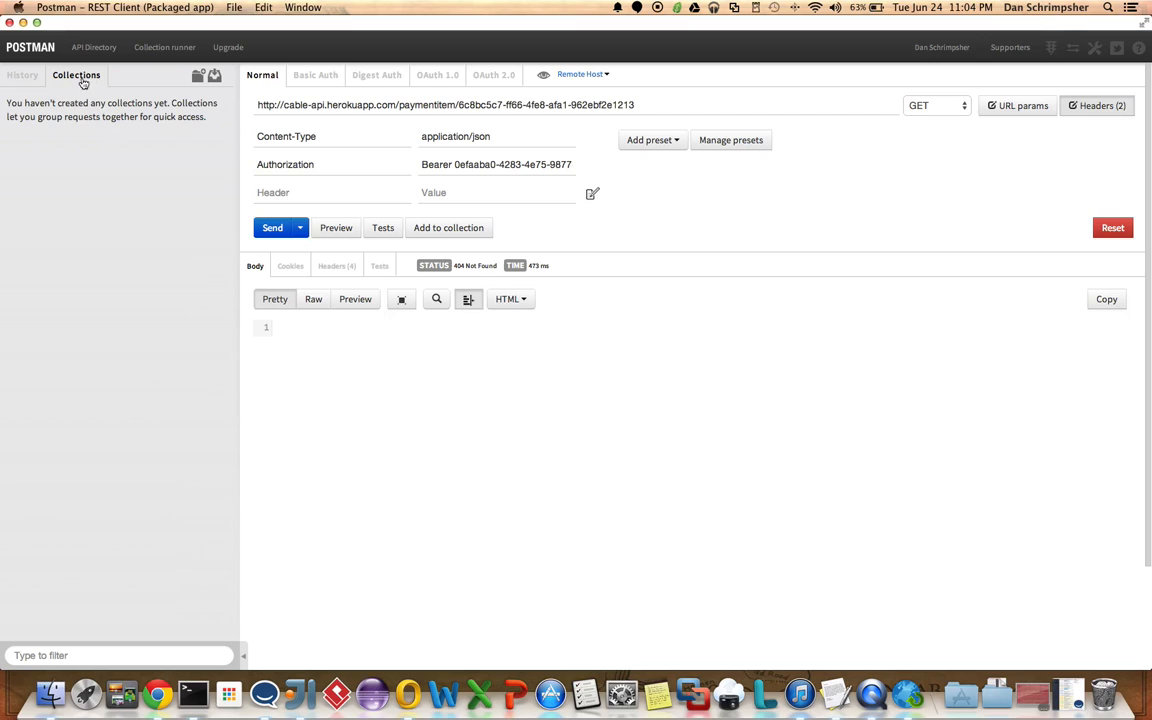
click(22, 76)
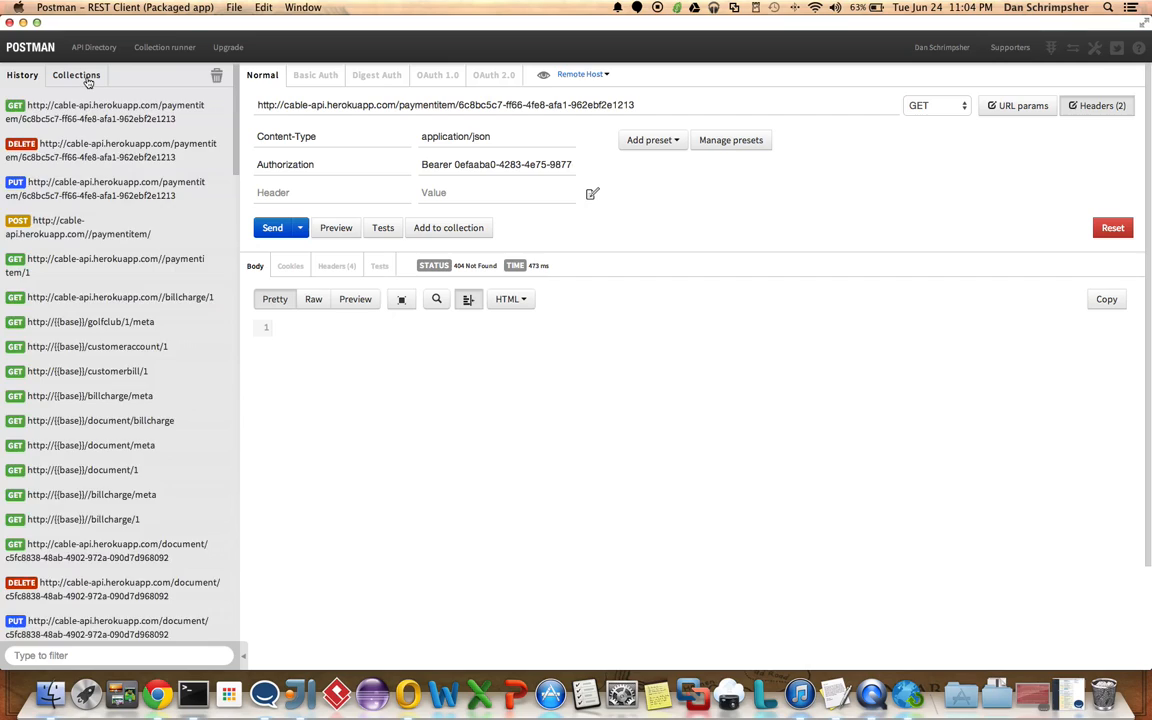
- Create a new collection named API Test described as a test of the CableLabs API
click(76, 76)
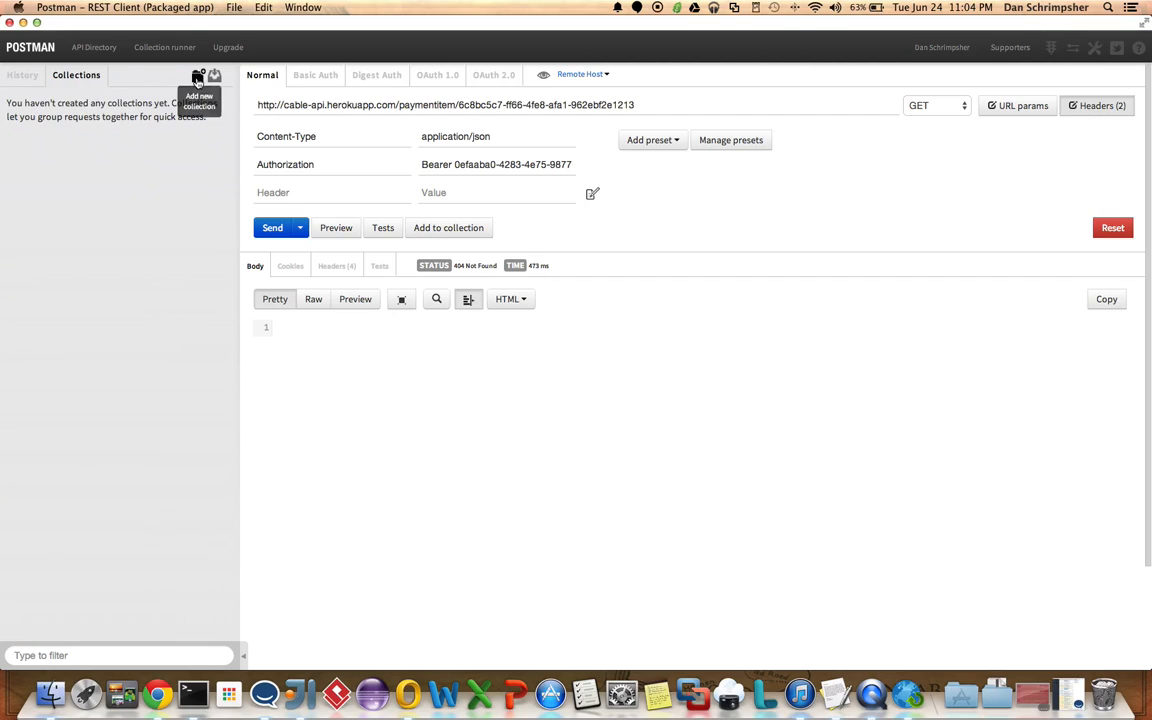
click(200, 76)
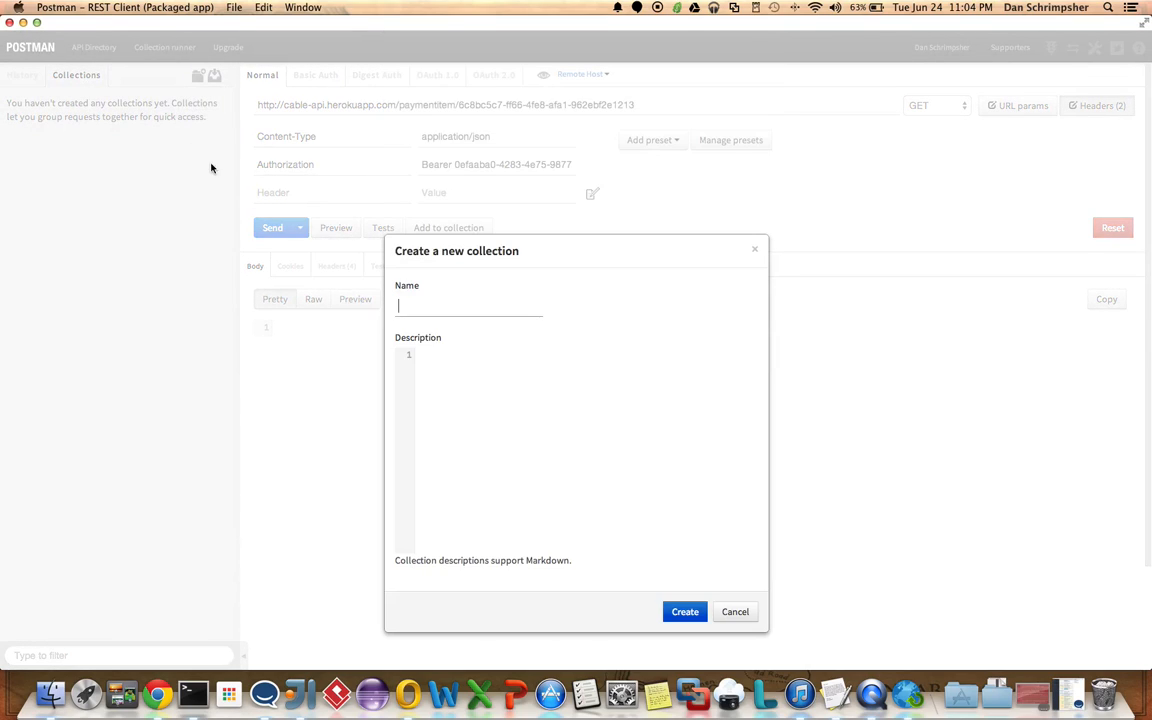
mouse_move(336, 276)
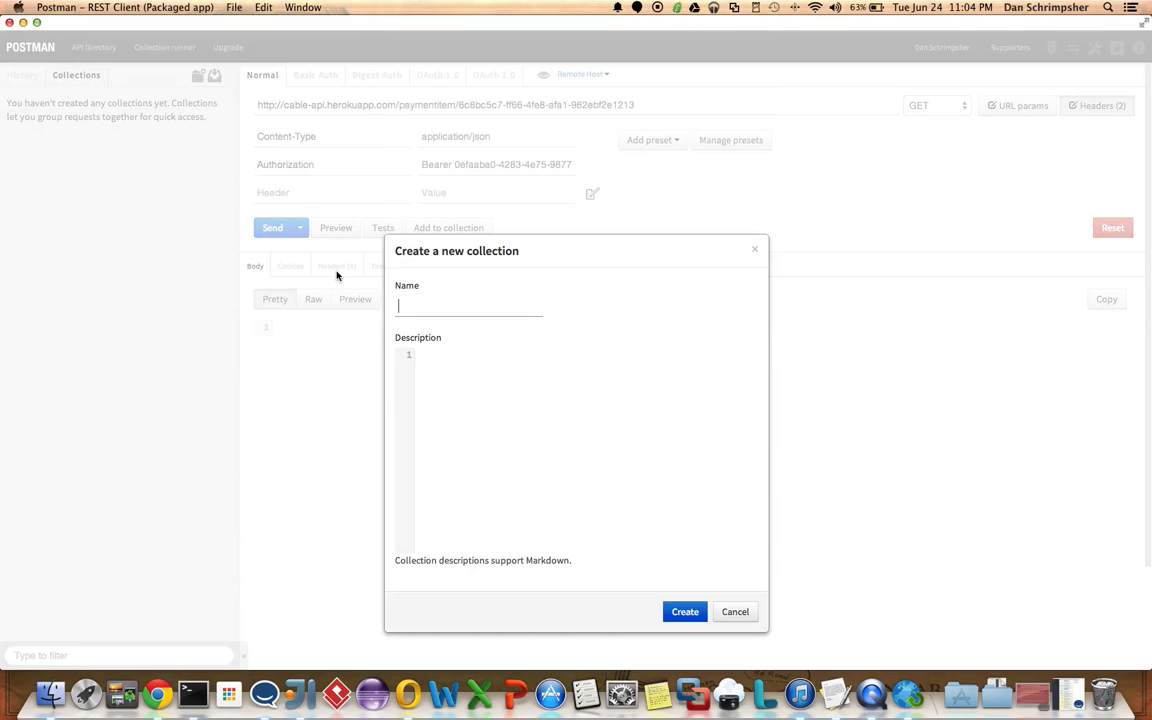
text(API Test)
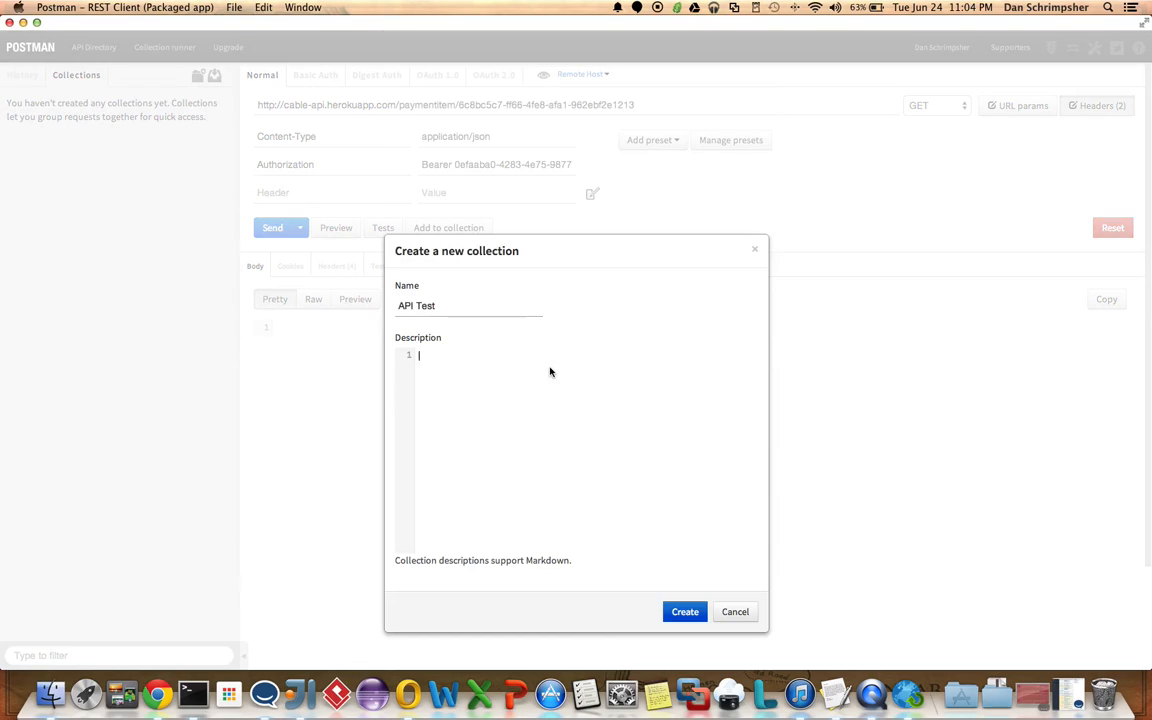
text(Test of the)
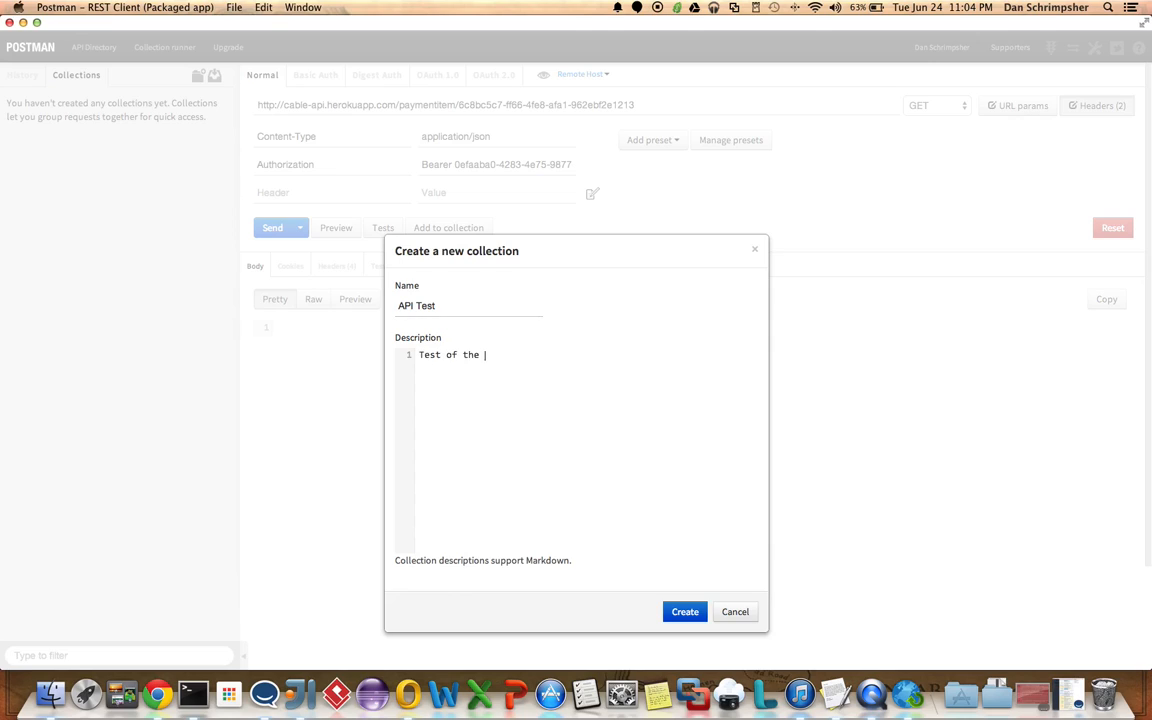
text(CableLabs API)
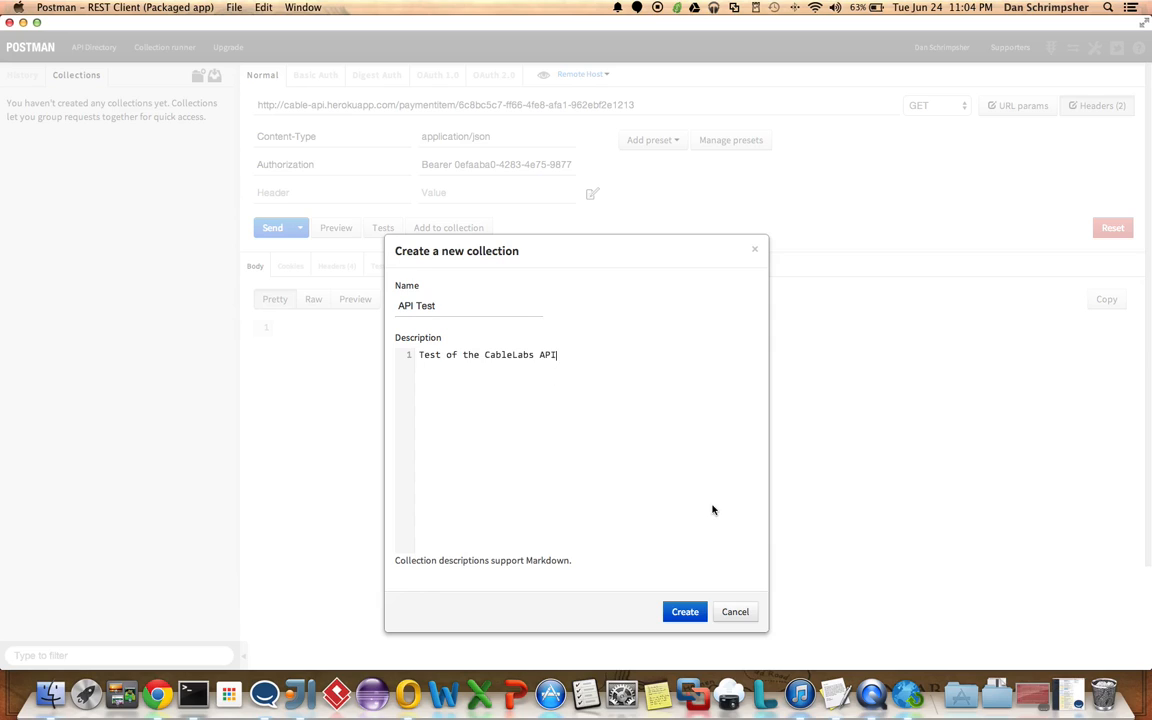
click(684, 612)
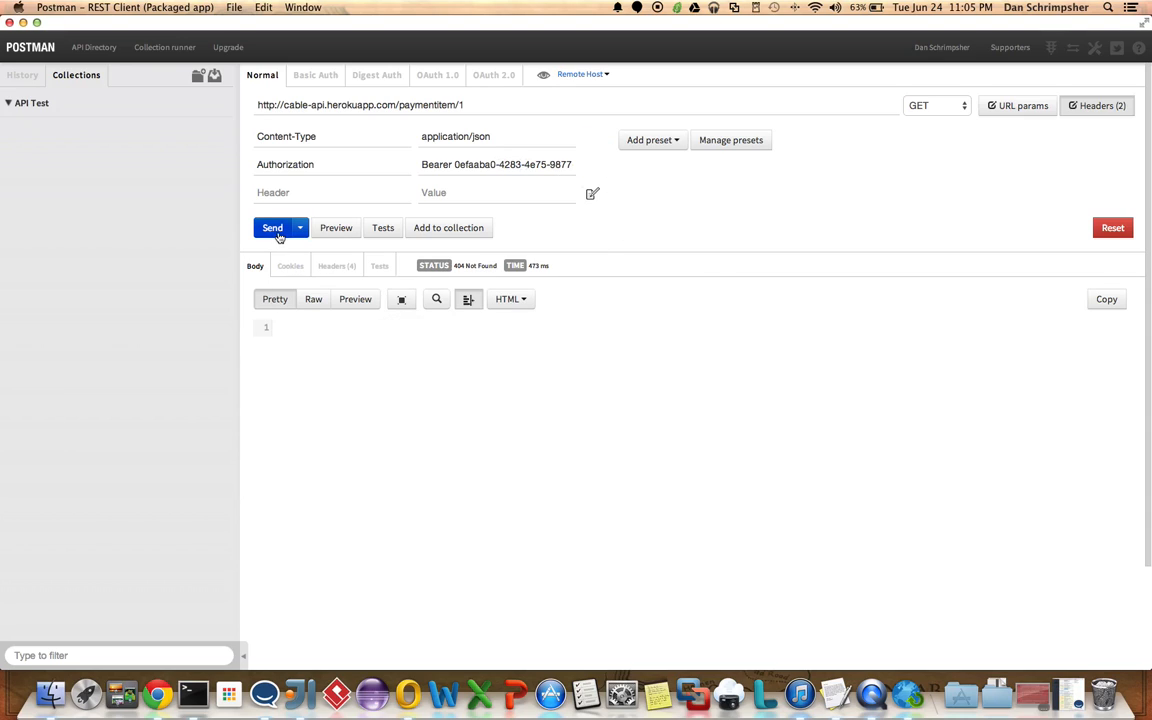
- Send the GET for paymentItem/1 and receive its 200 OK JSON record
click(272, 228)
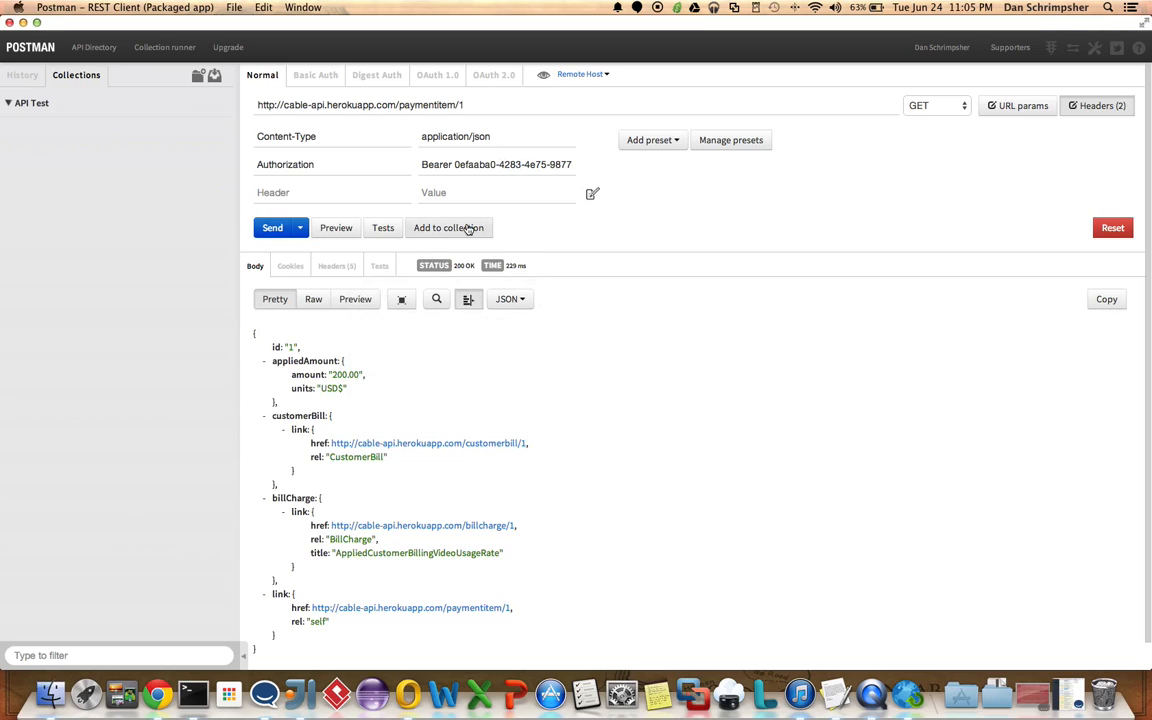
- Save the request into API Test as PaymentItem, described as PaymentItem API Call
click(448, 228)
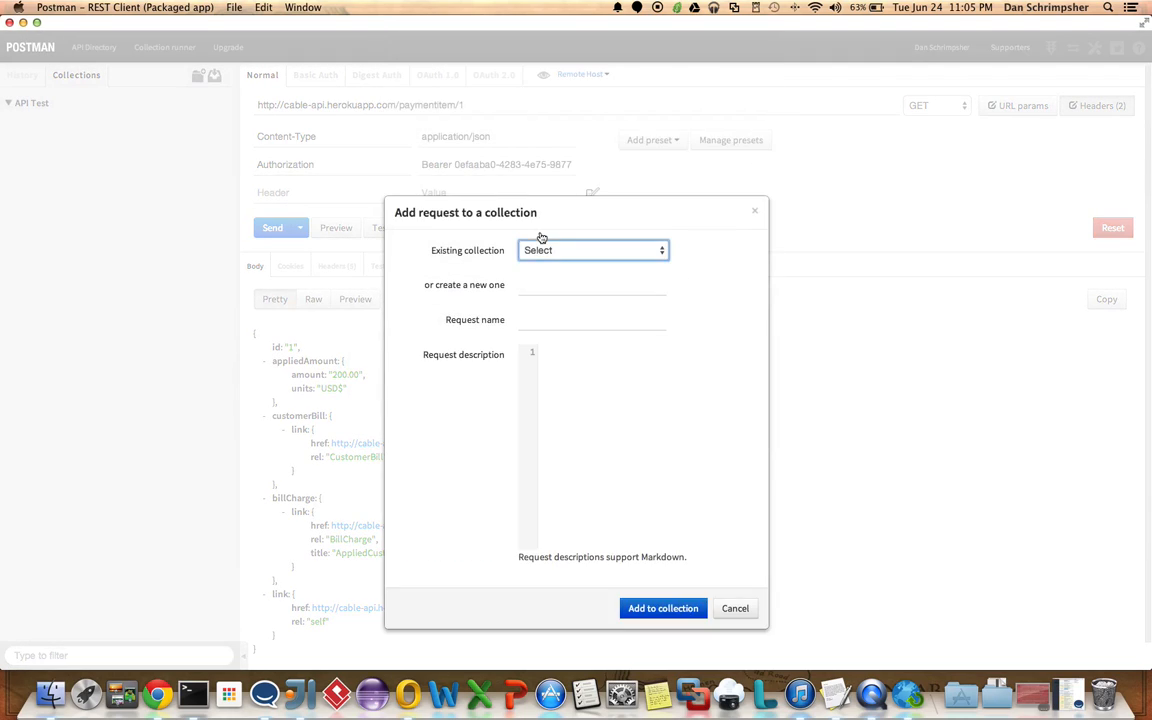
click(592, 284)
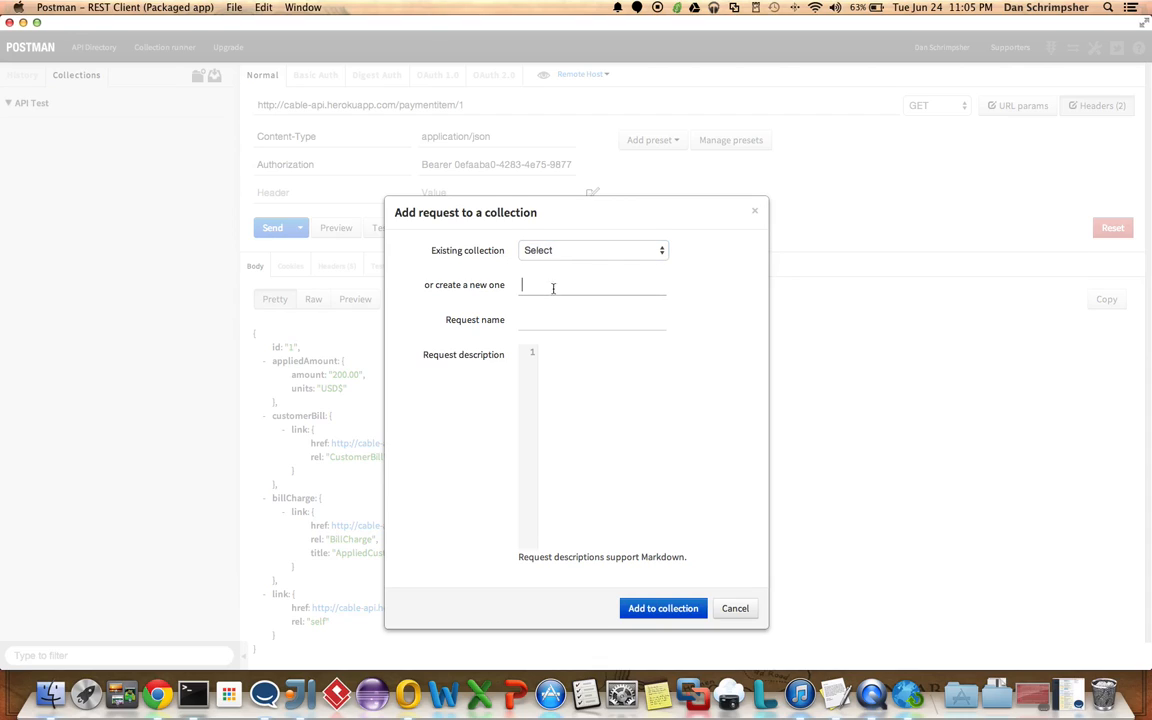
click(592, 250)
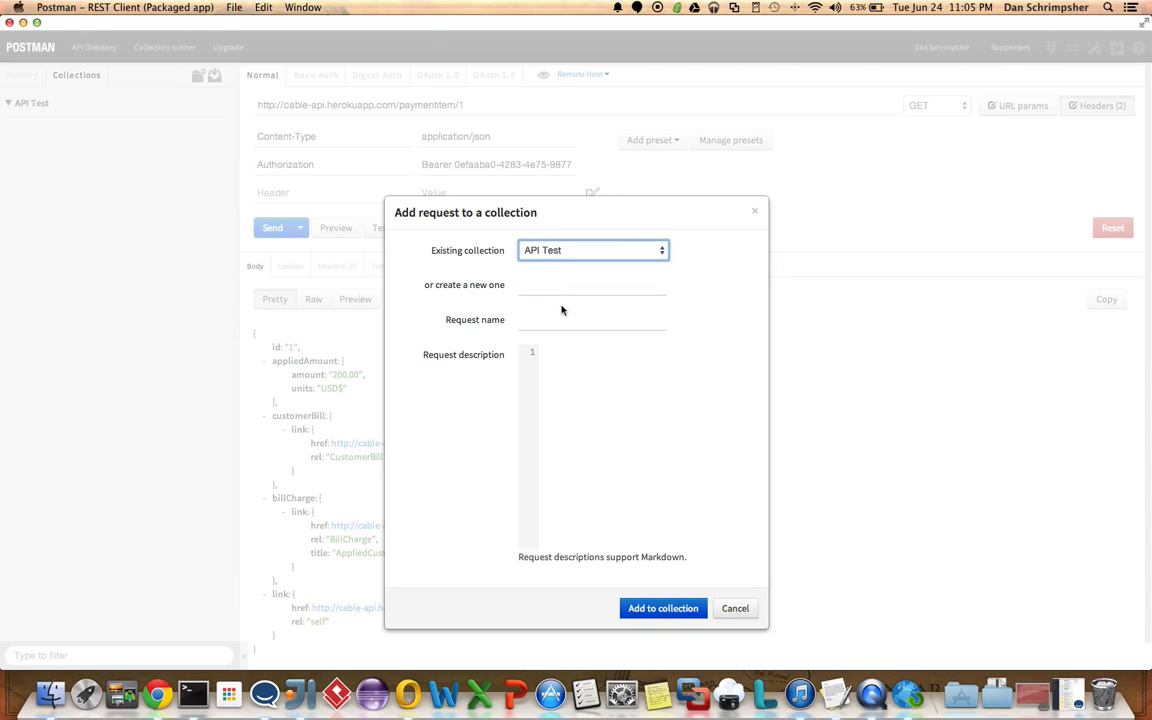
click(592, 320)
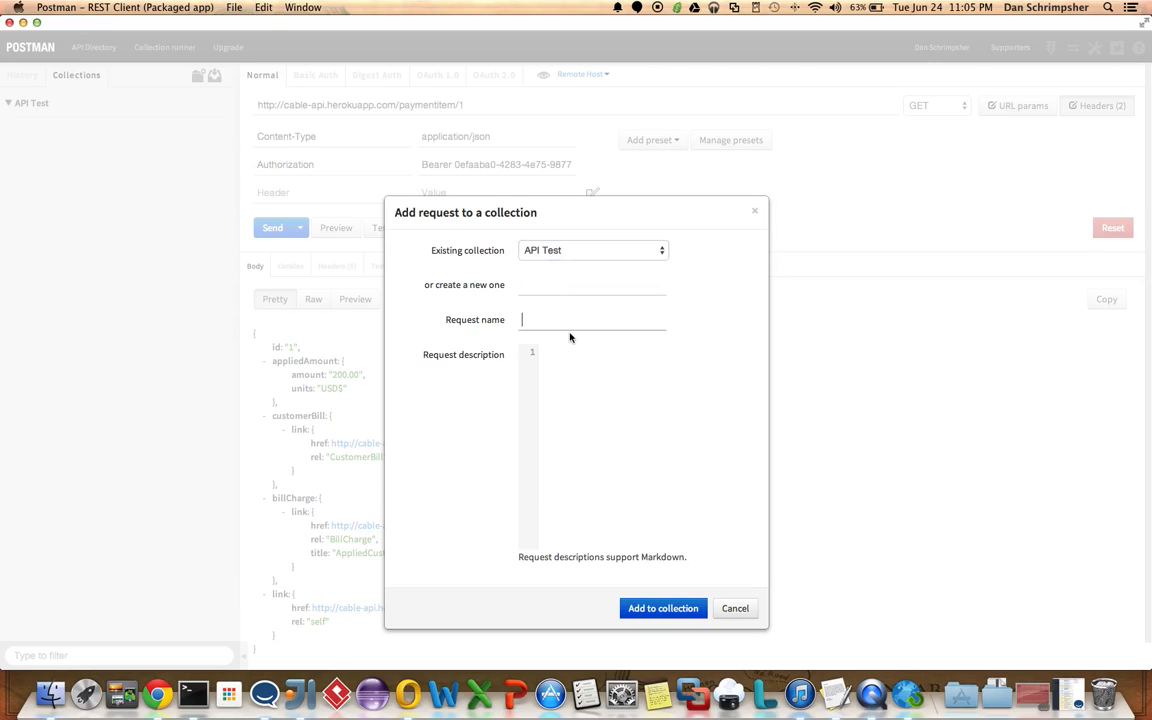
text(Payment)
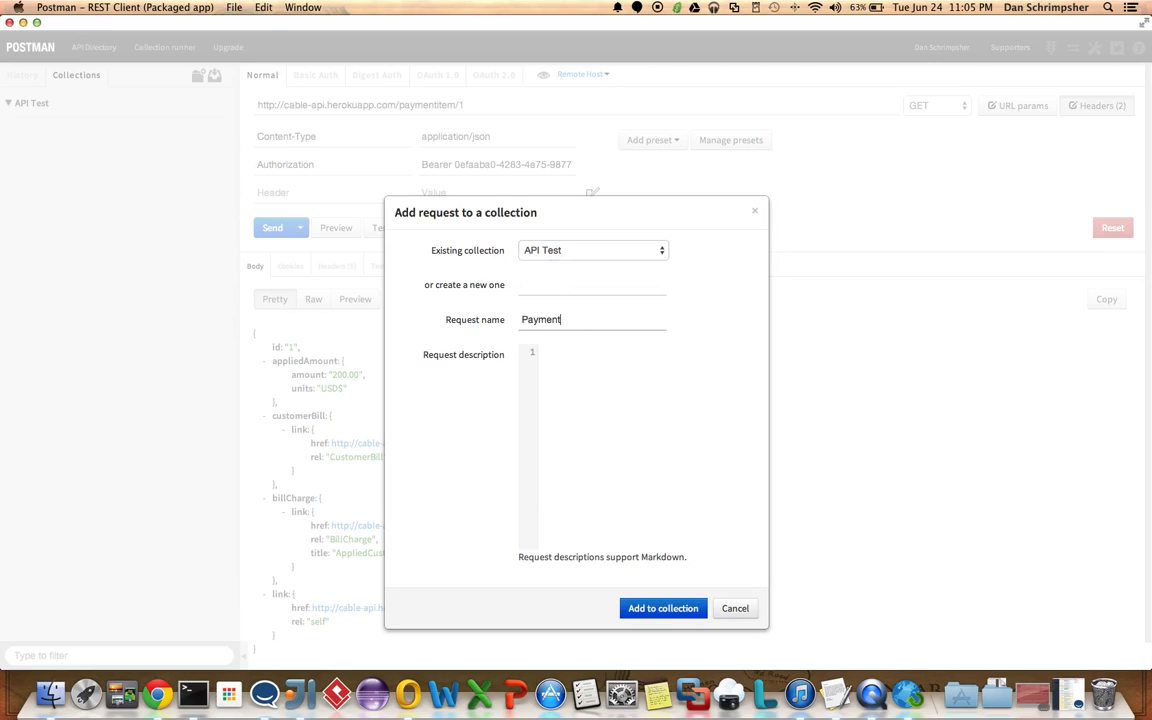
text(Item)
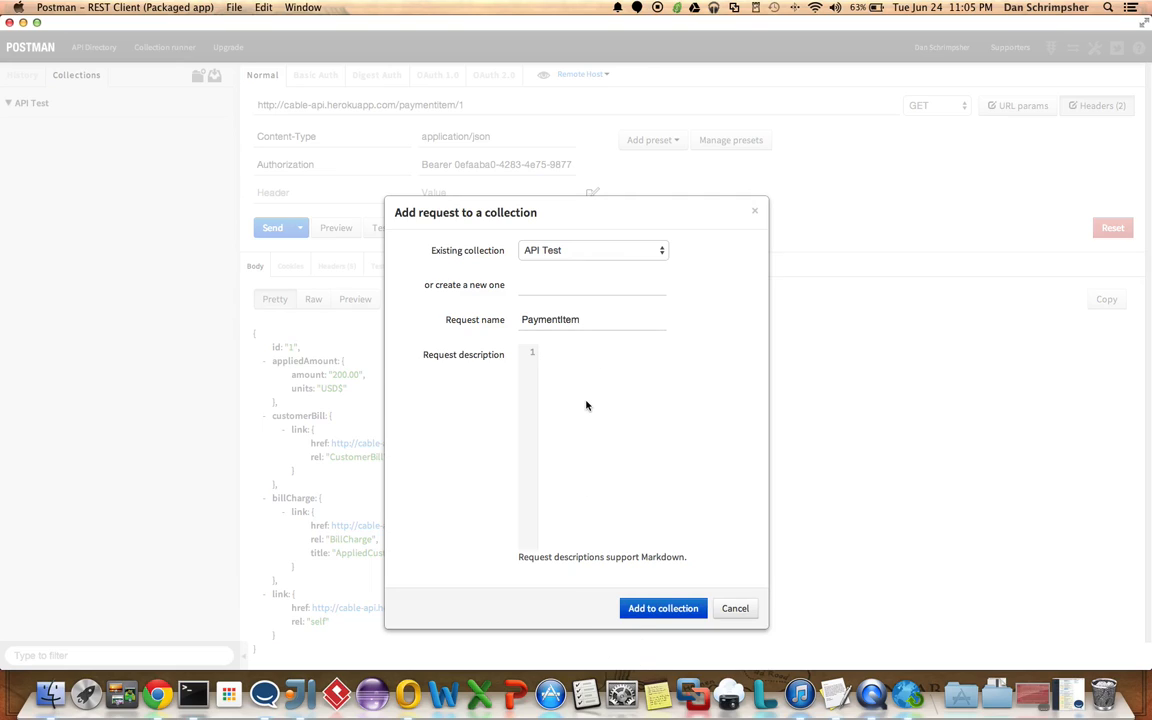
text(Paym)
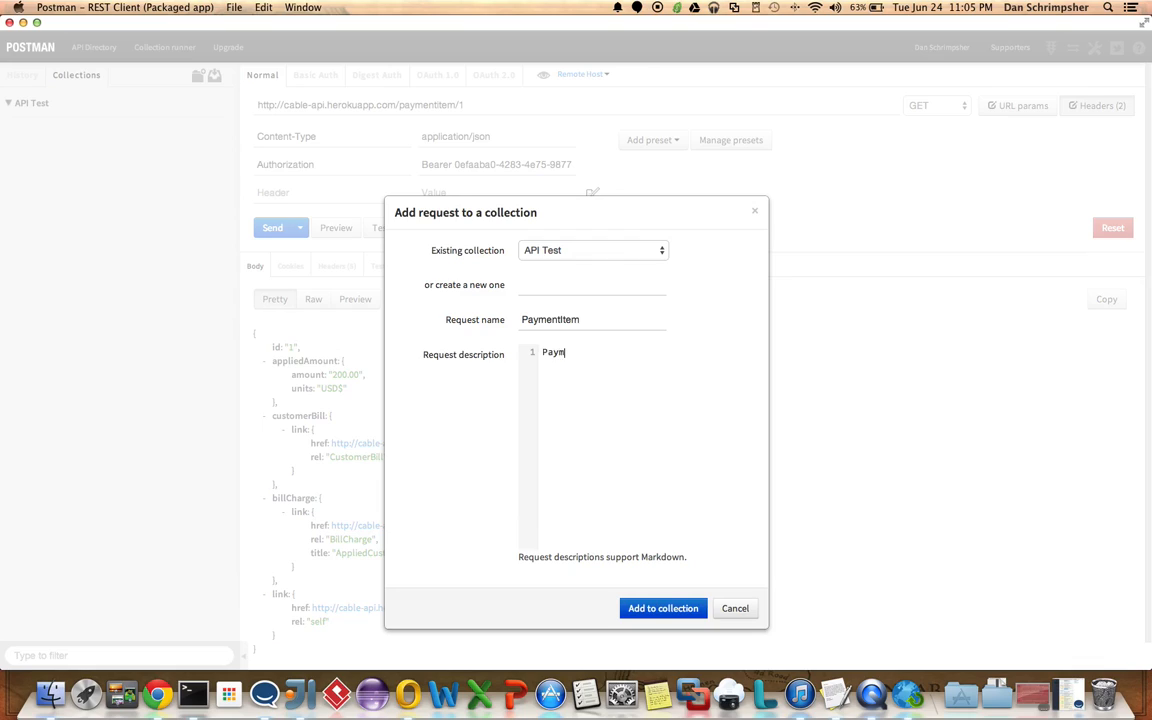
text(ent)
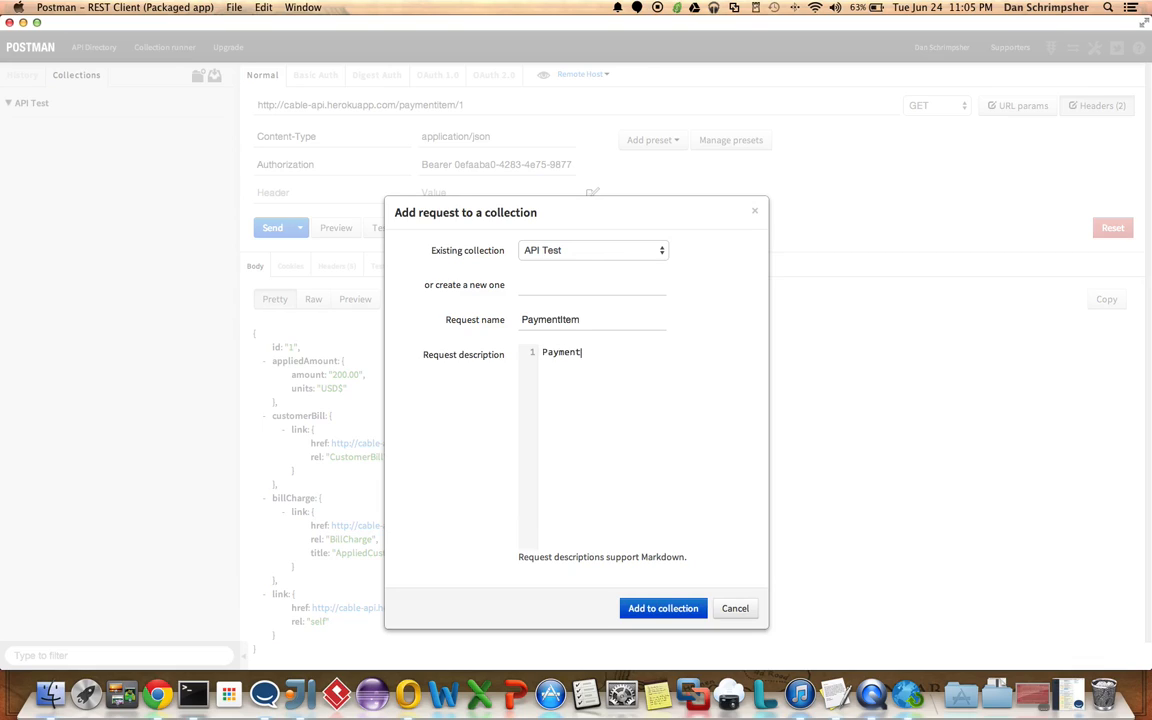
text(Item API Call)
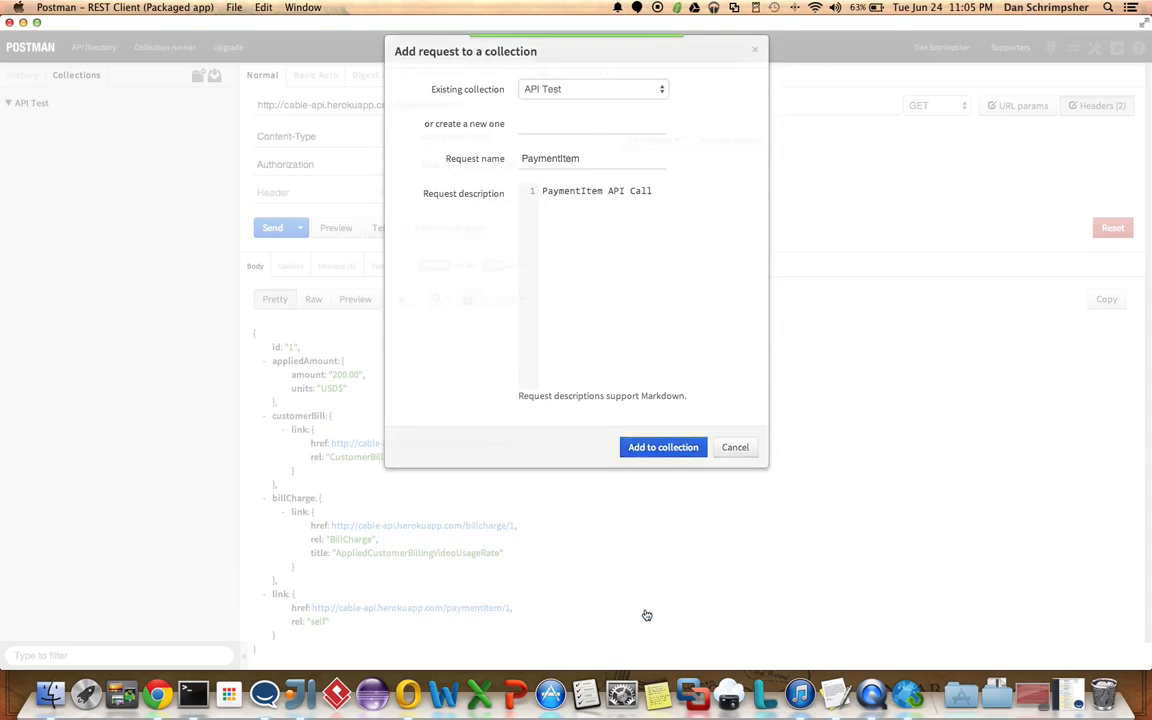
click(662, 448)
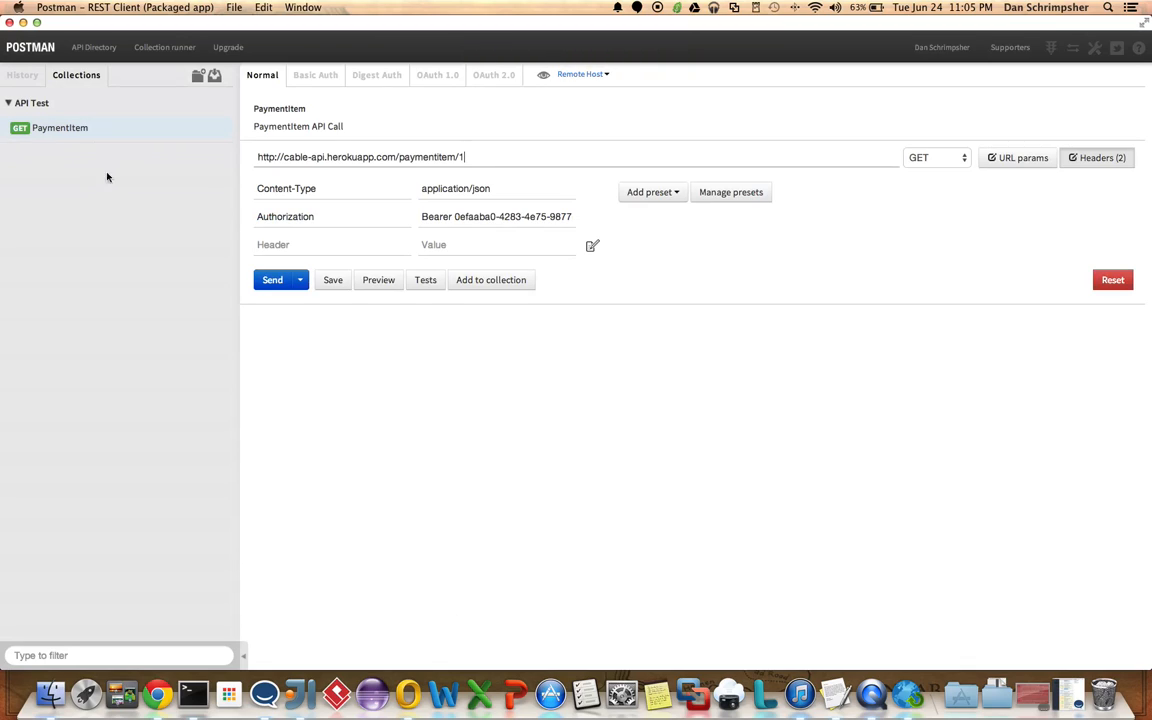
mouse_move(170, 168)
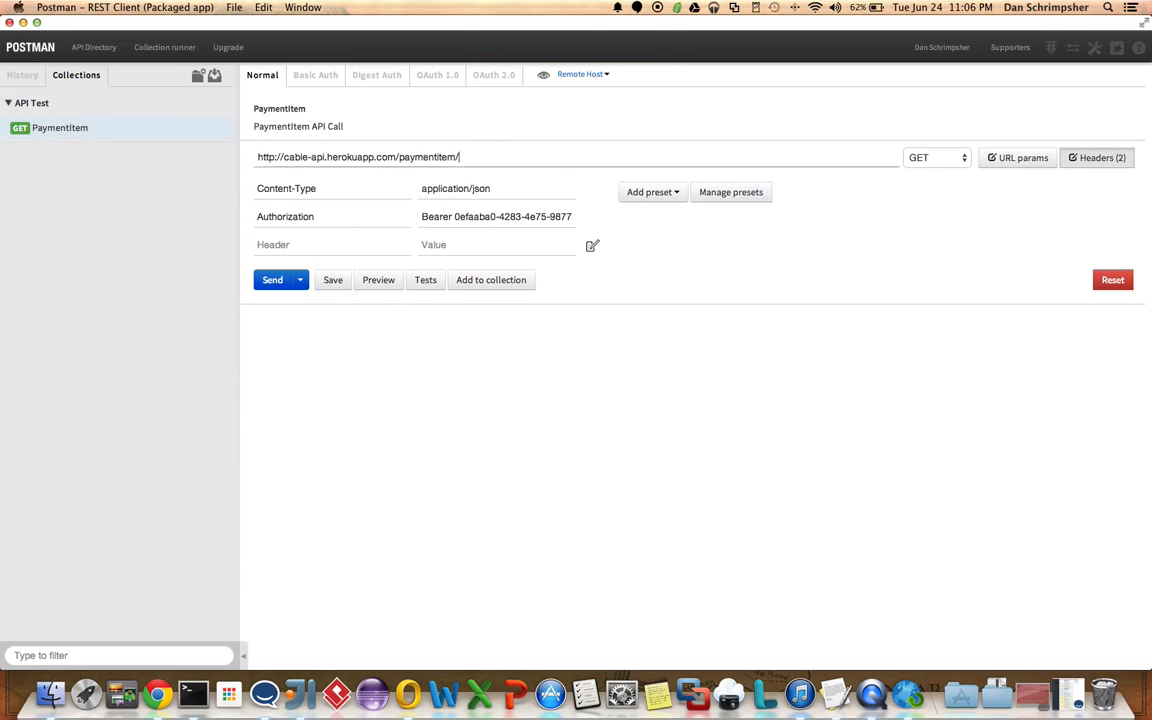
- Save the PaymentItem request with its paymentitem/1 URL and both headers
click(332, 280)
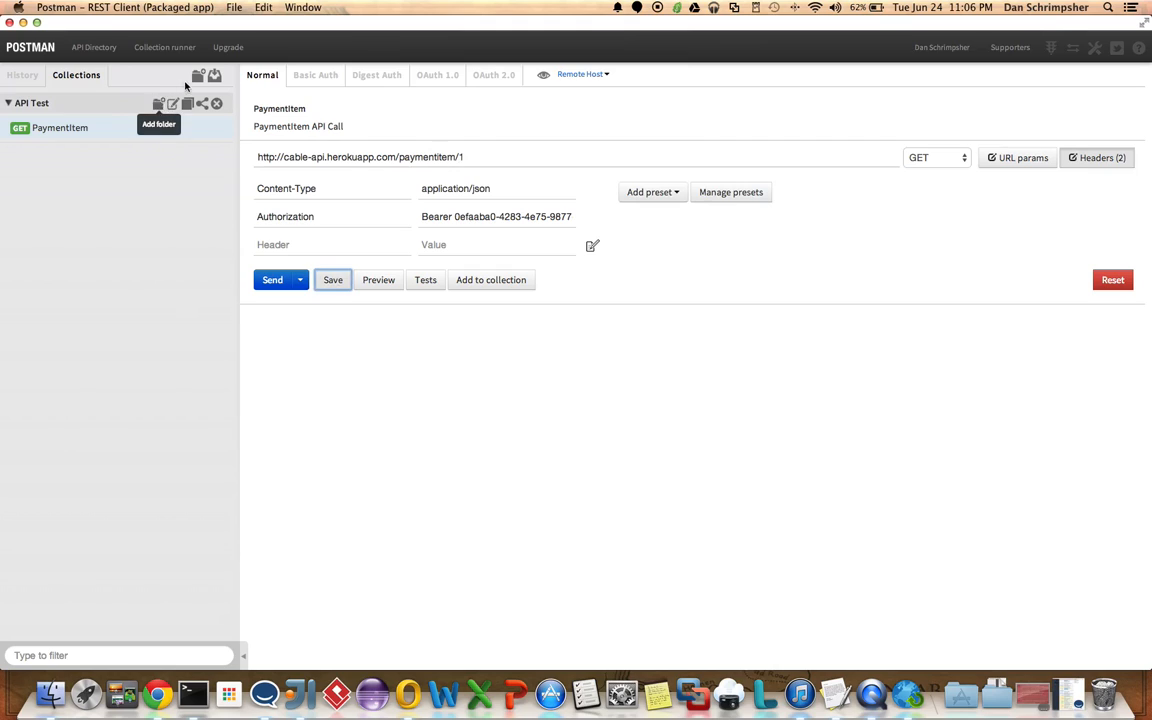
mouse_move(216, 104)
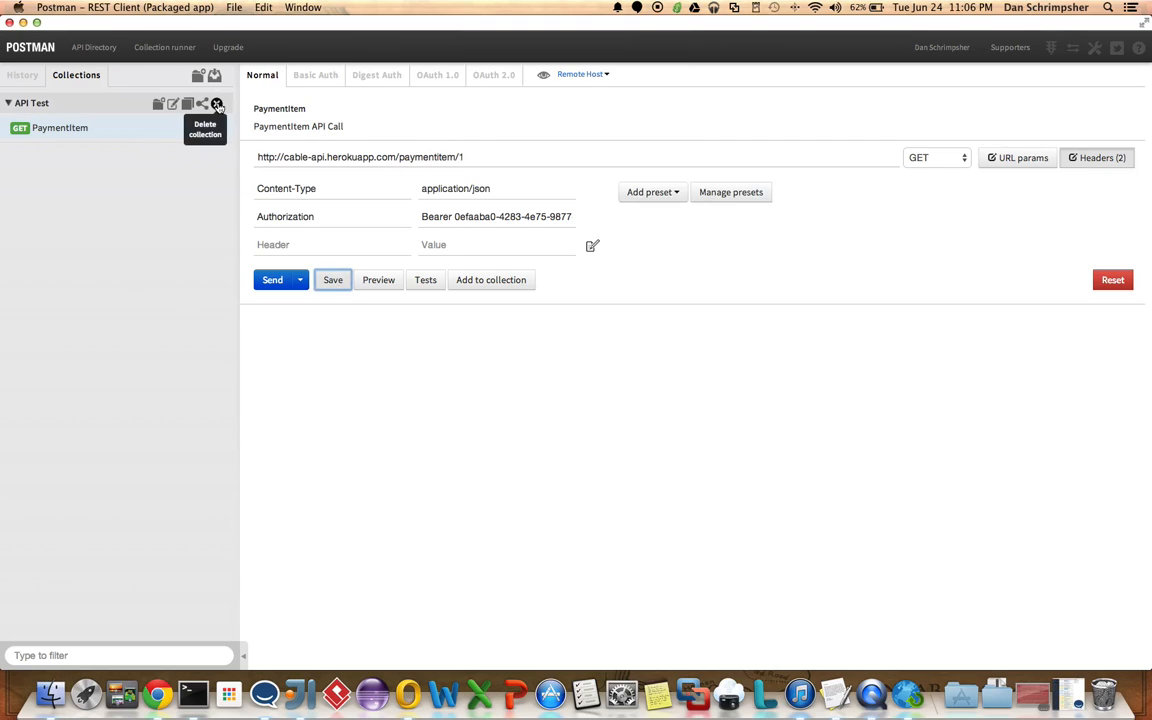
- Delete the API Test collection, confirming the removal
click(216, 104)
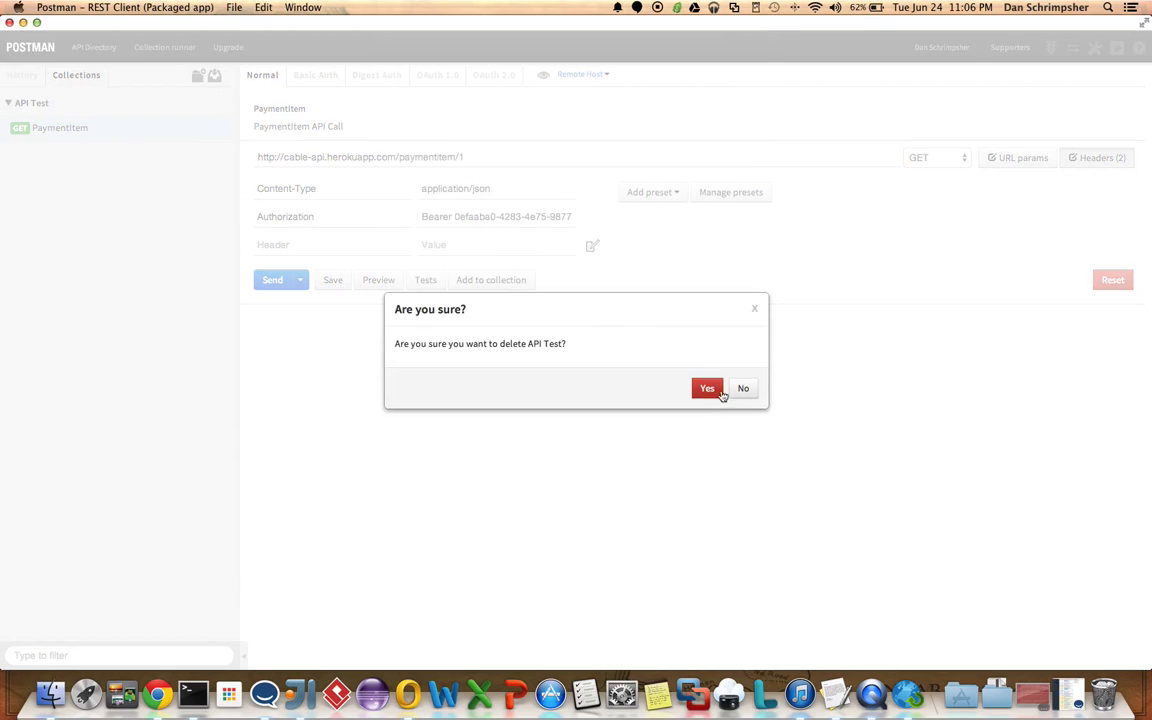
click(708, 388)
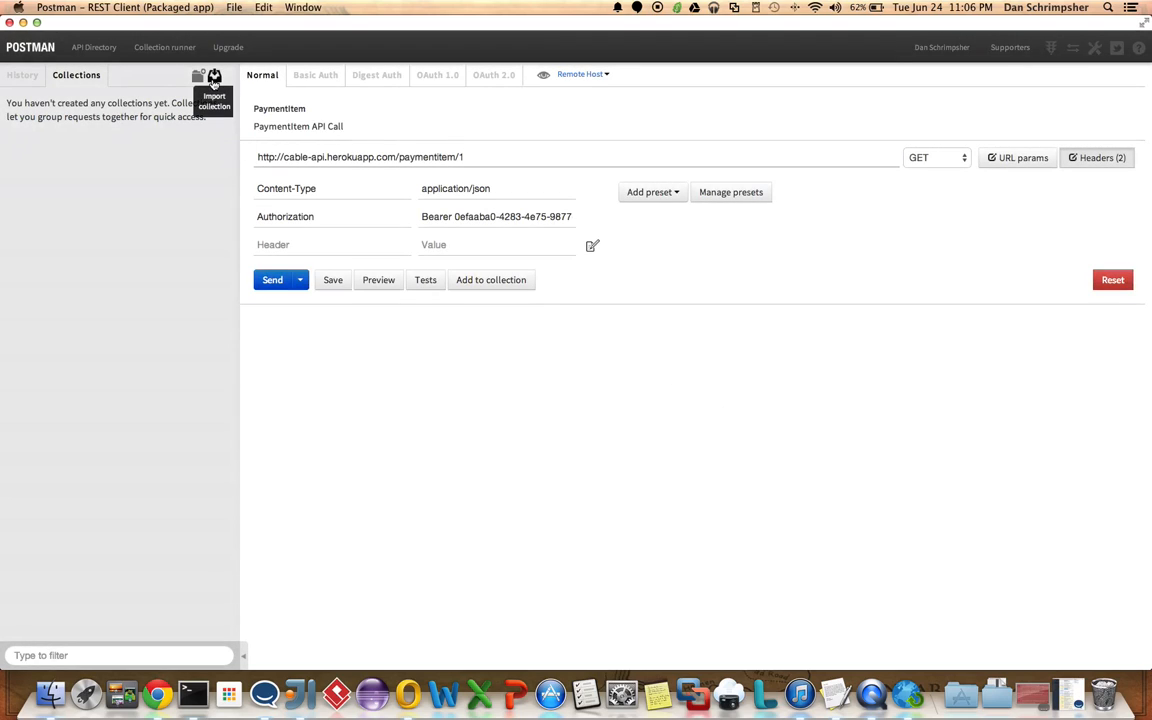
- Import the API Review Final collection file from the Documents > postman folder
click(214, 80)
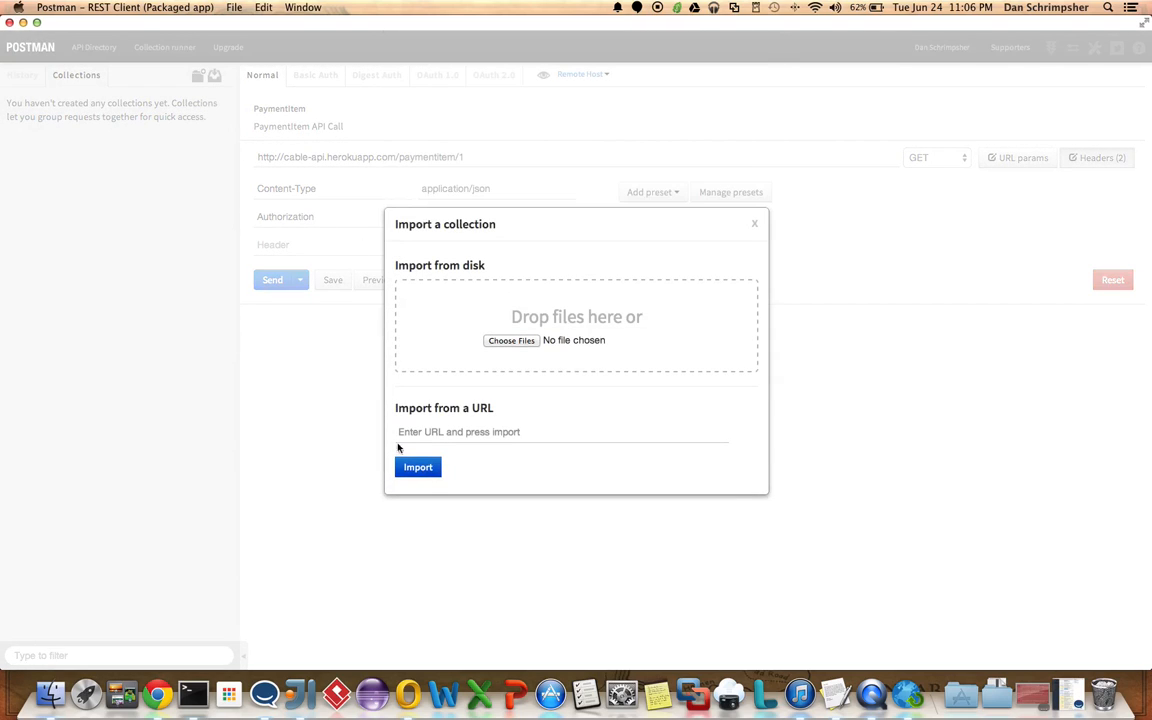
click(512, 340)
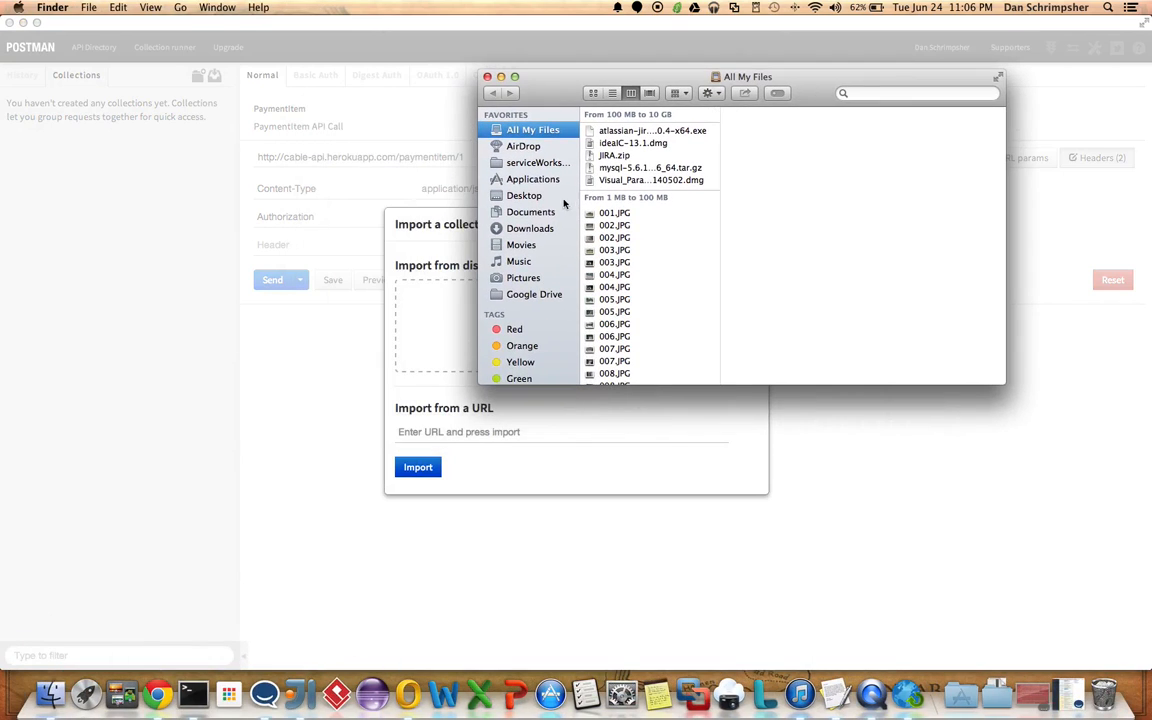
click(532, 212)
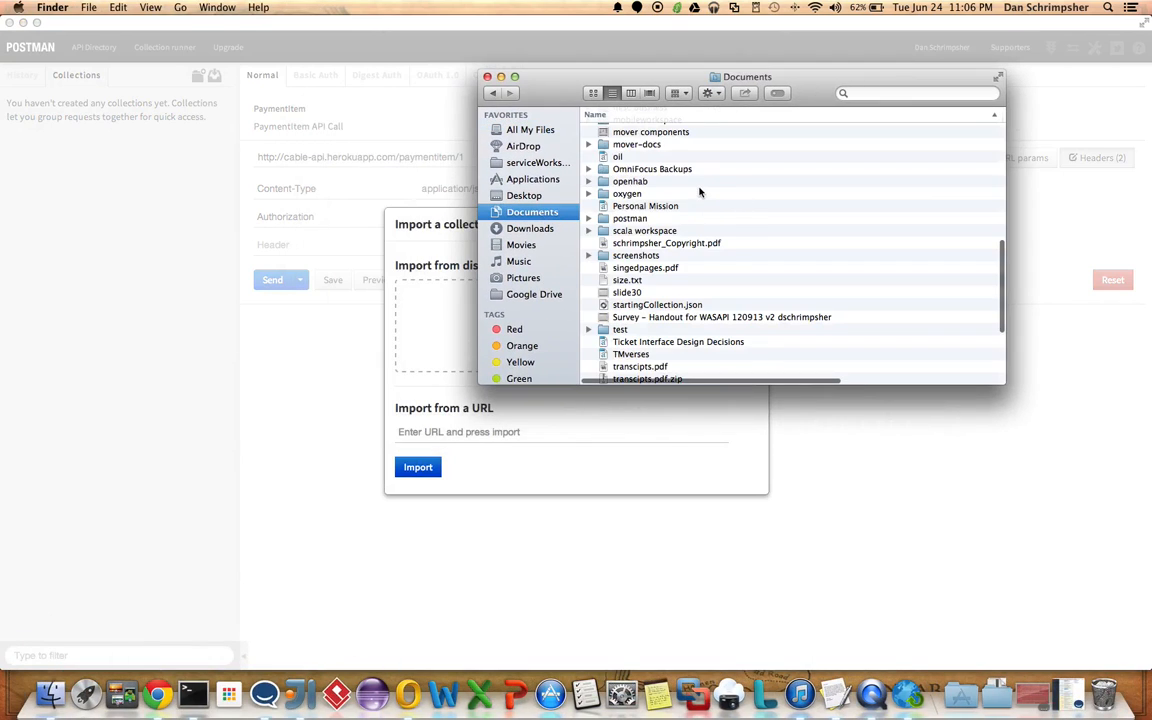
click(630, 218)
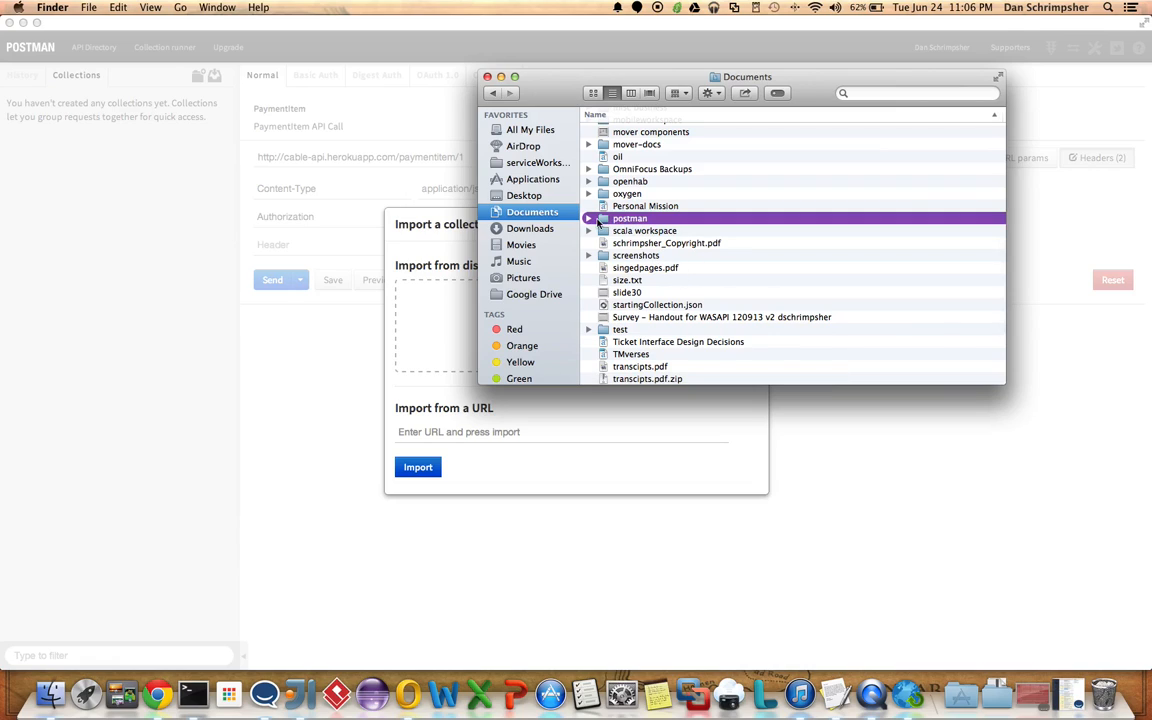
click(588, 218)
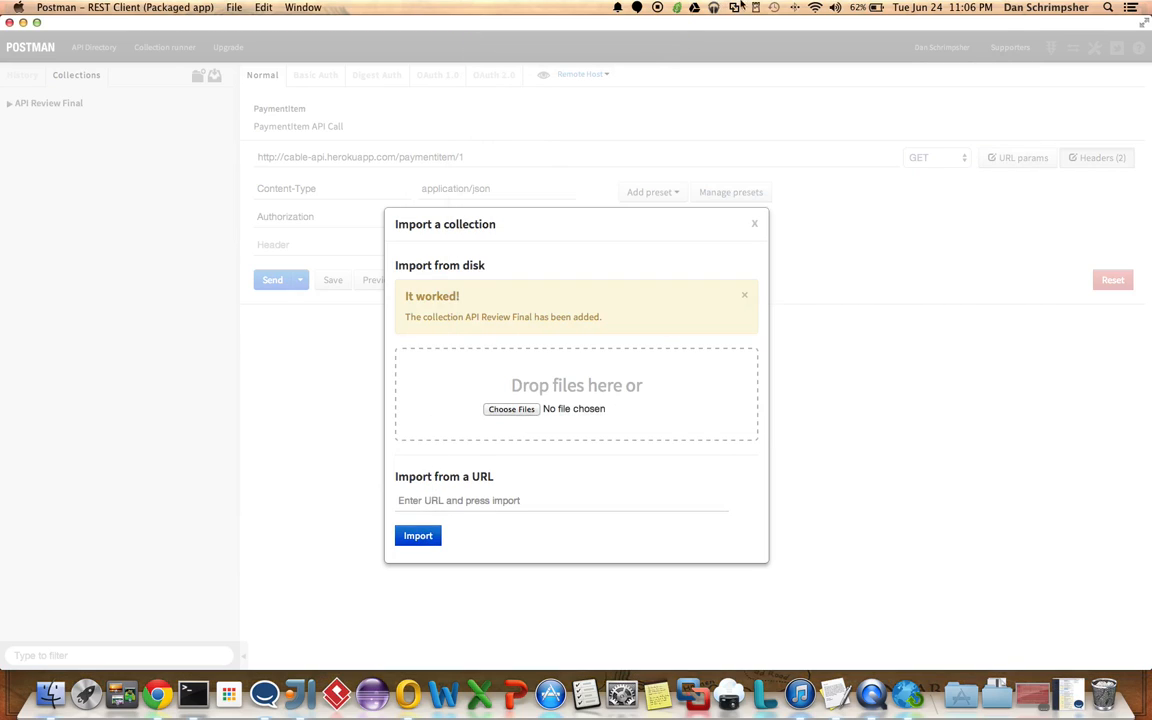
mouse_move(656, 10)
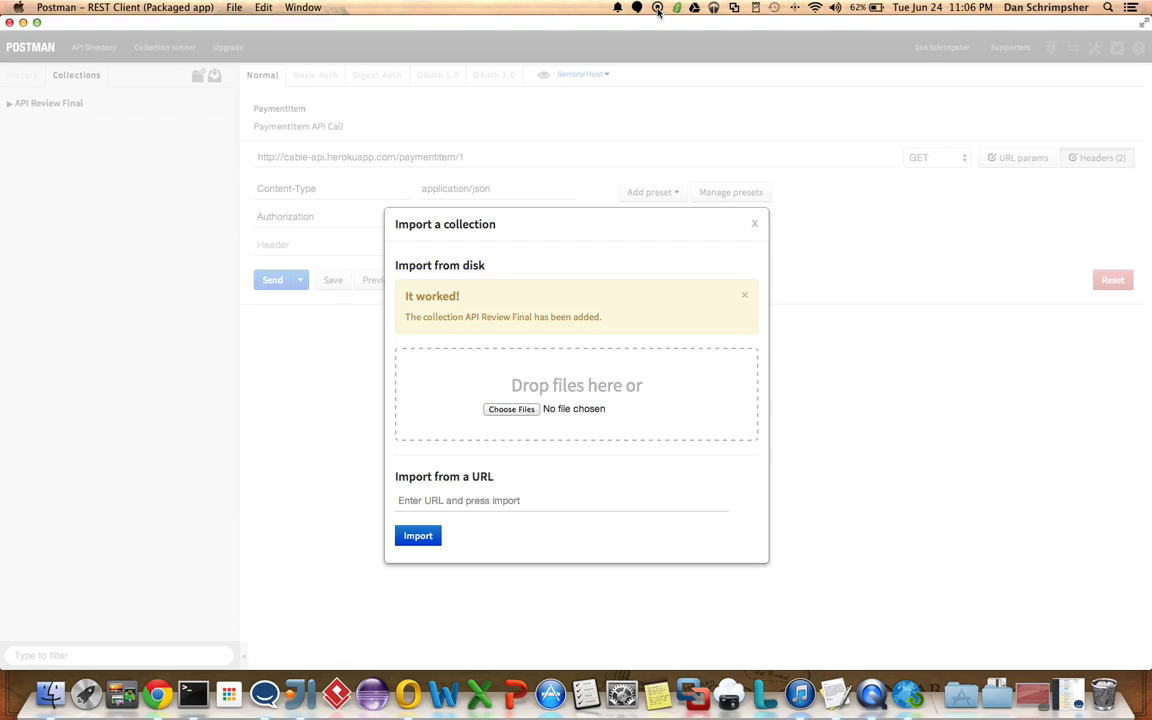
click(756, 224)
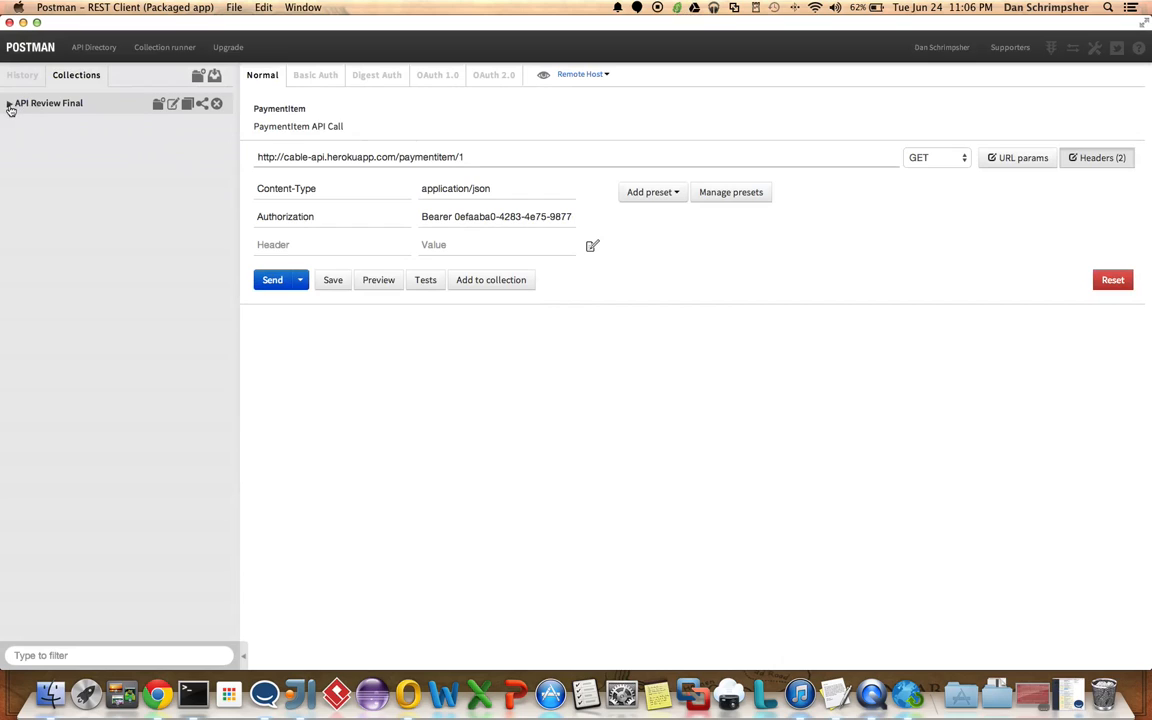
- Expand API Review Final and run the Bill Charge and CustomerBill requests
click(8, 104)
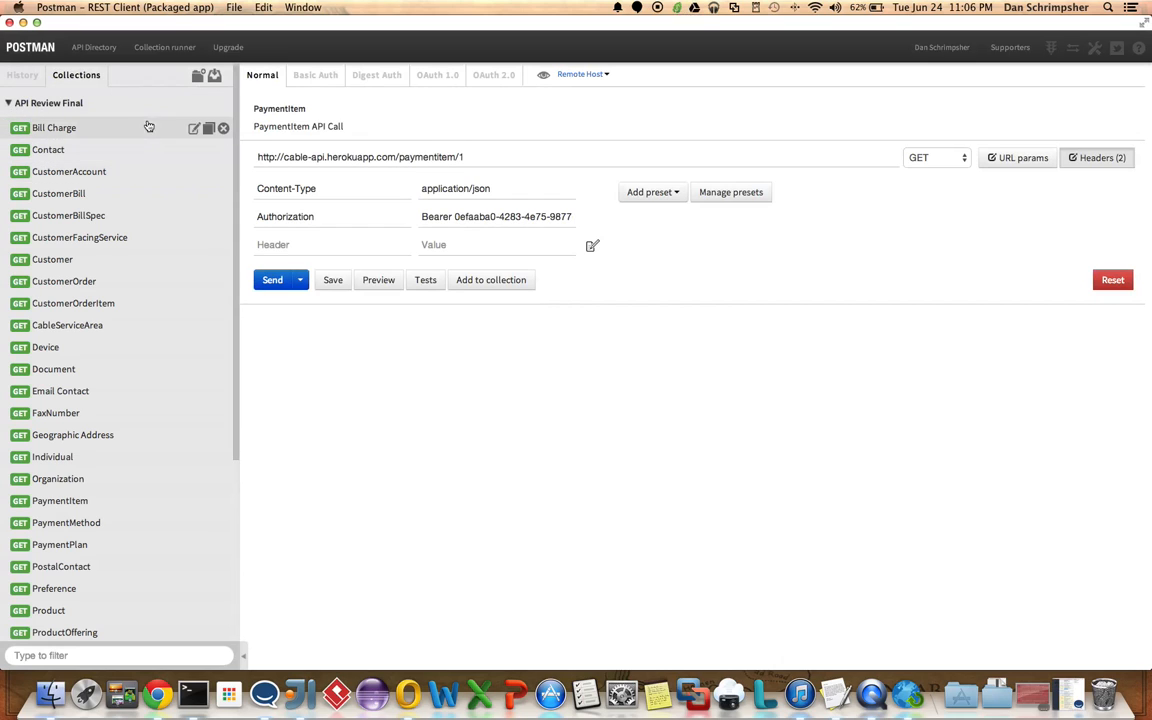
scroll(down, 3)
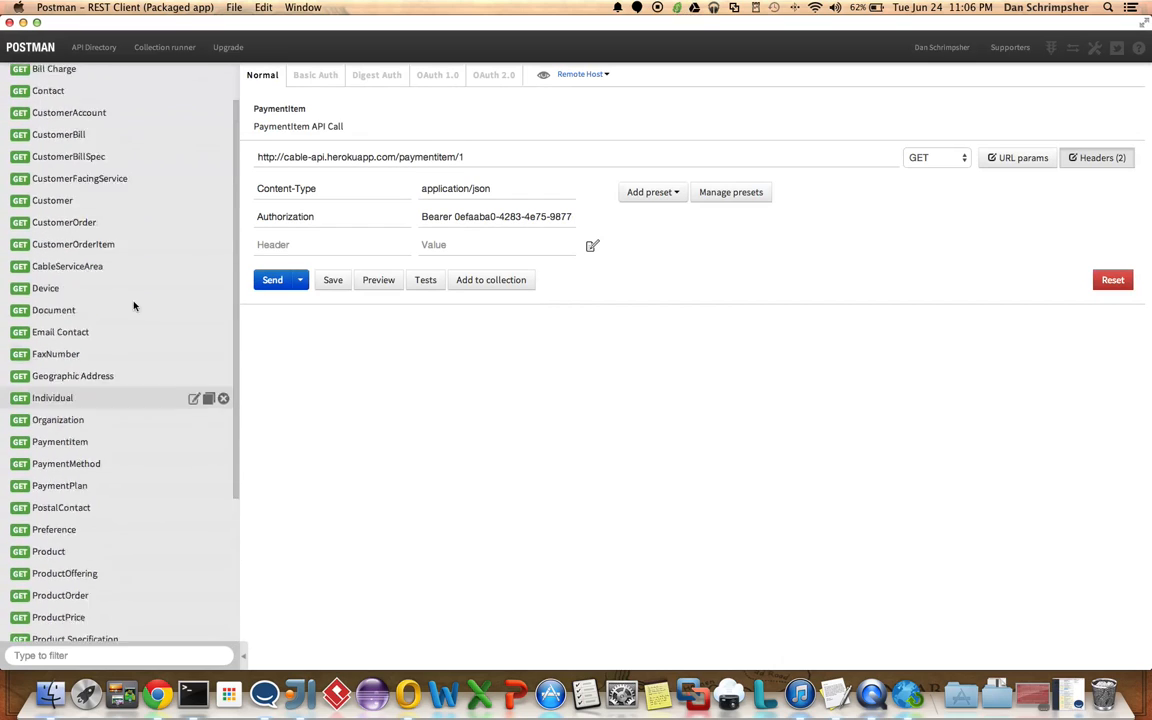
click(54, 128)
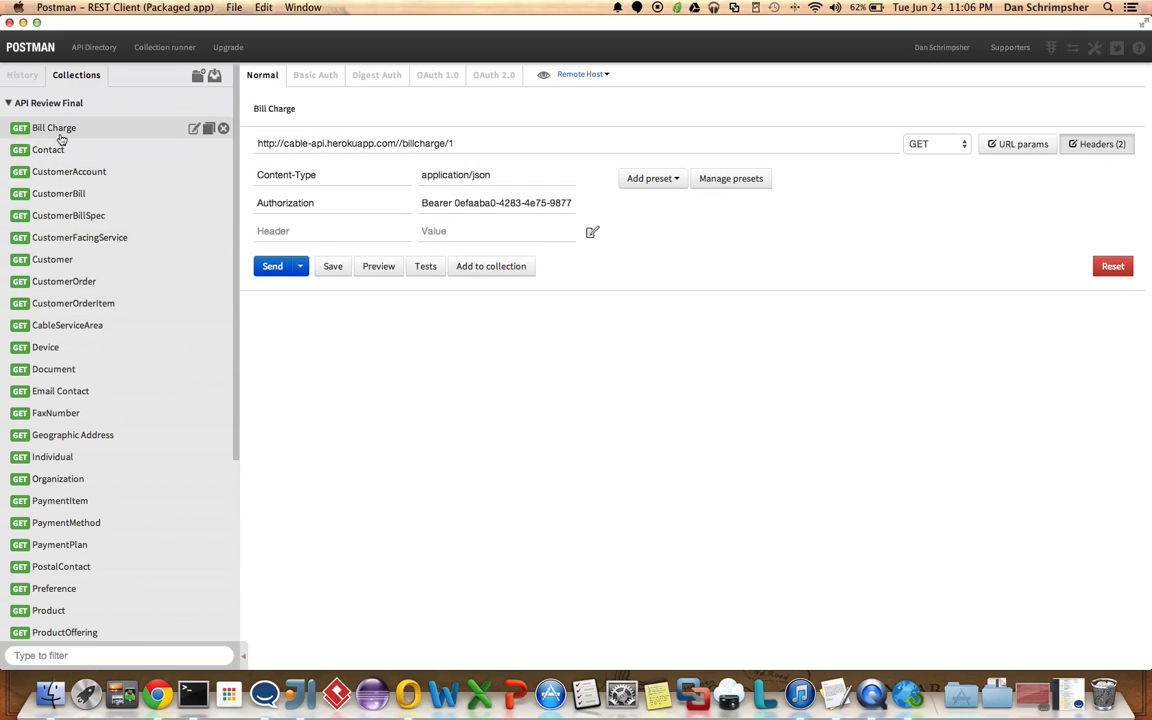
click(58, 192)
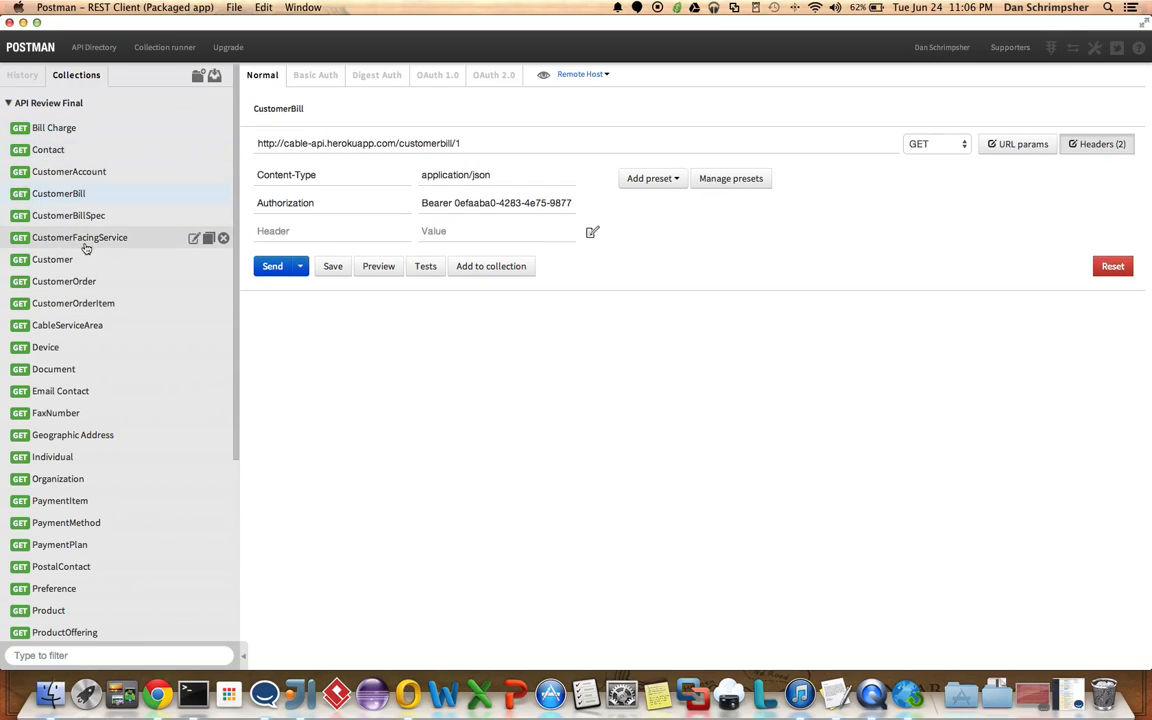
click(272, 264)
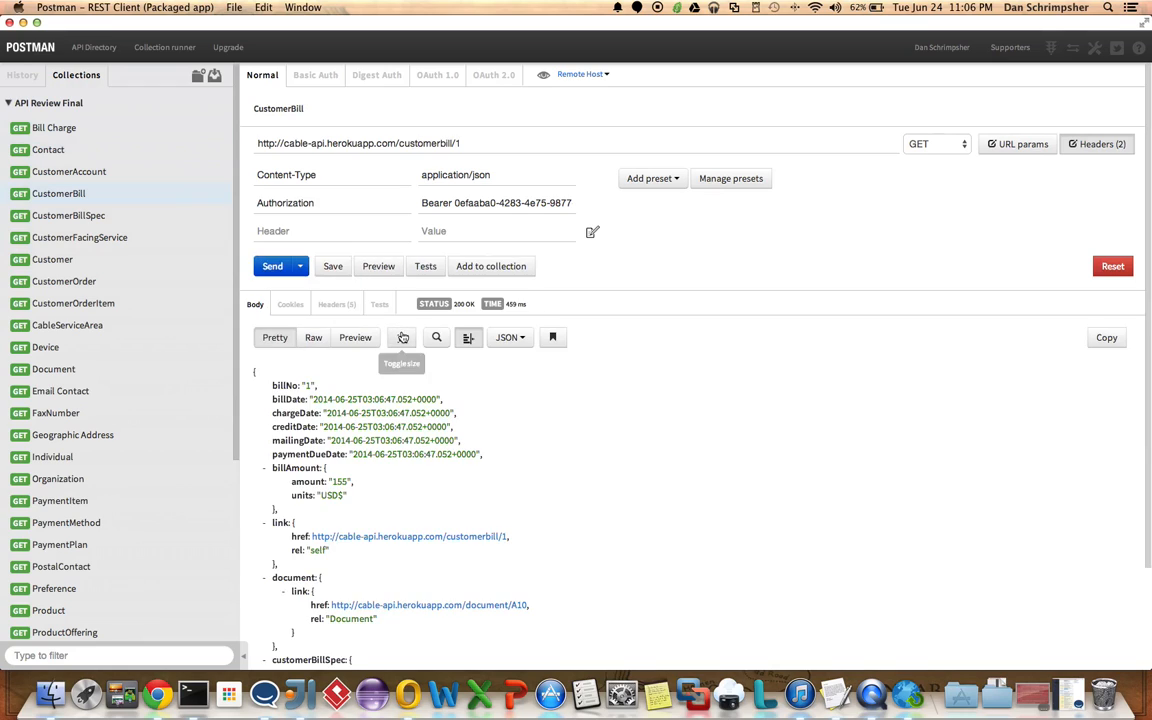
- Load the Email Contact request from the collection and view its JSON response
scroll(down, 3)
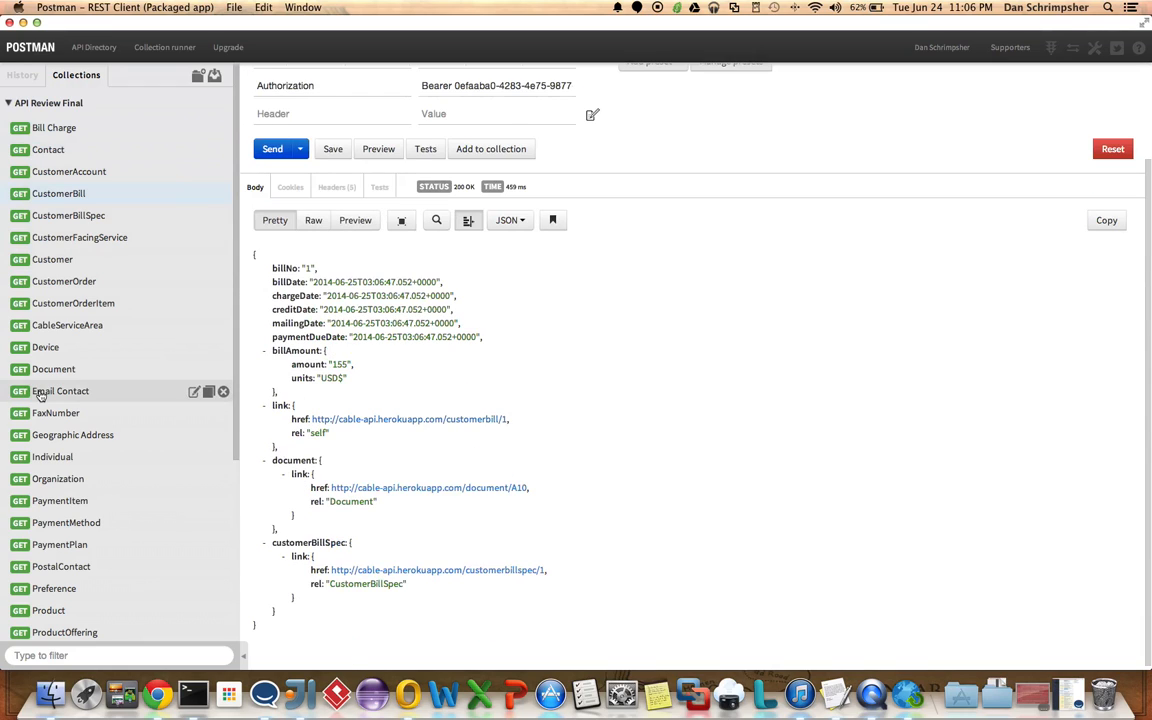
click(60, 390)
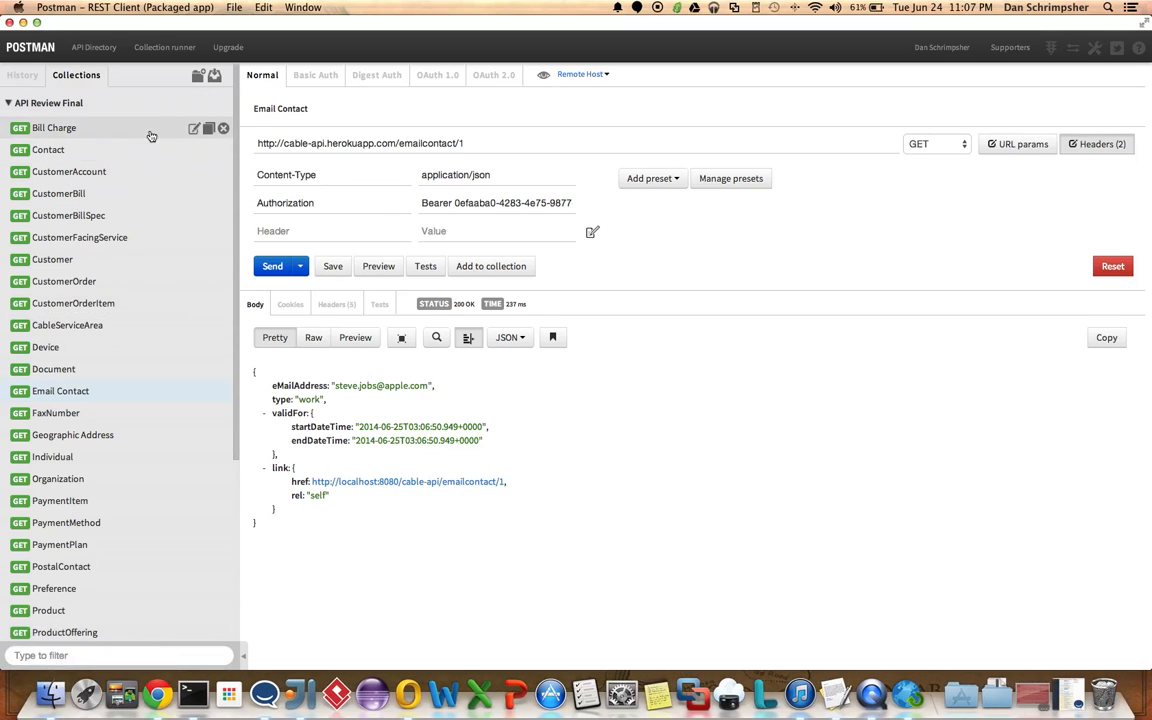
mouse_move(188, 104)
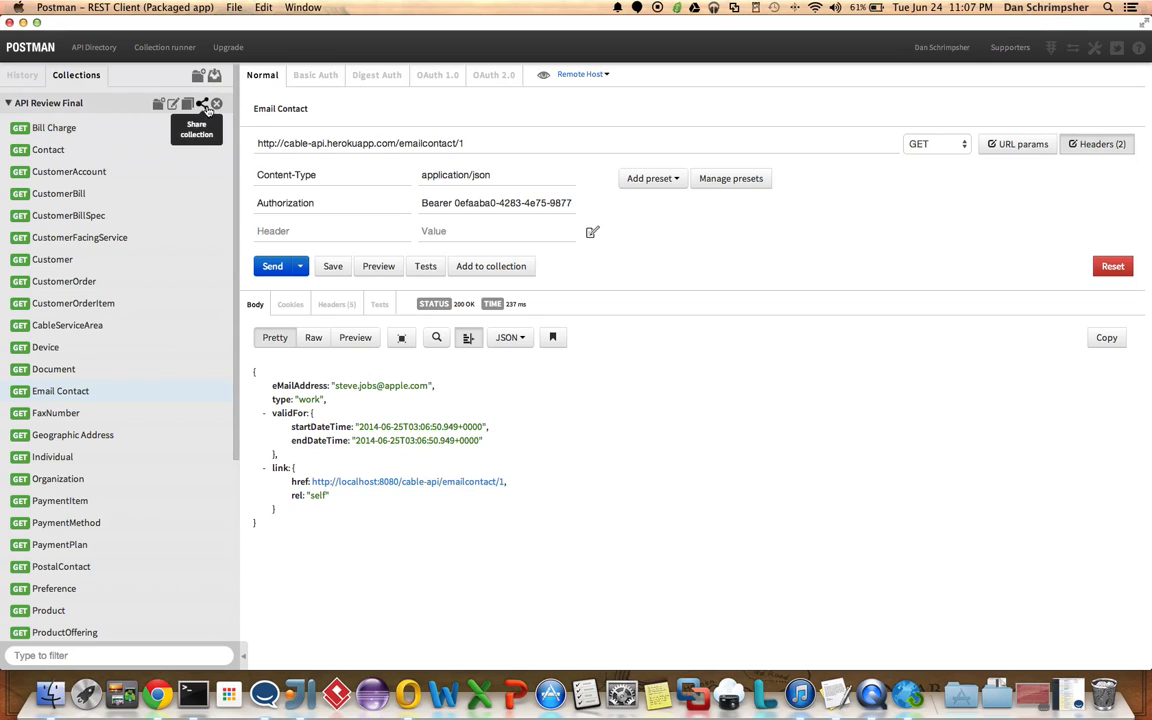
- Download the API Review Final collection as test.json into the postman folder and reveal it in Finder
click(202, 104)
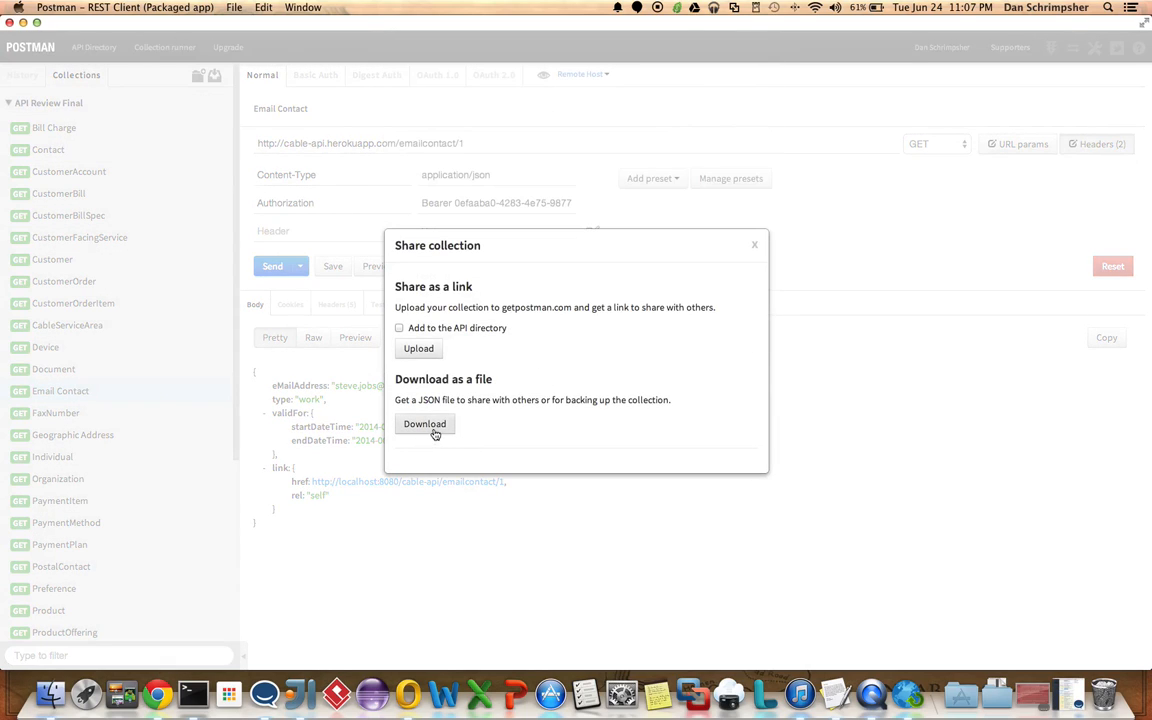
click(424, 424)
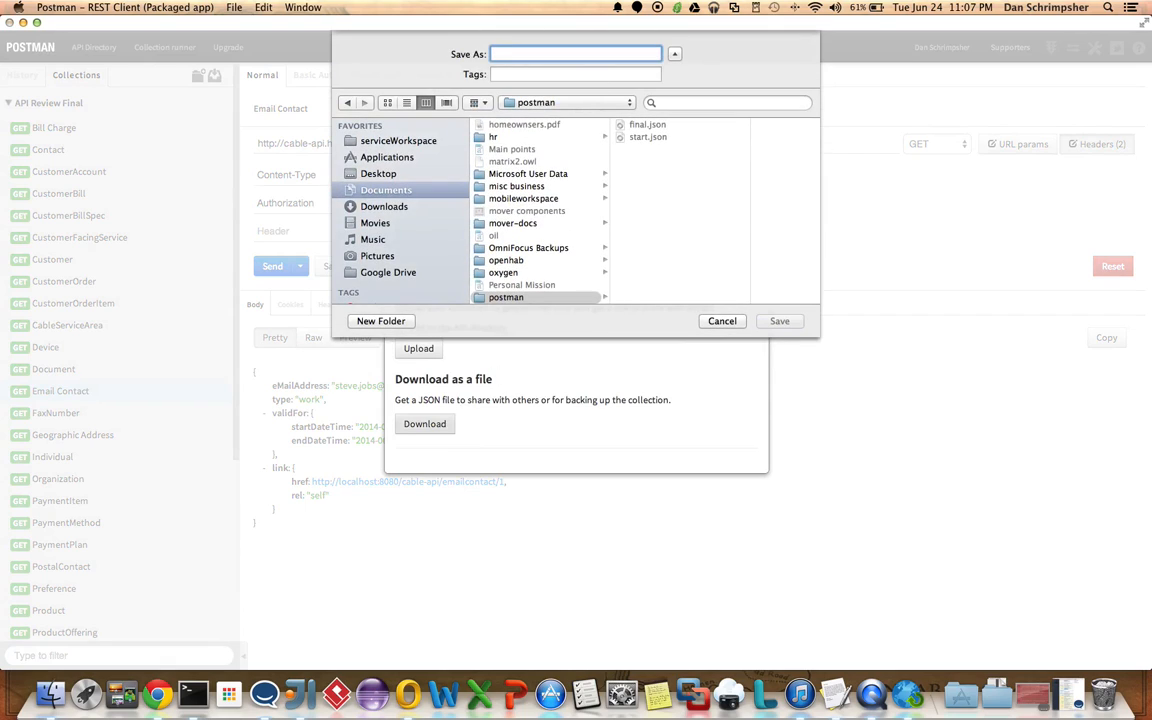
text(test.json)
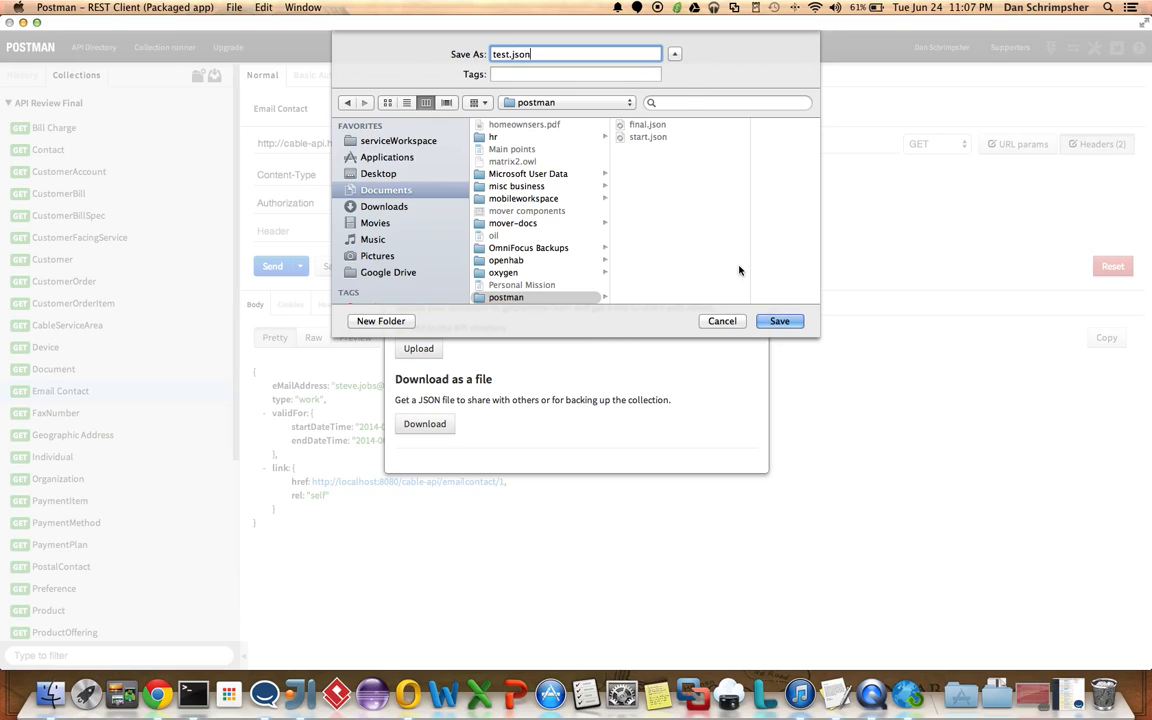
mouse_move(750, 212)
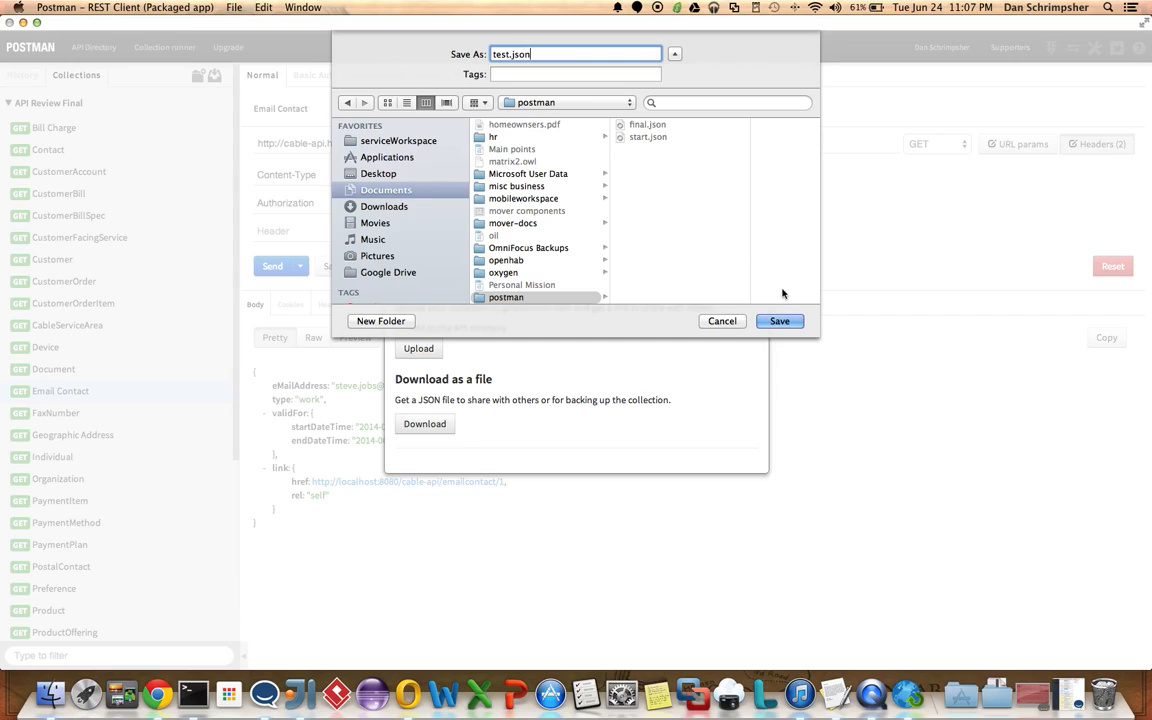
click(780, 320)
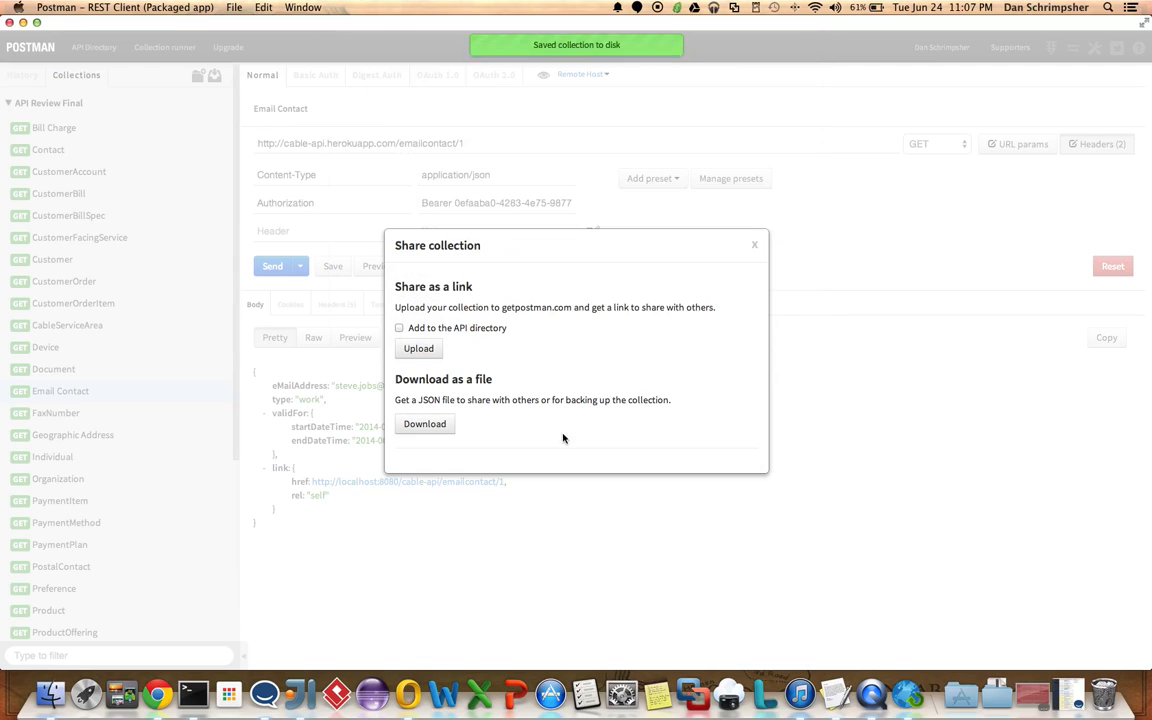
click(424, 424)
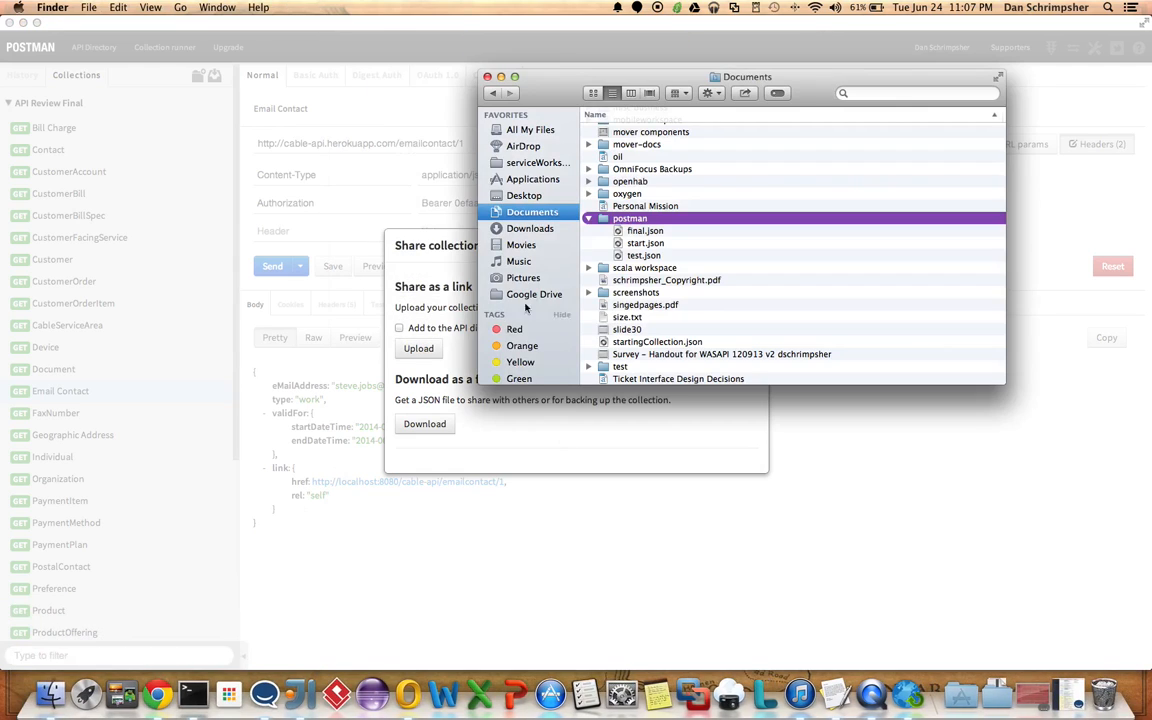
- Open test.json in TextEdit and read through the exported JSON with its hardcoded hosts and Bearer key
right_click(644, 256)
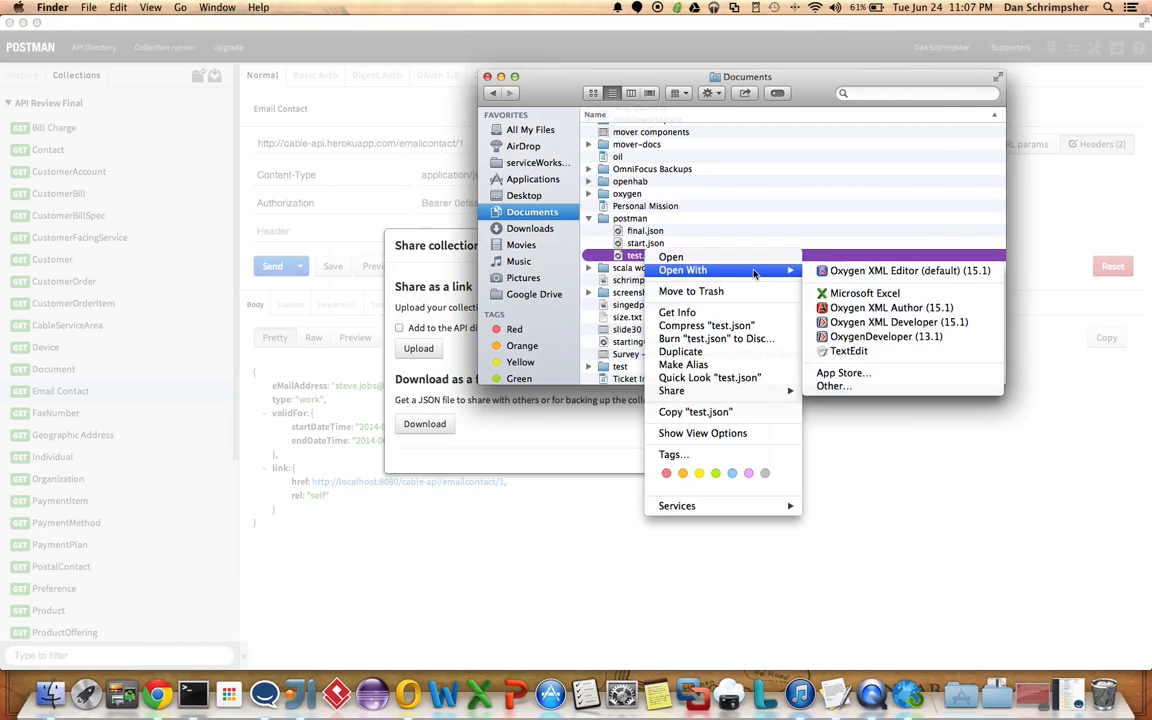
click(848, 352)
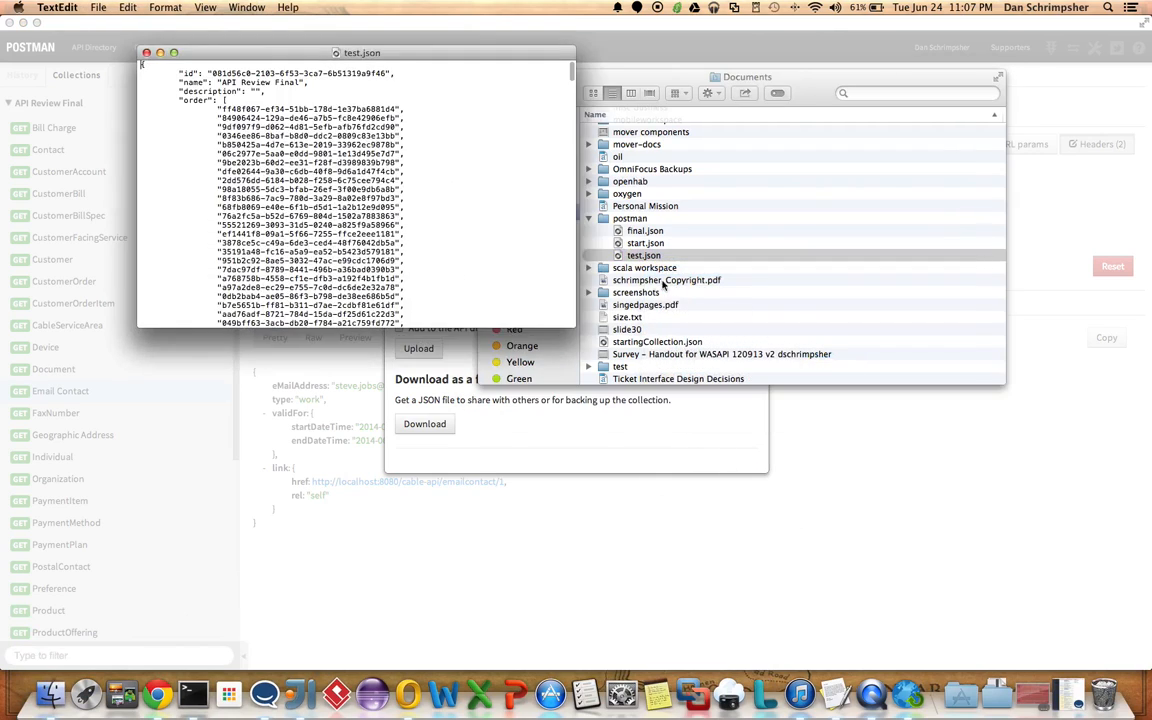
scroll(down, 3)
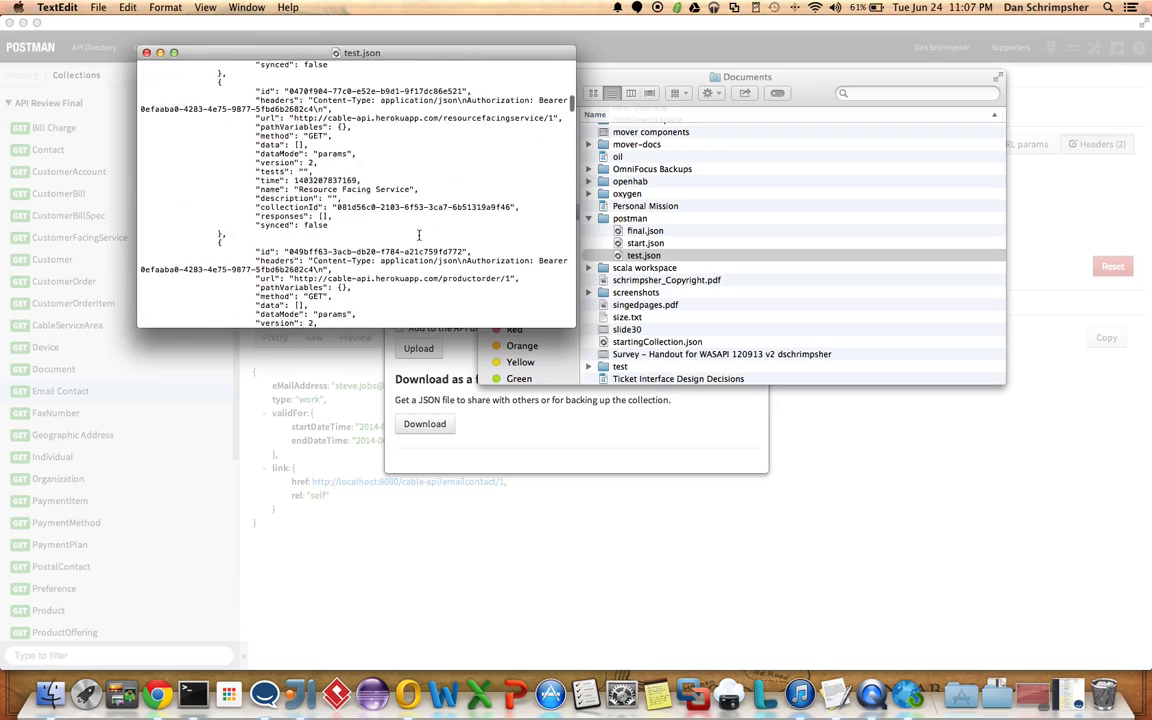
scroll(down, 3)
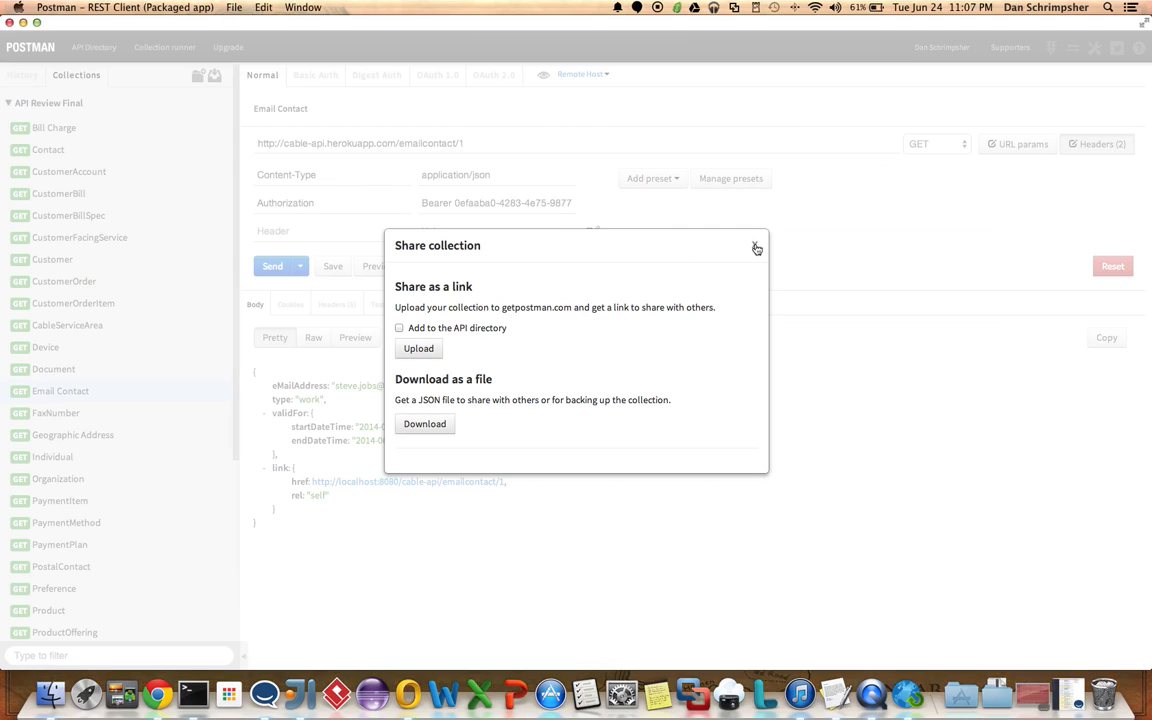
- Close the Share collection dialog, leaving Email Contact and its JSON response visible
click(756, 248)
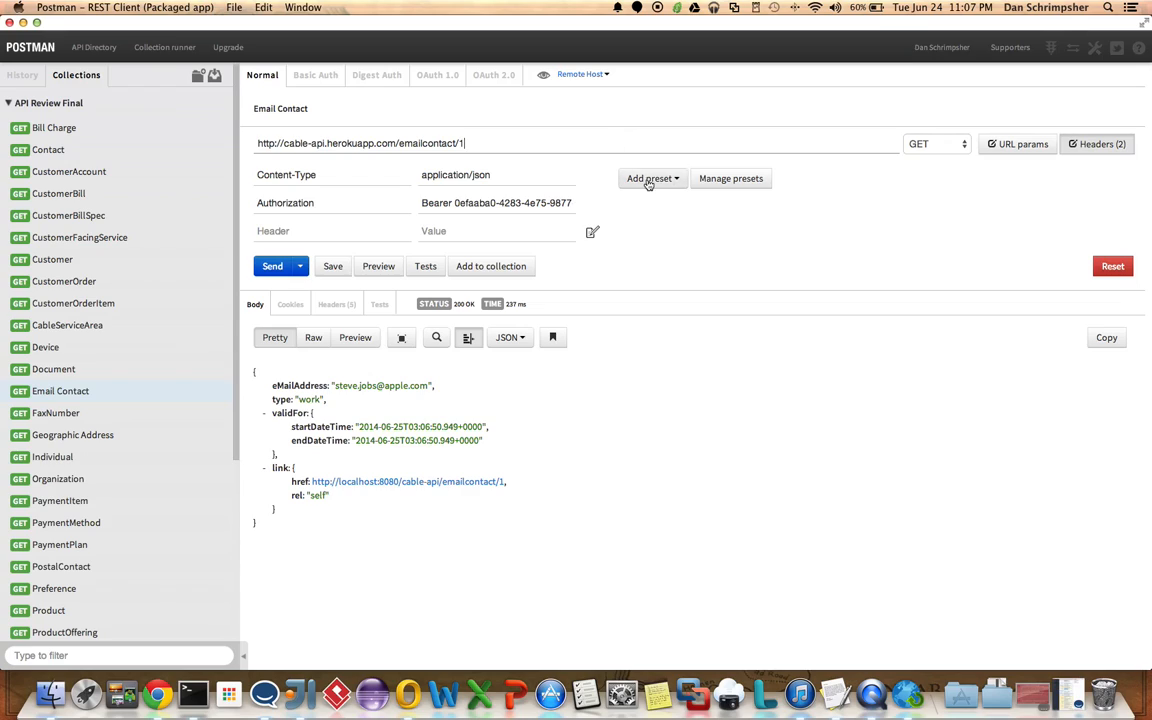
click(650, 178)
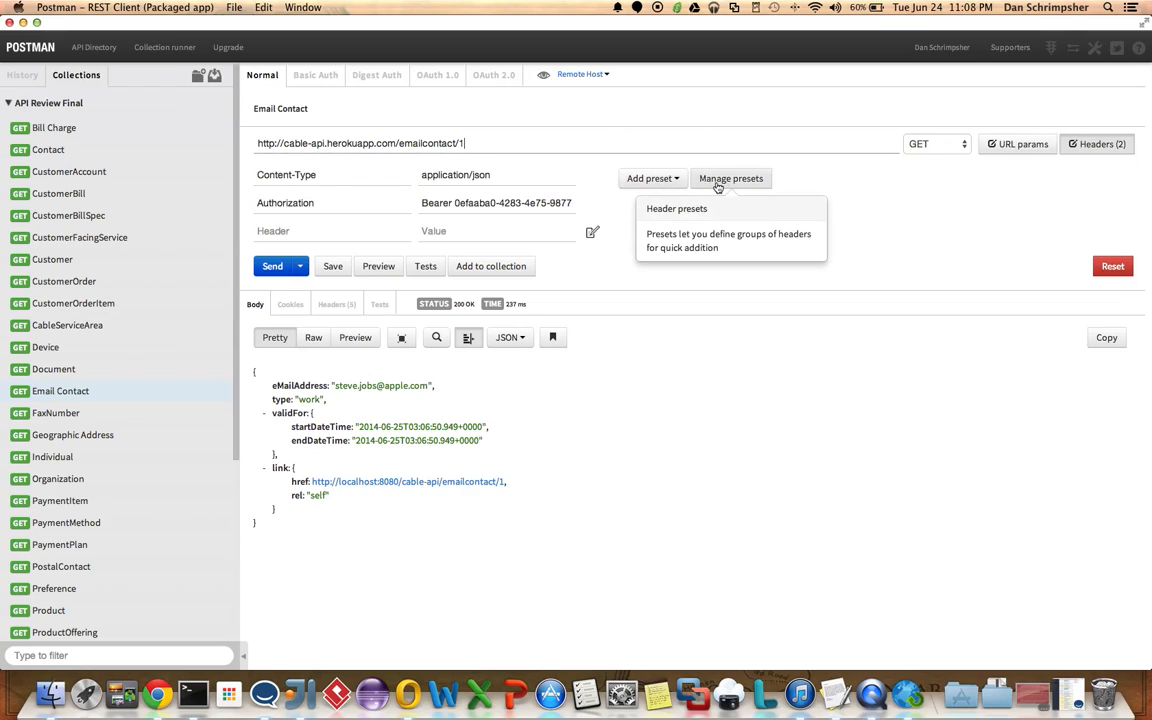
click(732, 178)
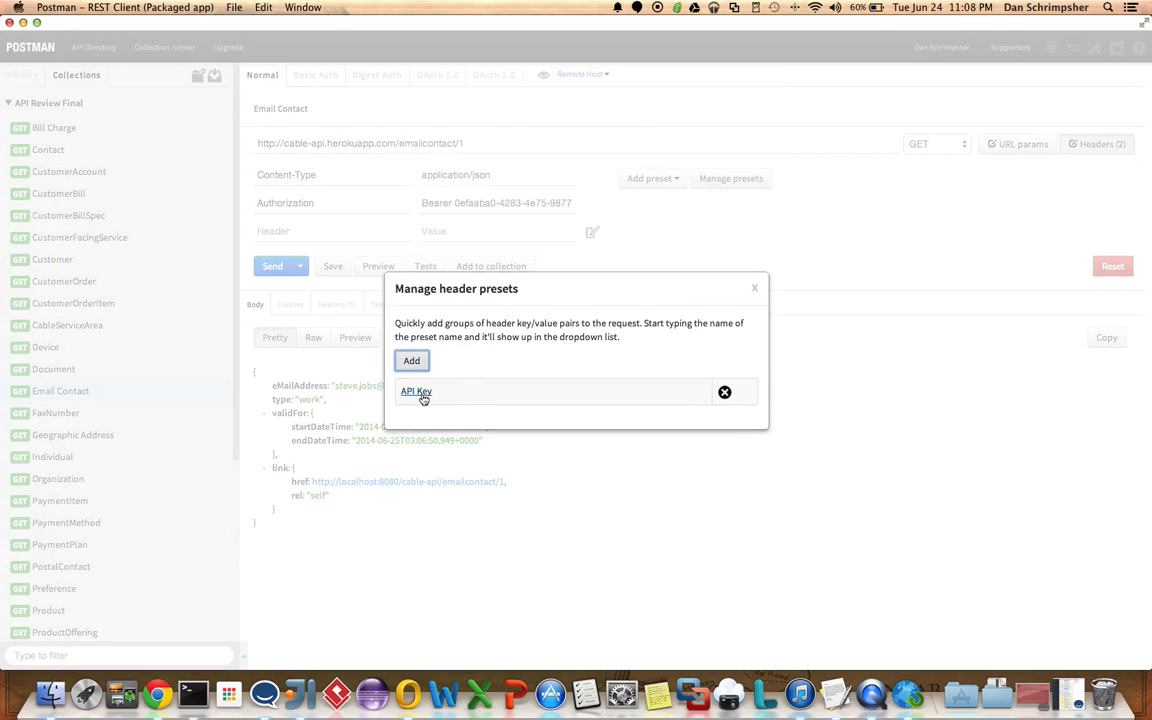
click(416, 390)
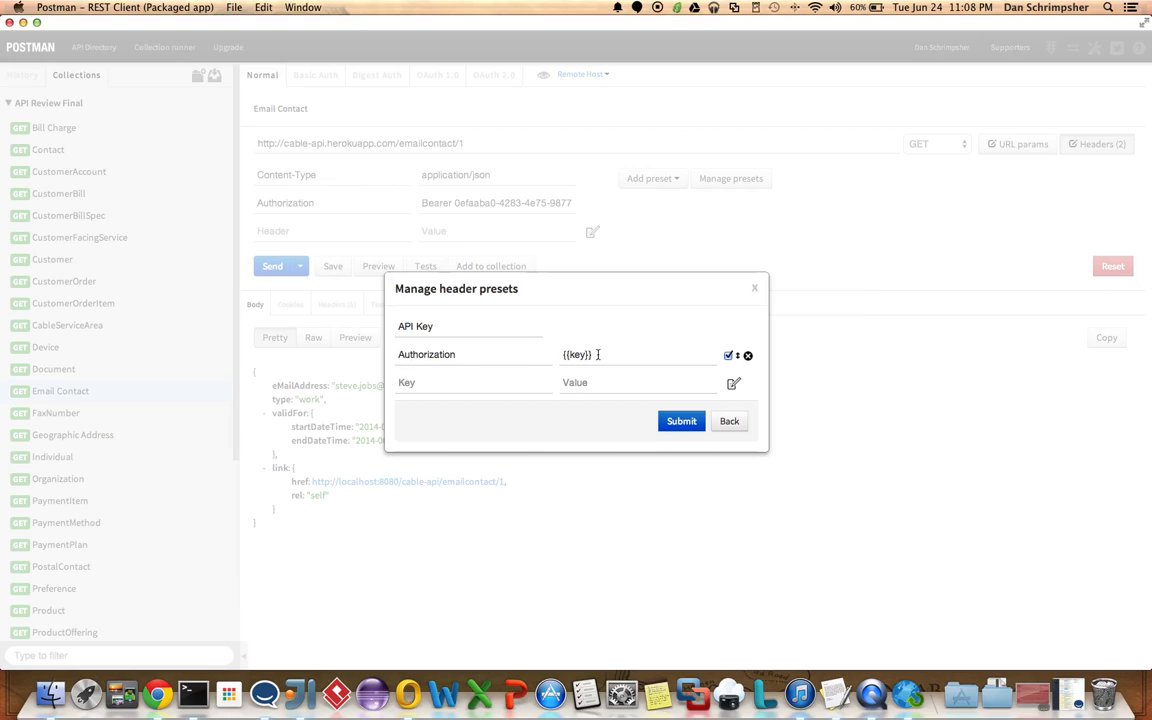
double_click(576, 354)
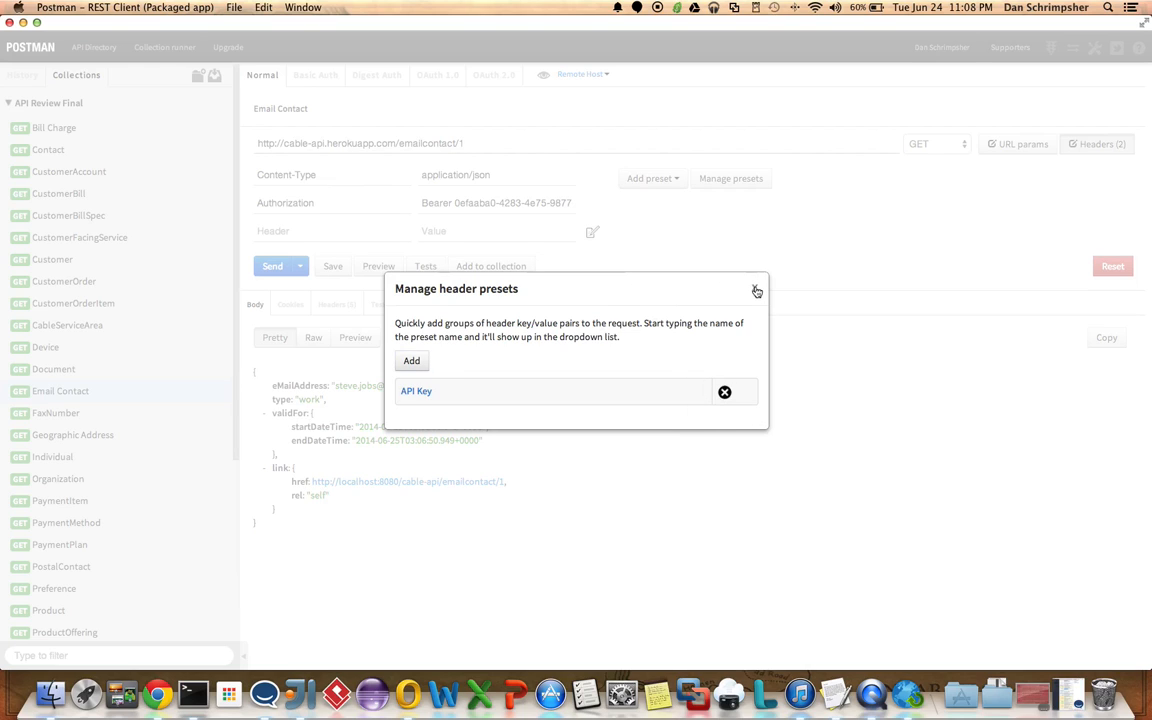
click(756, 292)
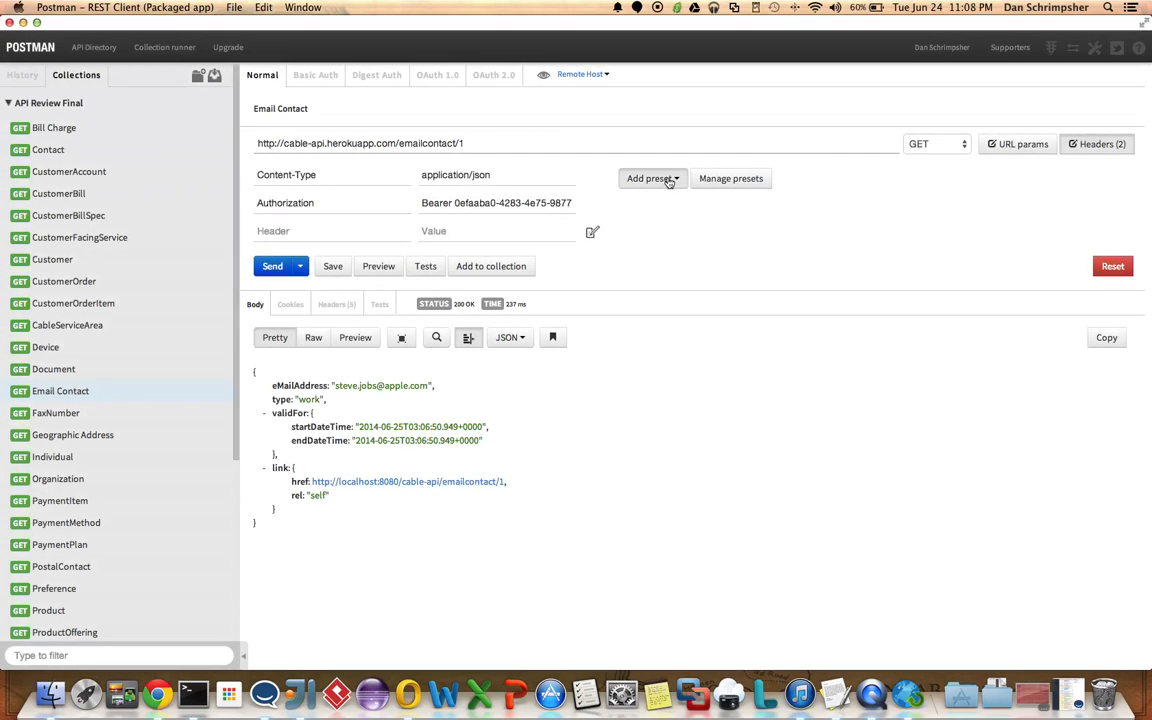
- Apply the API Key preset's {{key}} Authorization header and remove the hardcoded Bearer row
click(648, 178)
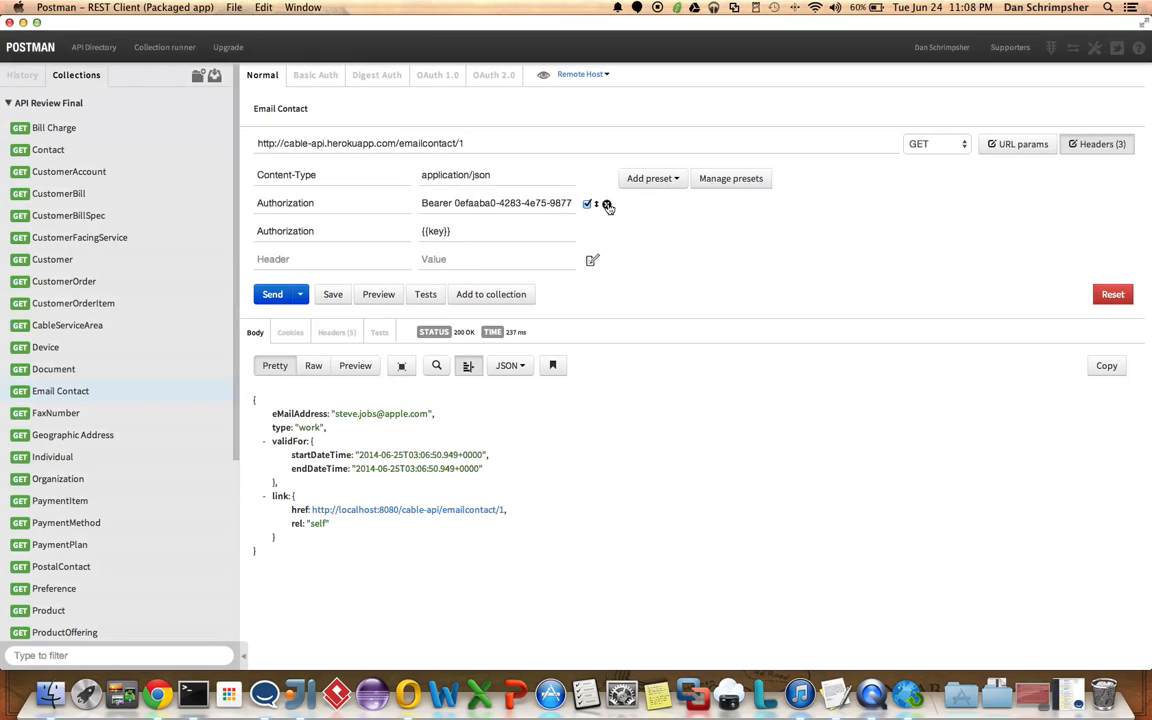
click(606, 204)
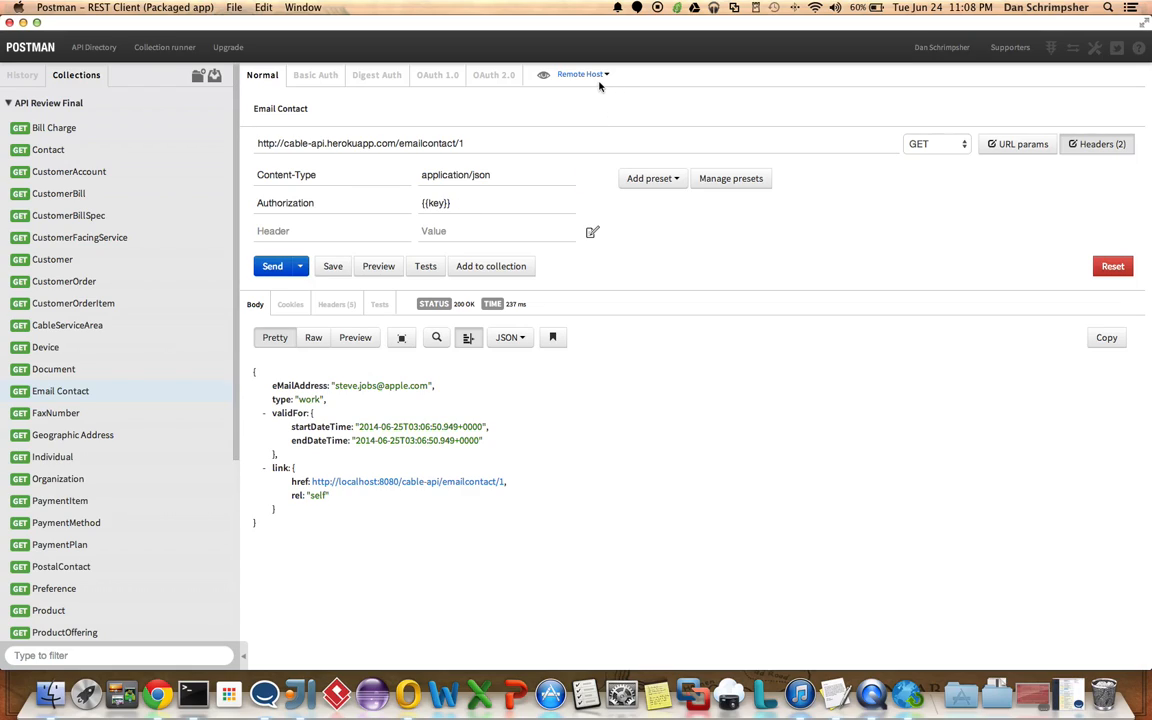
click(582, 74)
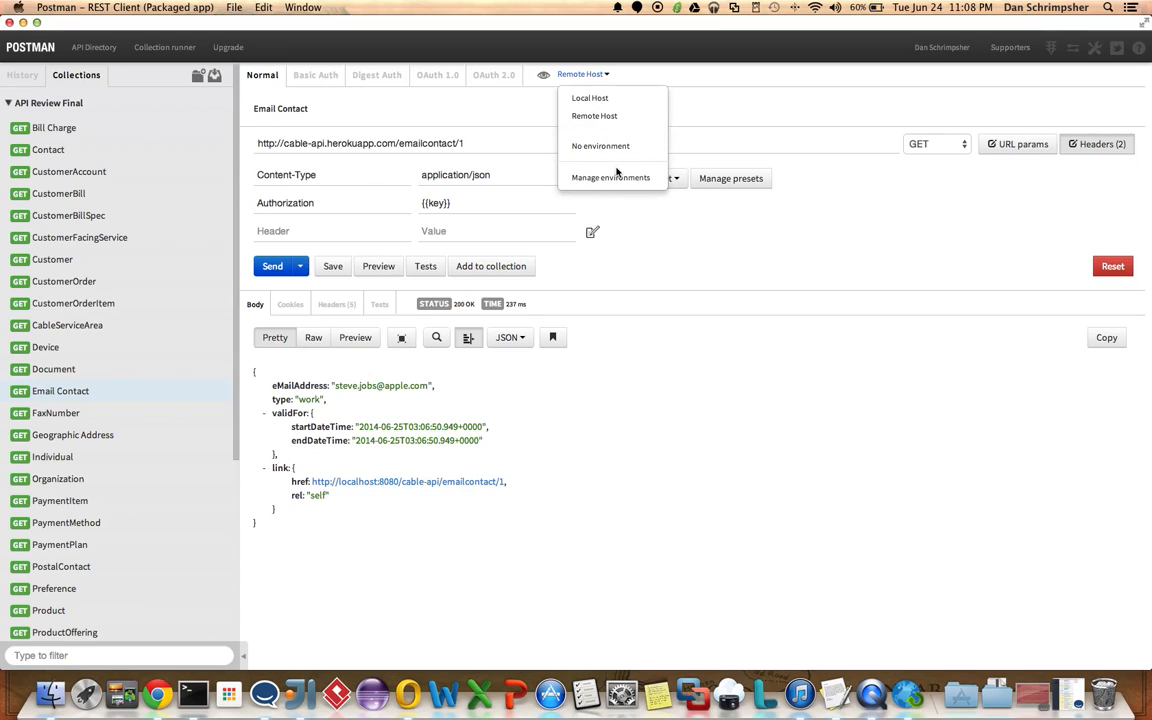
- In Manage environments, give Remote Host a key with the Bearer token and base cable-api.herokuapp.com, then submit
click(610, 178)
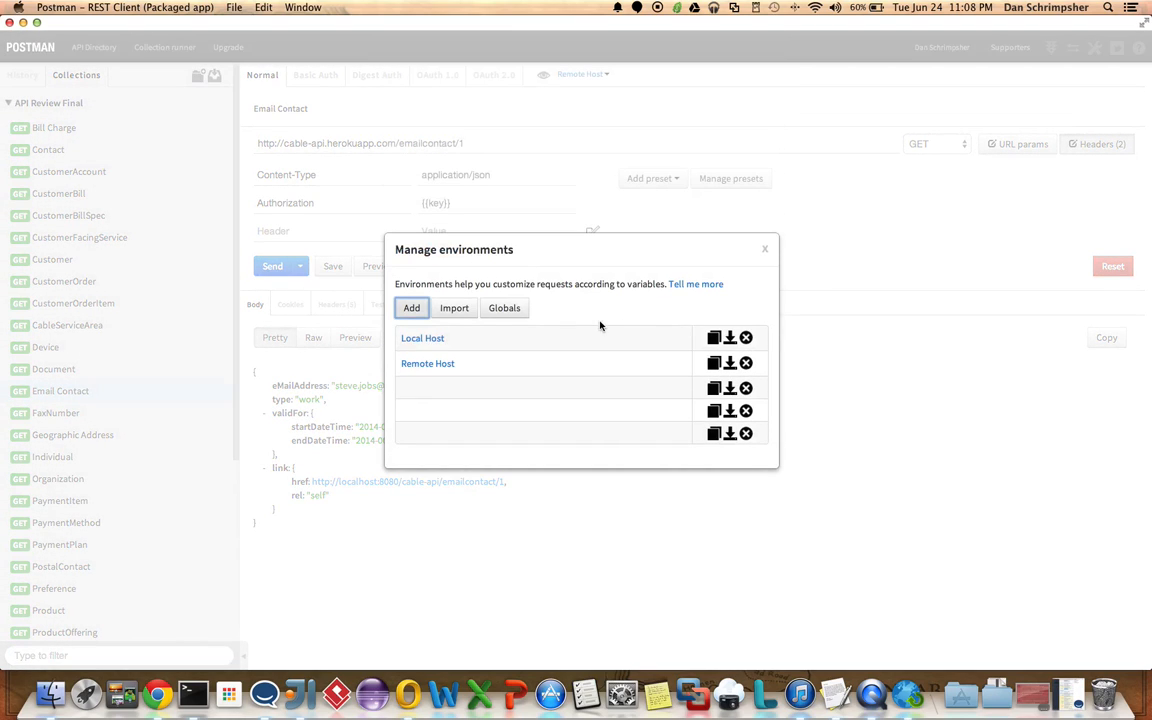
mouse_move(488, 368)
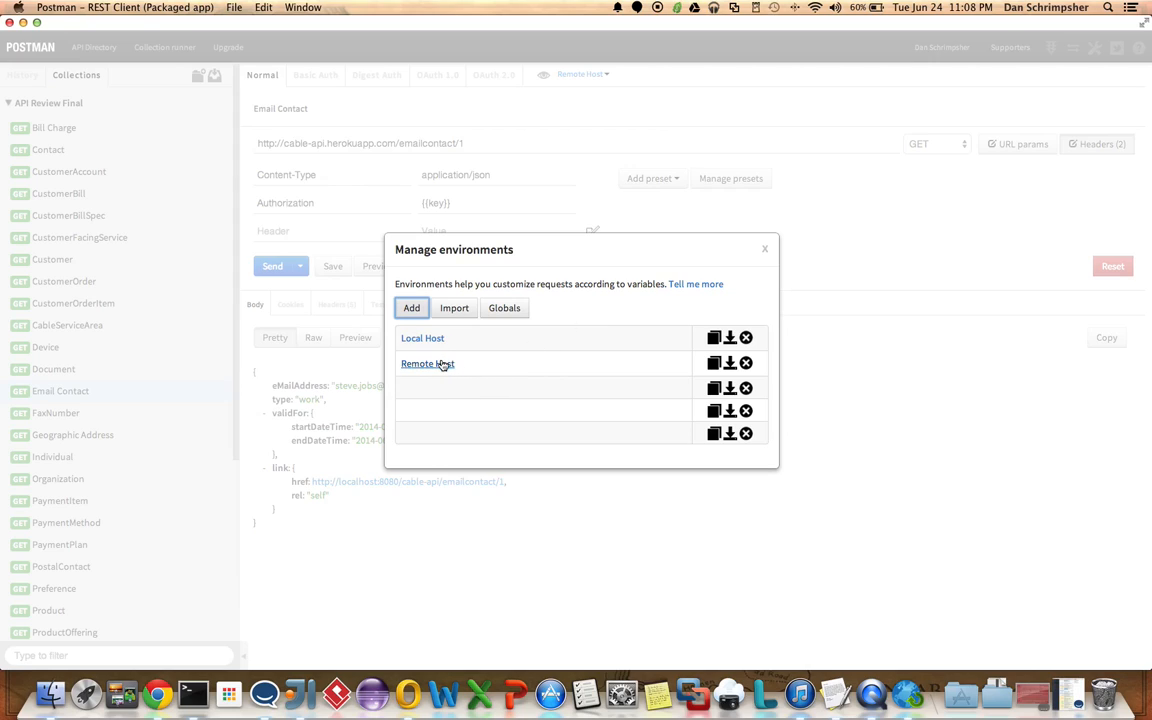
click(428, 364)
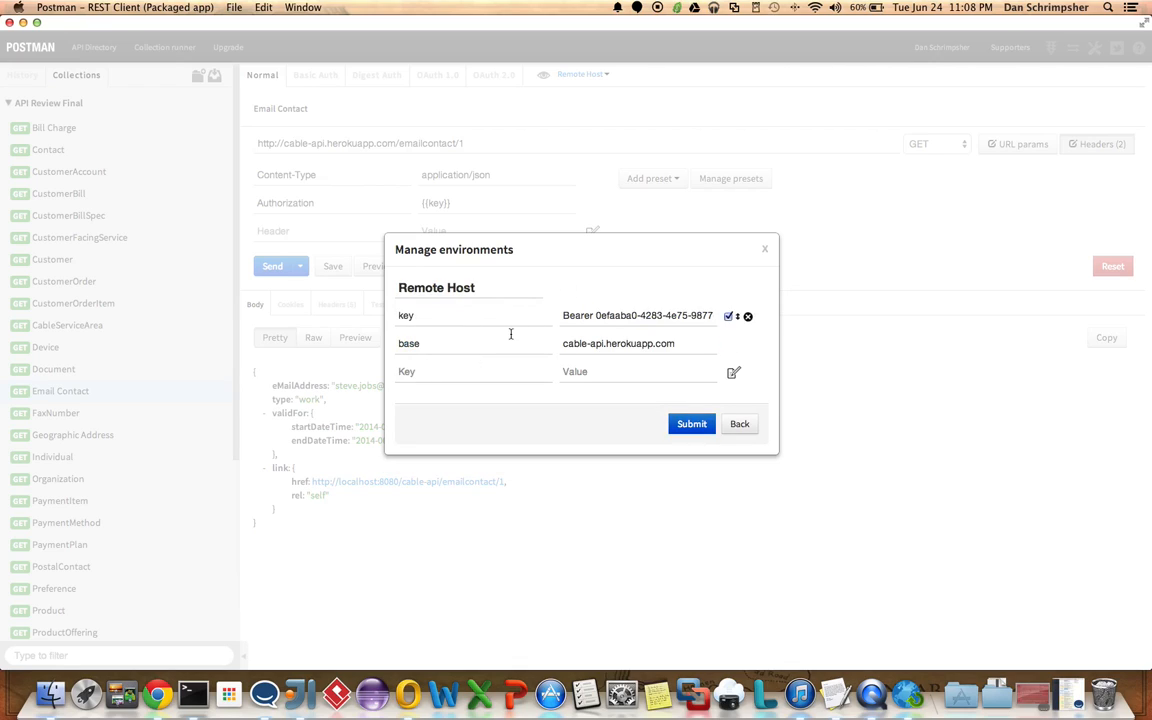
mouse_move(484, 308)
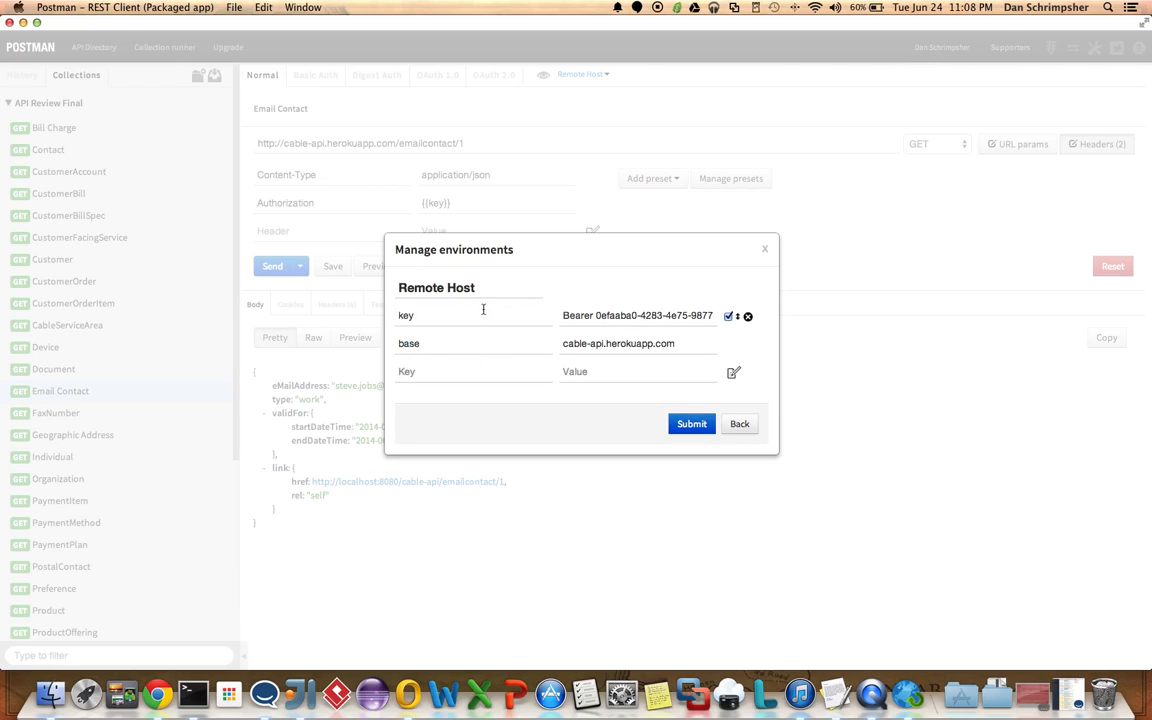
double_click(404, 316)
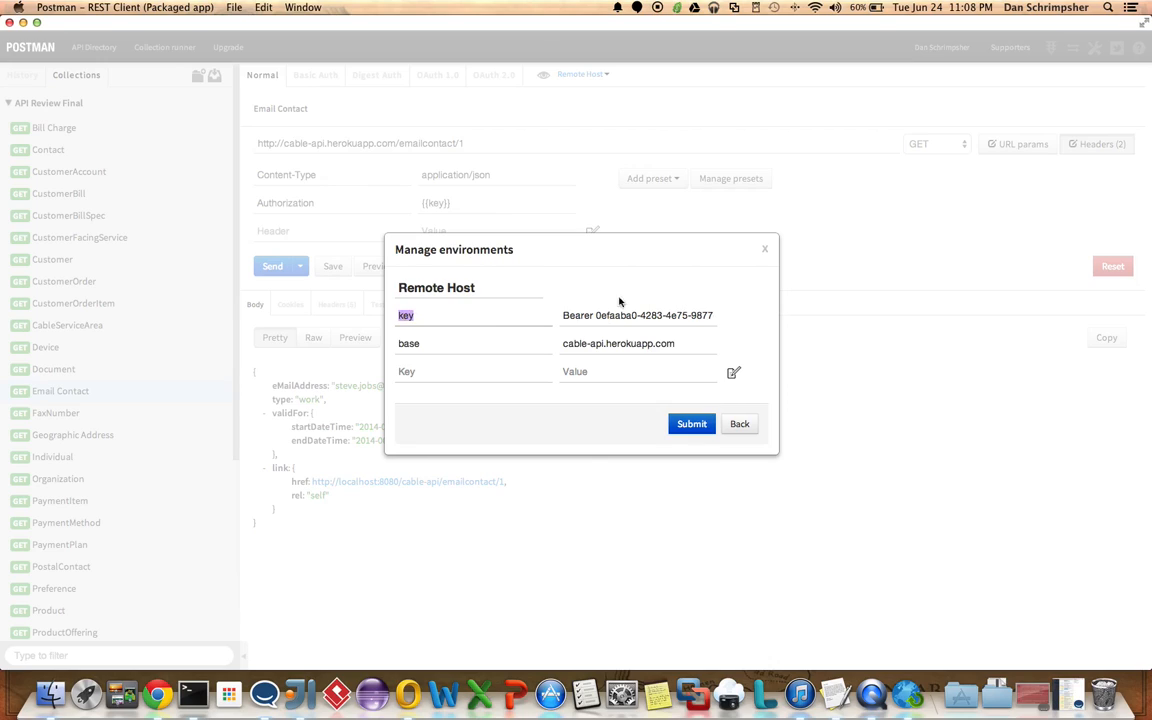
mouse_move(446, 350)
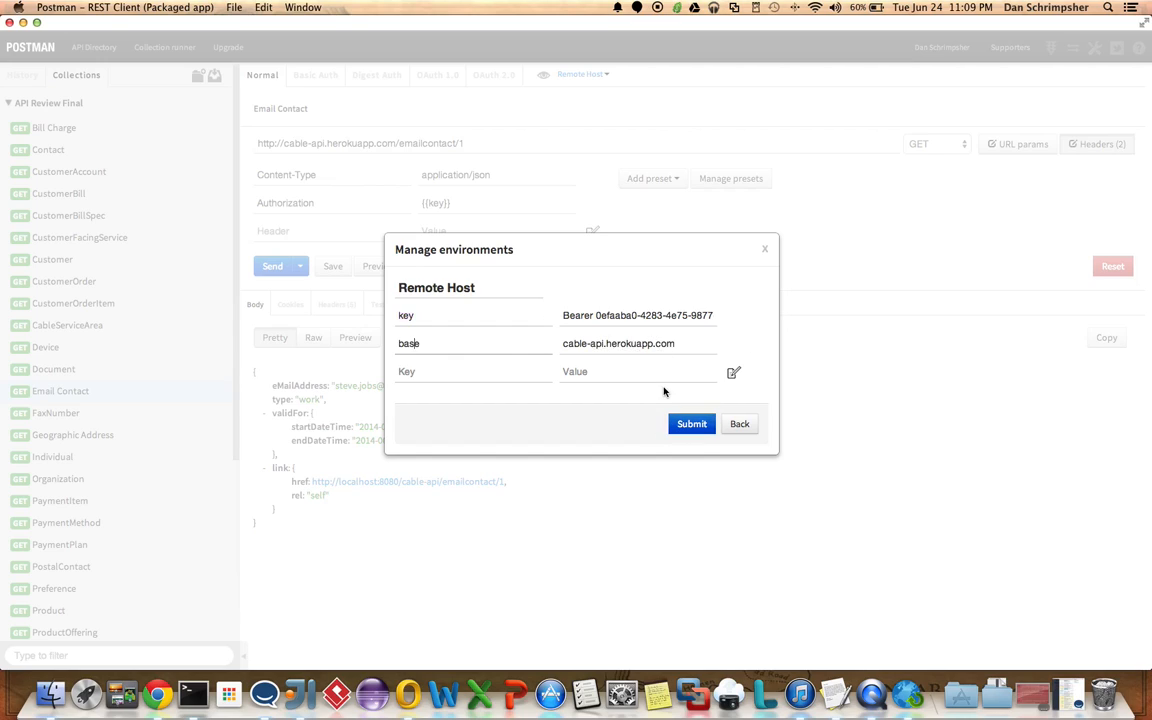
click(740, 424)
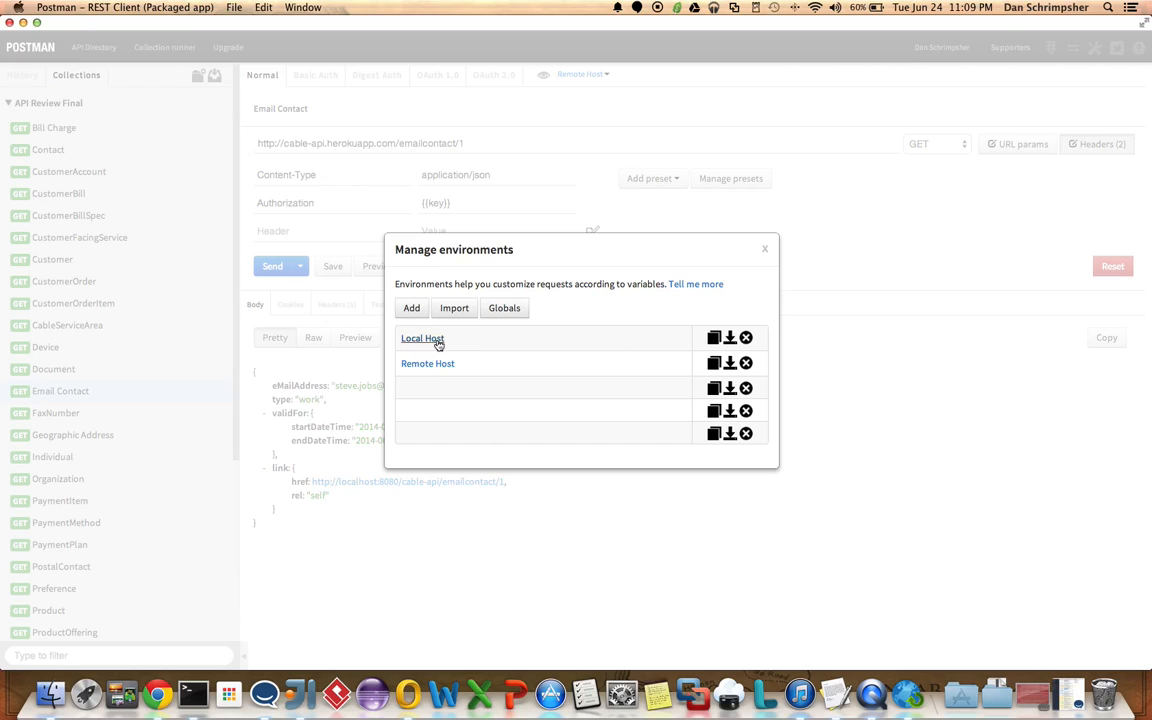
- Edit Local Host so key holds the Bearer token and base points to localhost:8080/cable-api
click(422, 338)
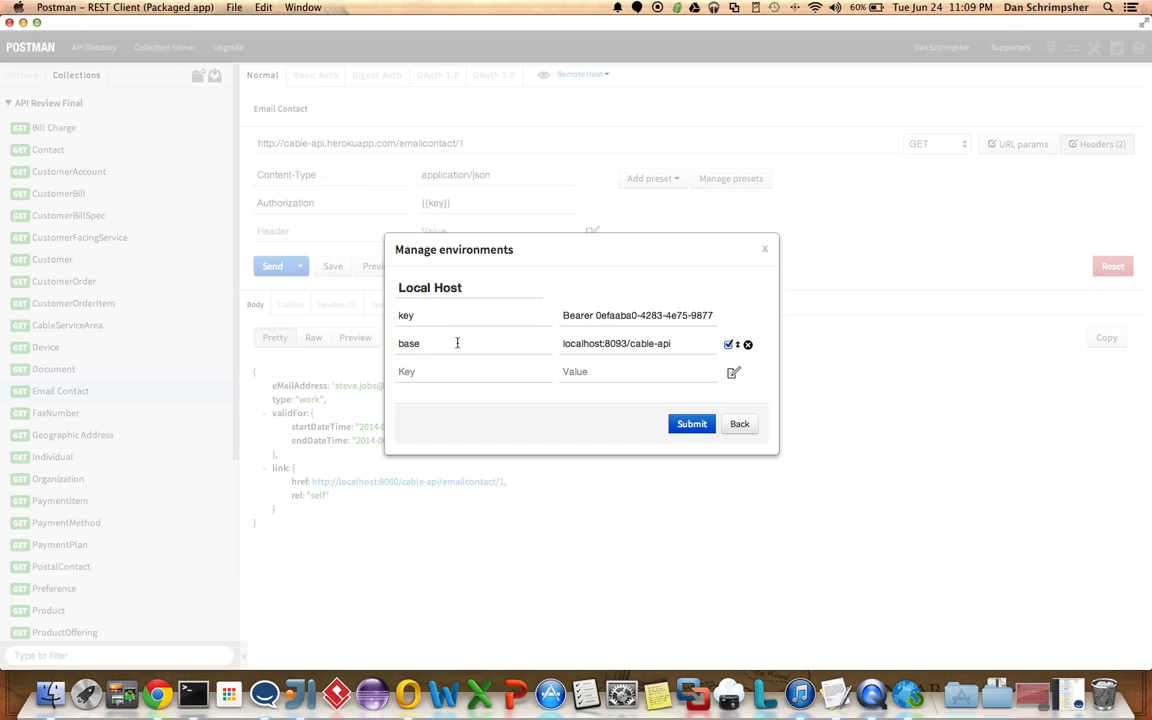
mouse_move(618, 344)
text({{base}})
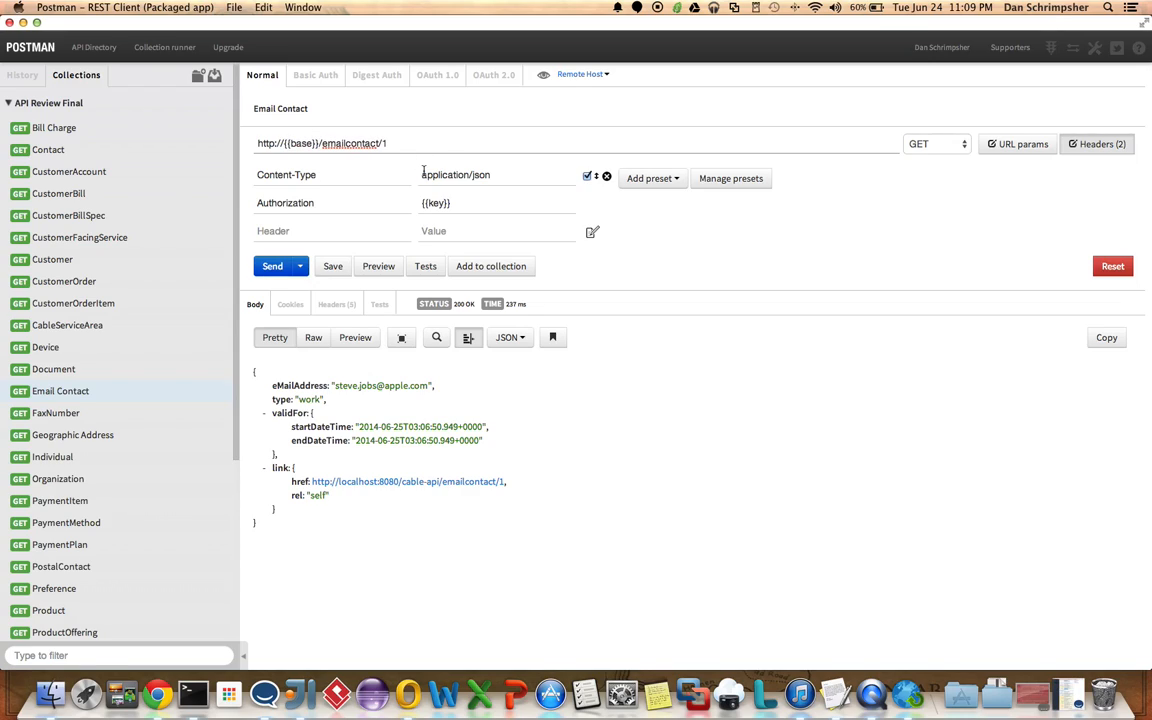
- Send Email Contact against Remote Host, switch to Local Host, and send it again
click(272, 266)
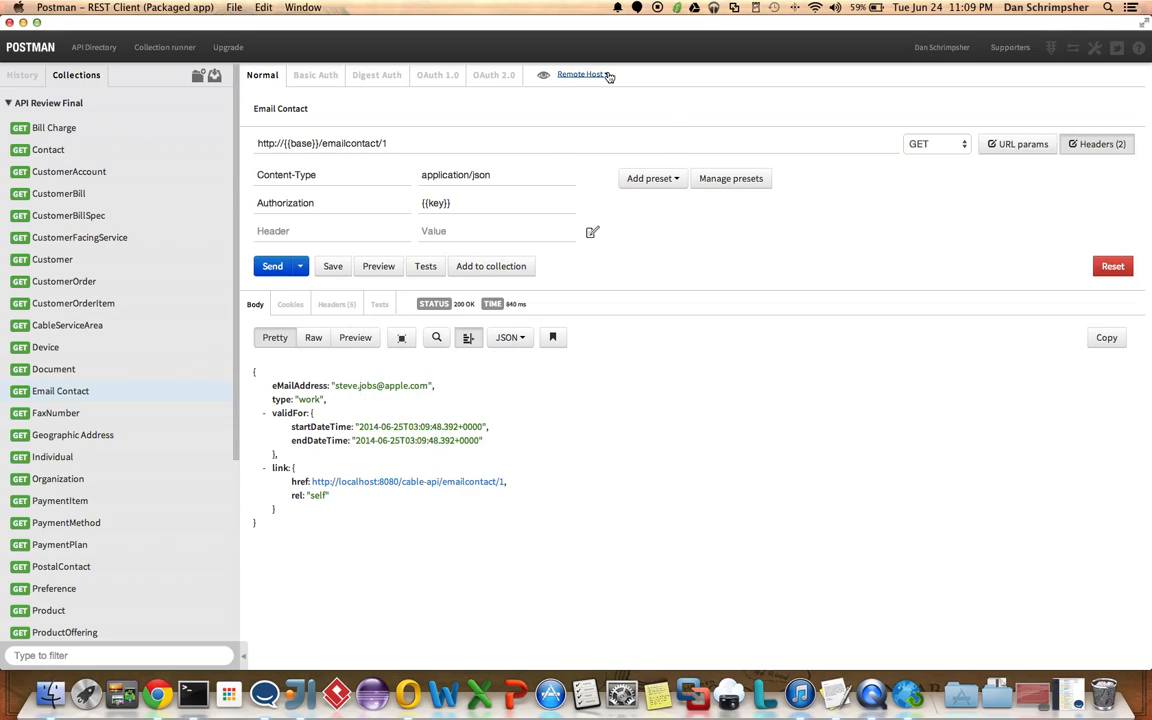
click(584, 74)
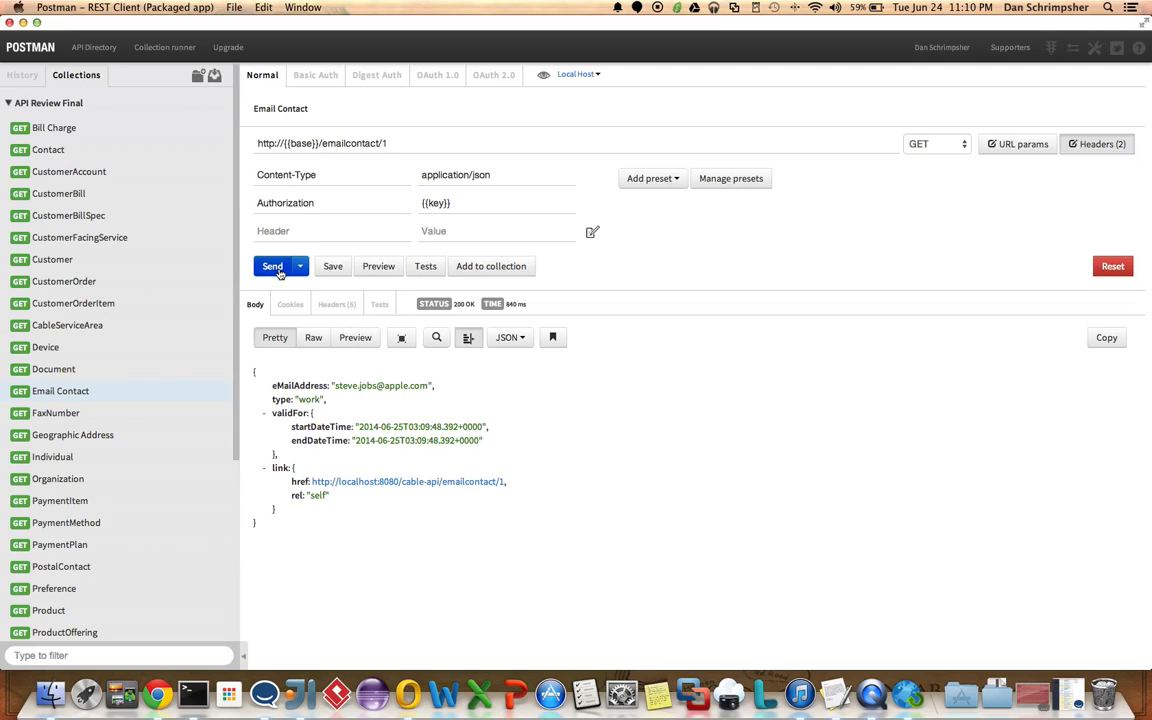
click(272, 266)
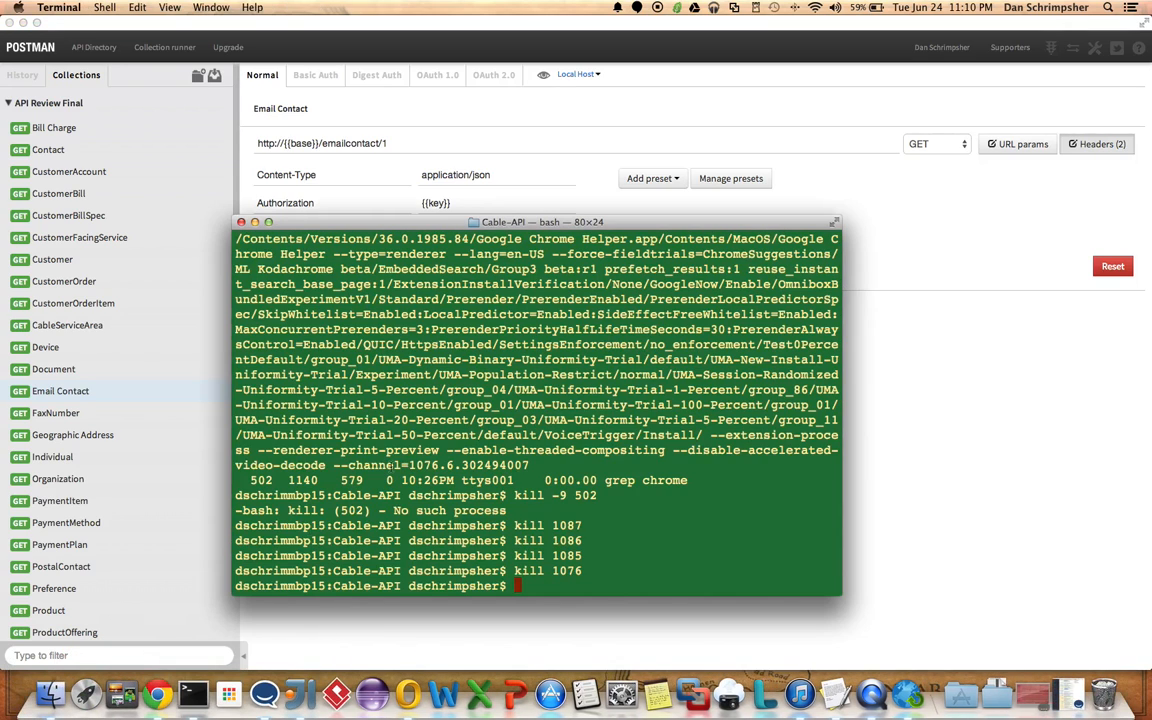
- Run mvn clean install -DskipTests -U jetty:run from the home folder and hit the missing POM error
text(mvn c1)
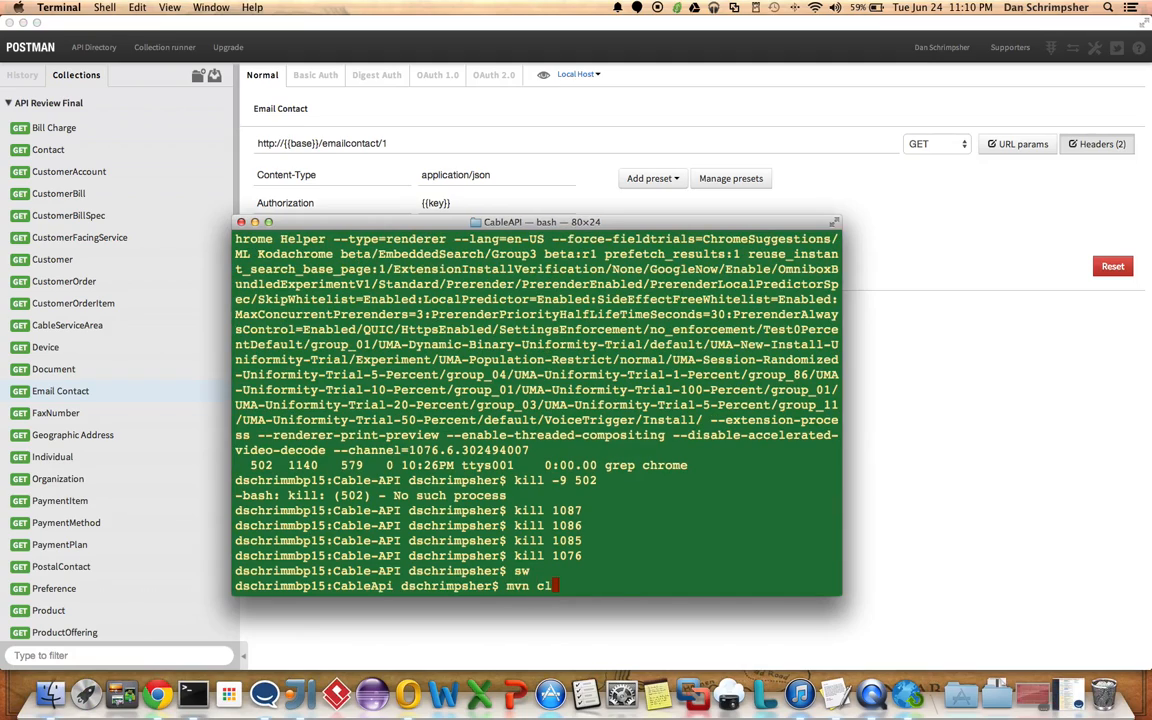
text(lean install -Dskip)
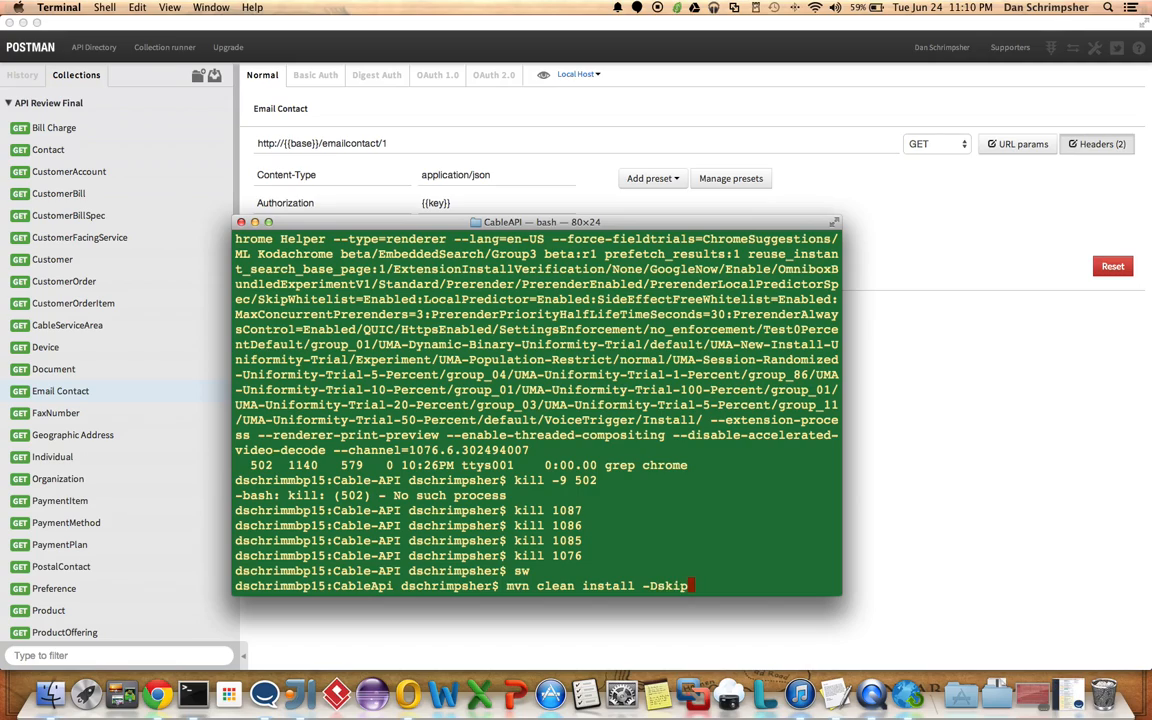
text(Tests)
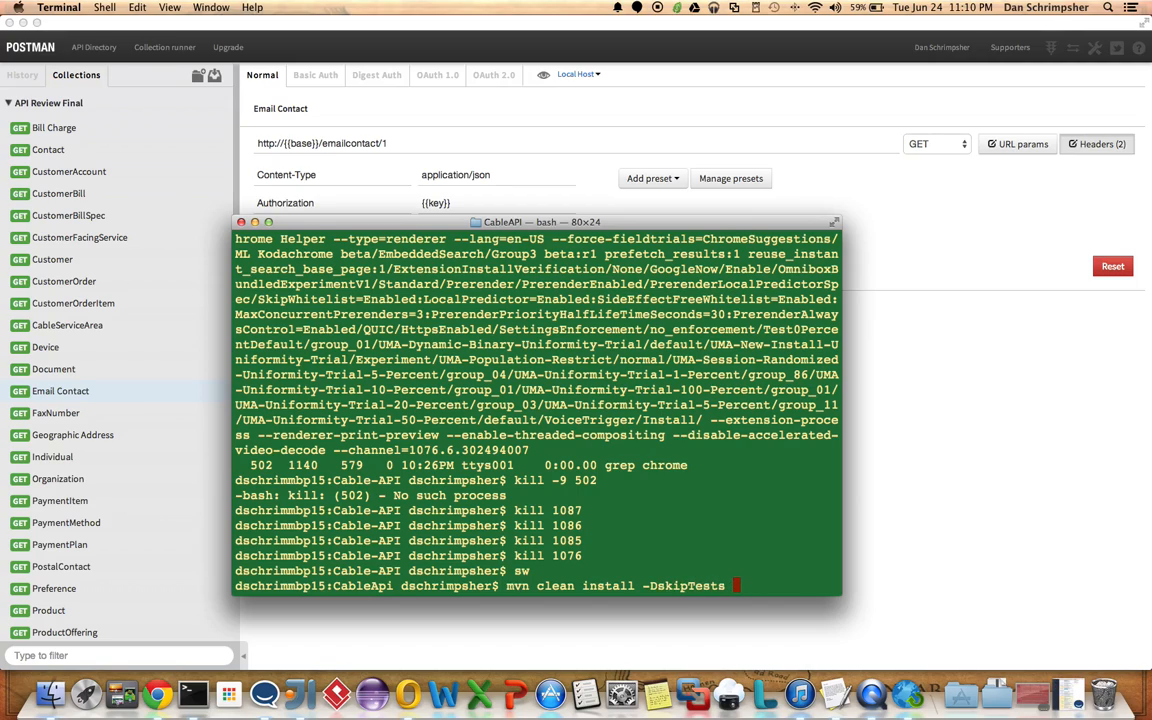
text(-U)
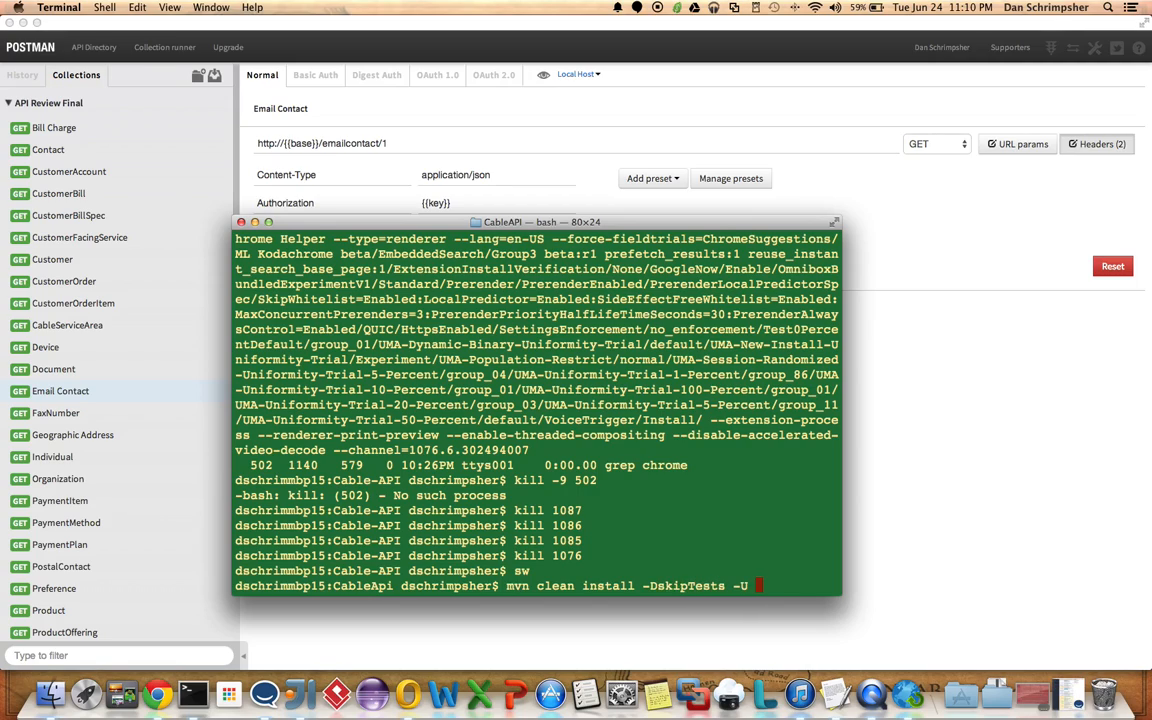
text(jetty:run)
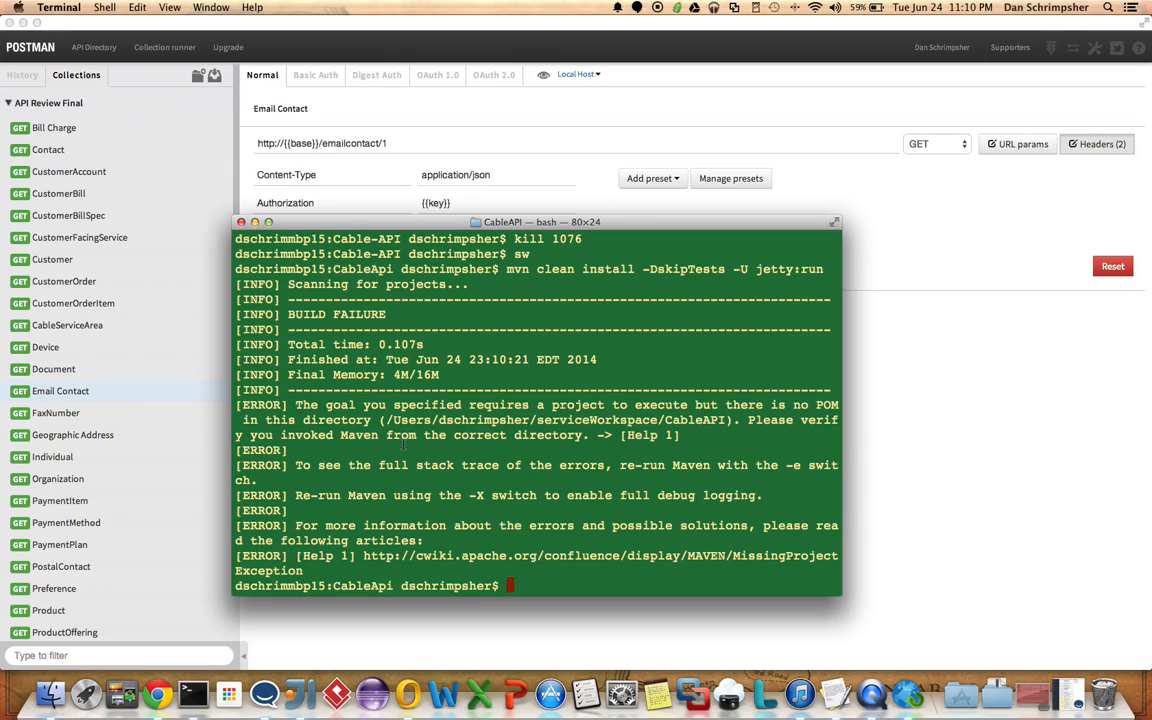
- Check the working directory with pwd, move into Cable-API and rerun the Maven Jetty command
text(pwd)
text(m)
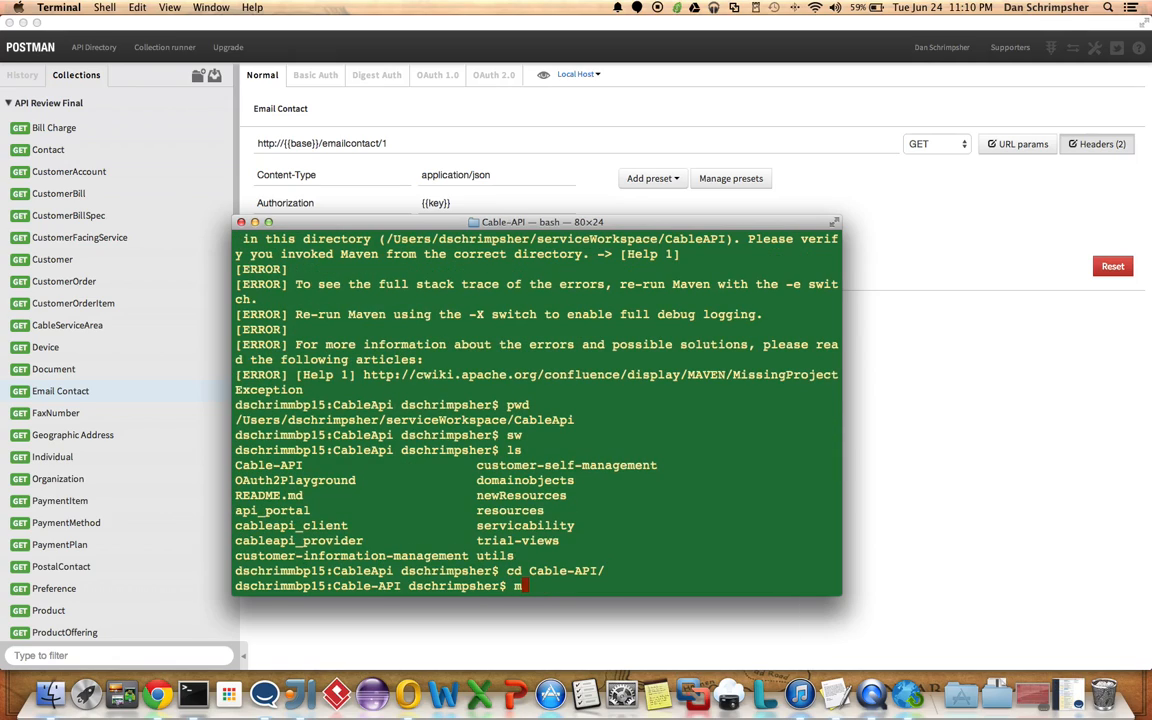
text(vn clean install -DskipTests -U jetty:run)
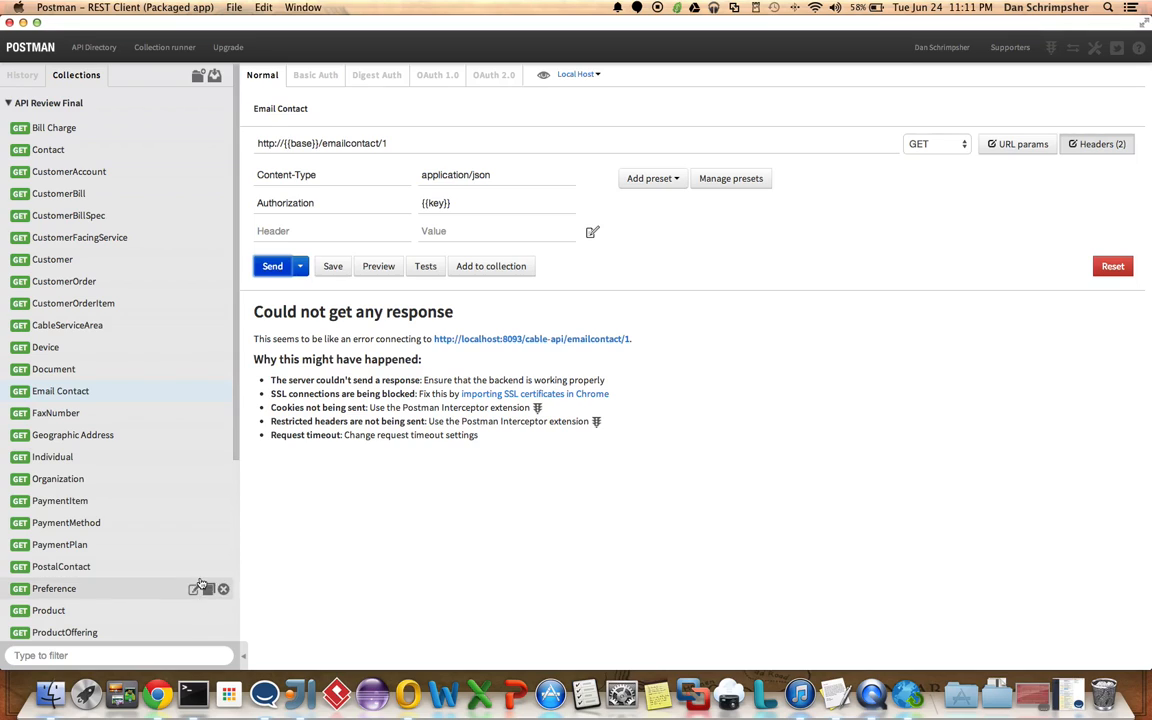
mouse_move(284, 664)
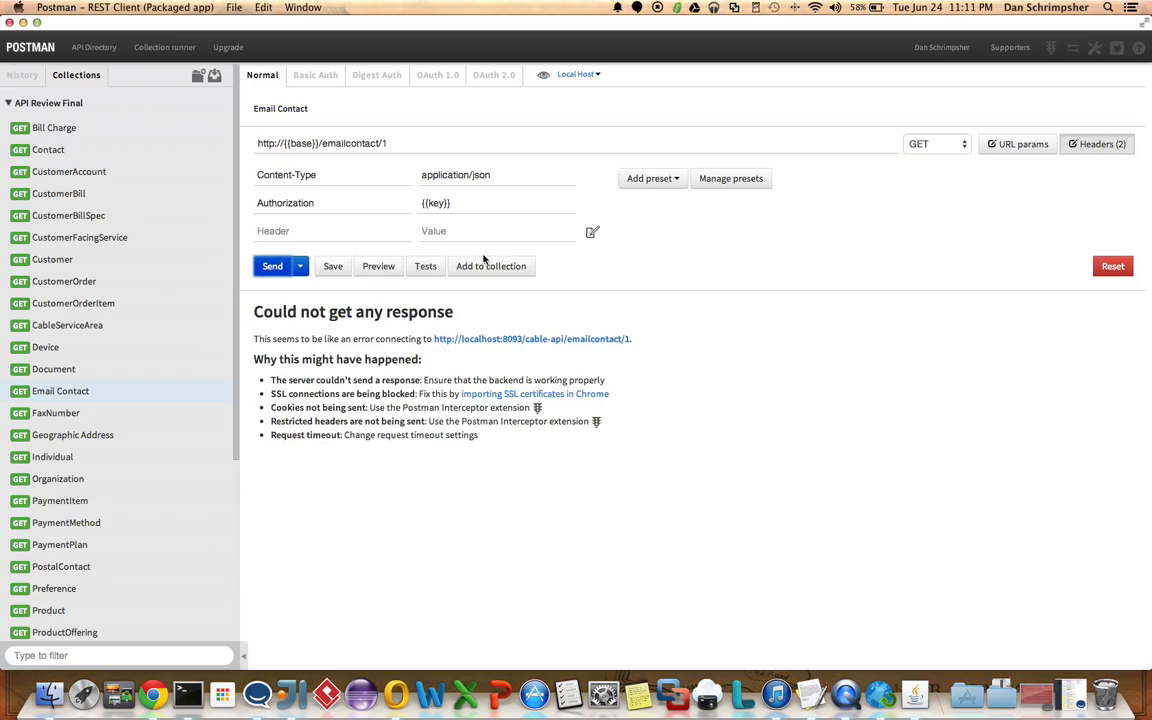
- Send Email Contact to Local Host and then Remote Host, then bring up the hardcoded Bill Charge request
click(272, 264)
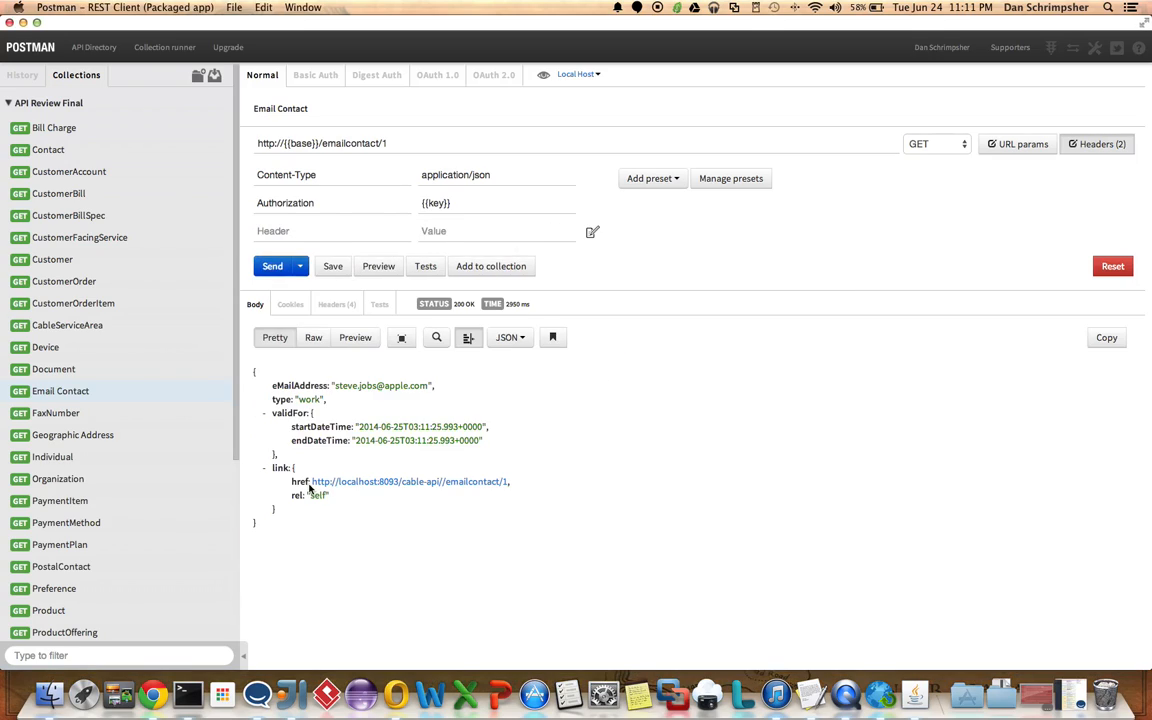
mouse_move(596, 84)
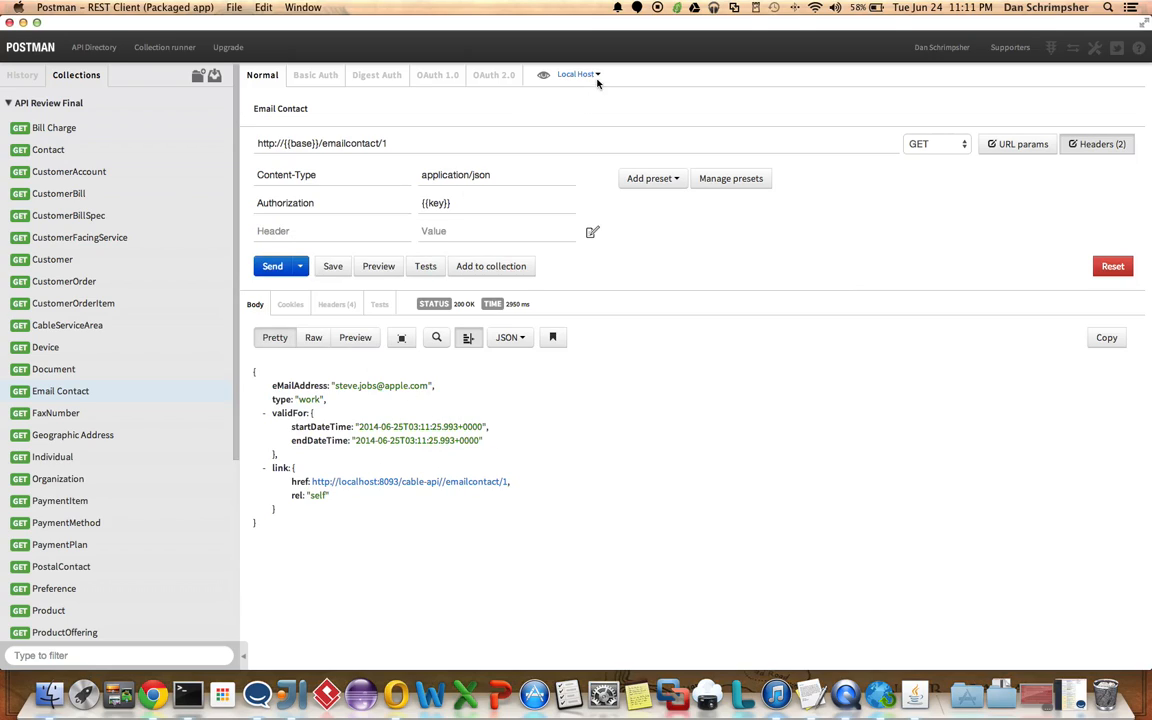
click(578, 74)
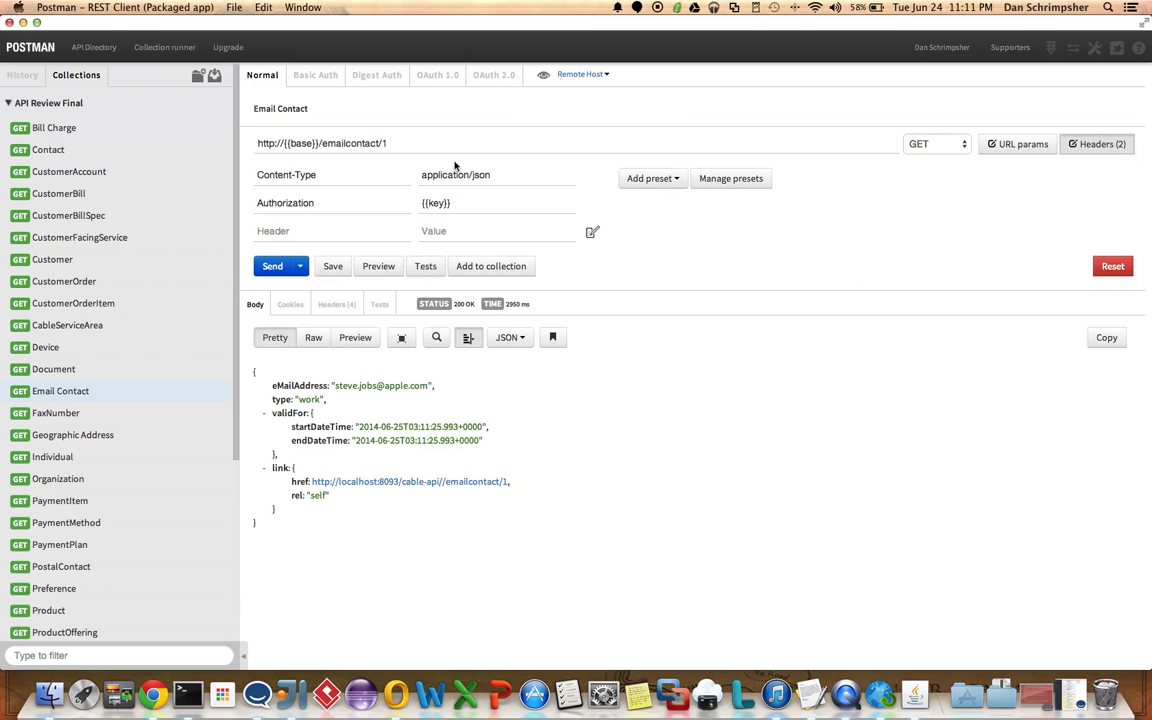
click(272, 264)
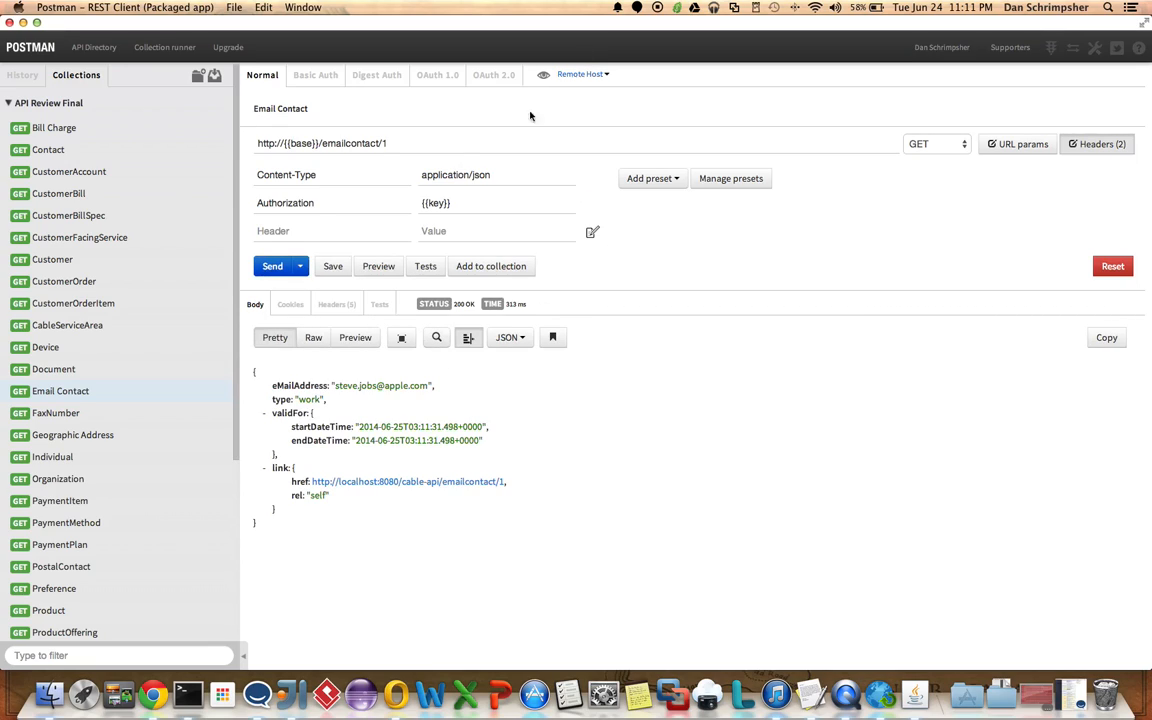
mouse_move(90, 136)
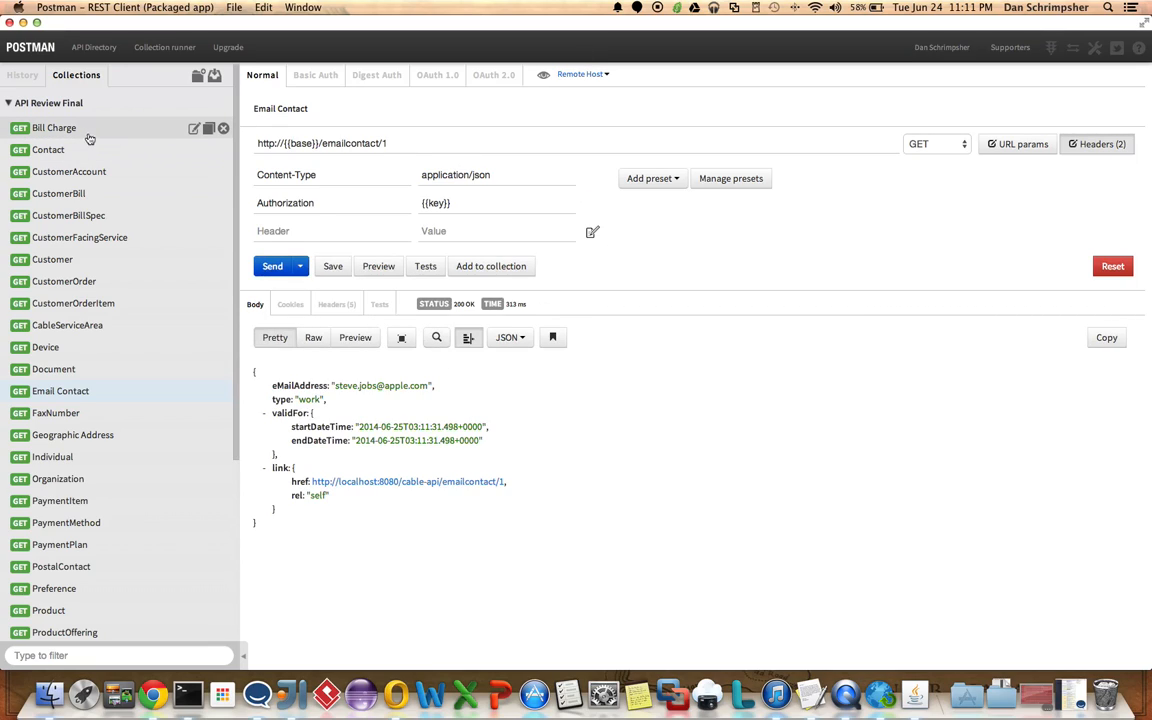
click(54, 128)
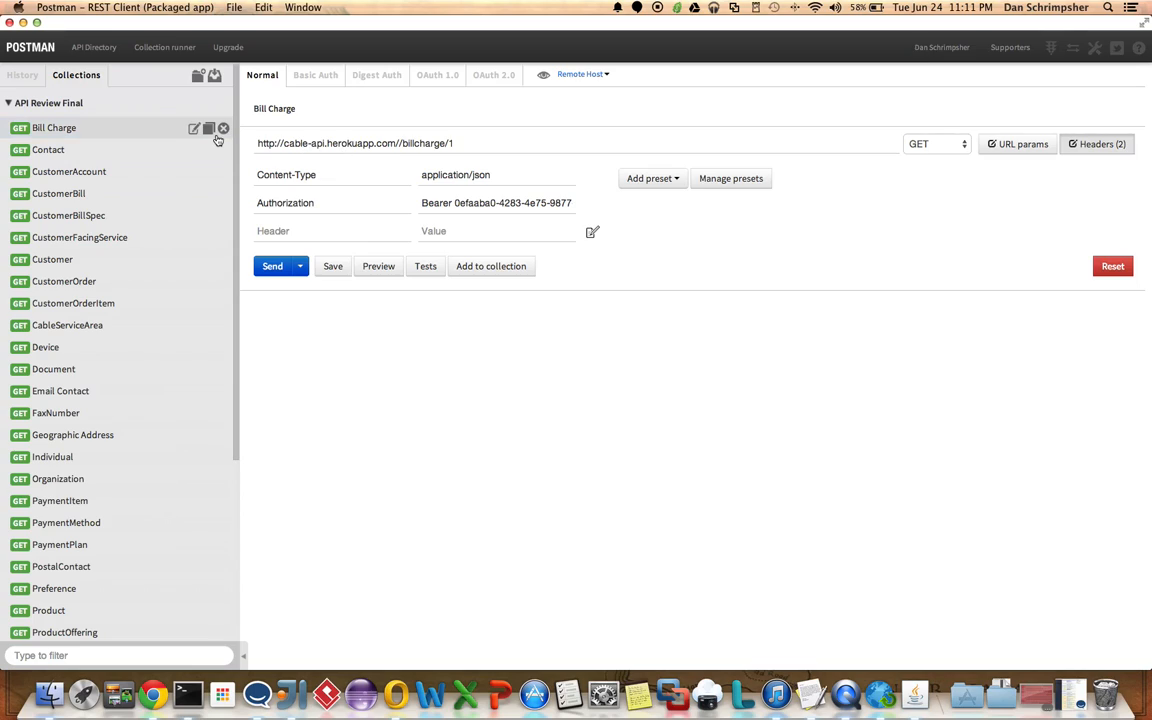
mouse_move(136, 130)
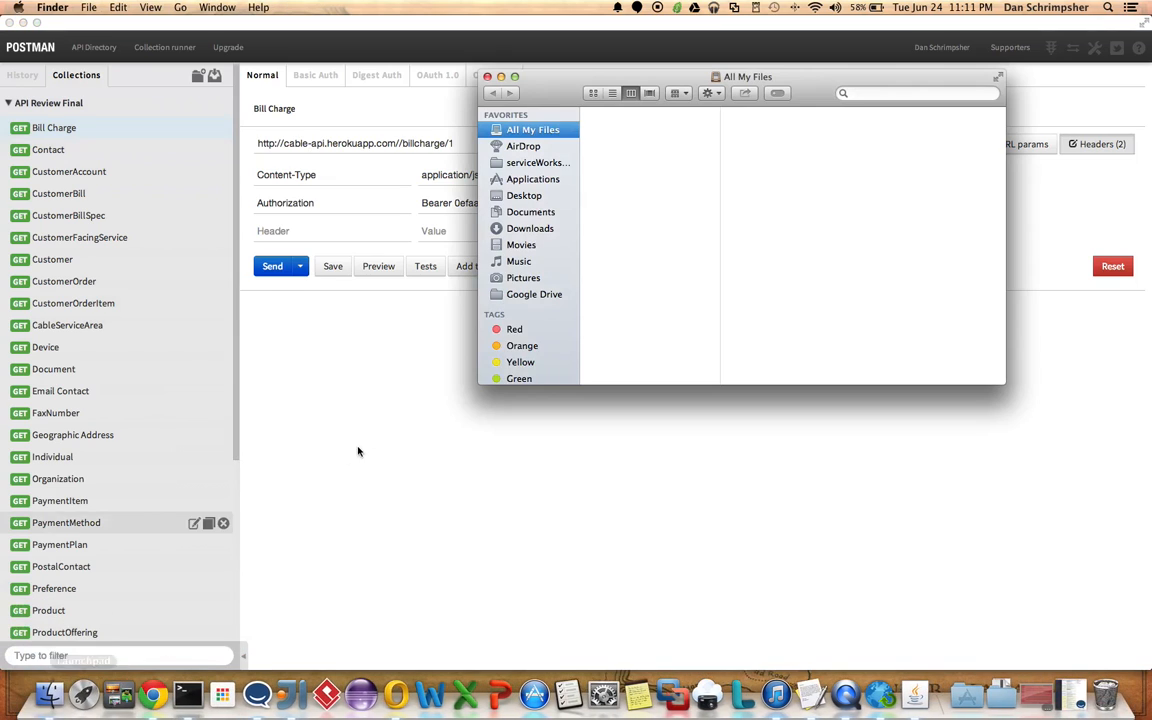
- Locate test.json under Documents/postman and open it with TextEdit
click(532, 212)
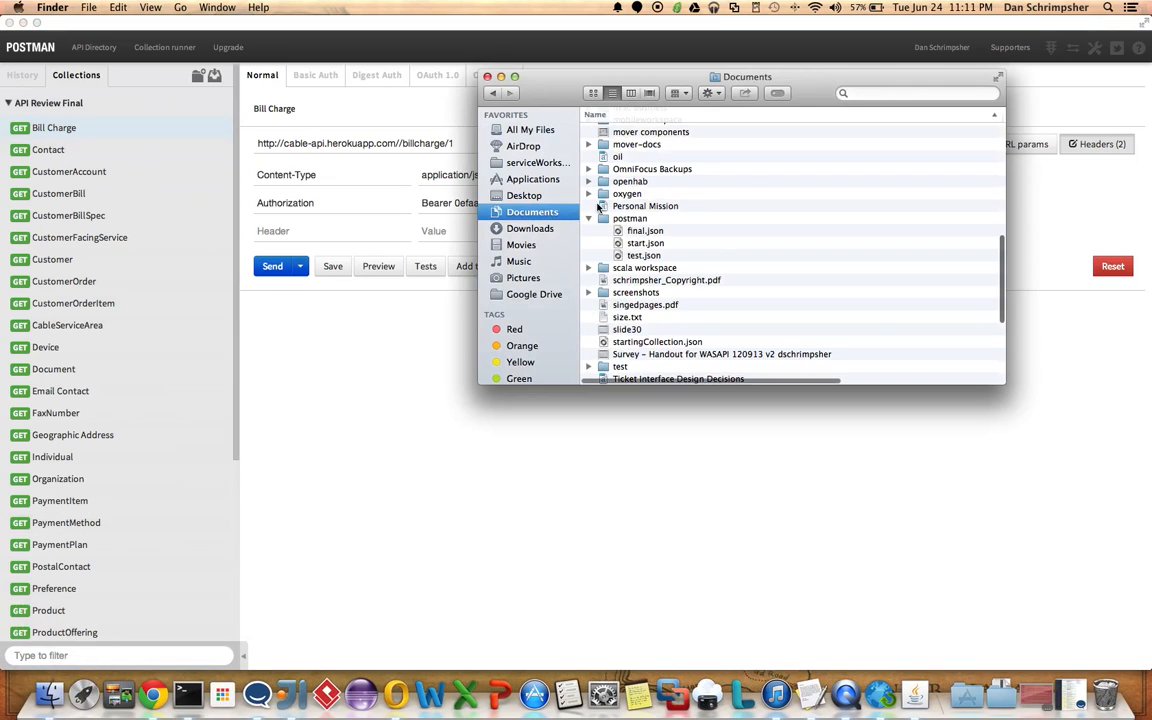
click(644, 256)
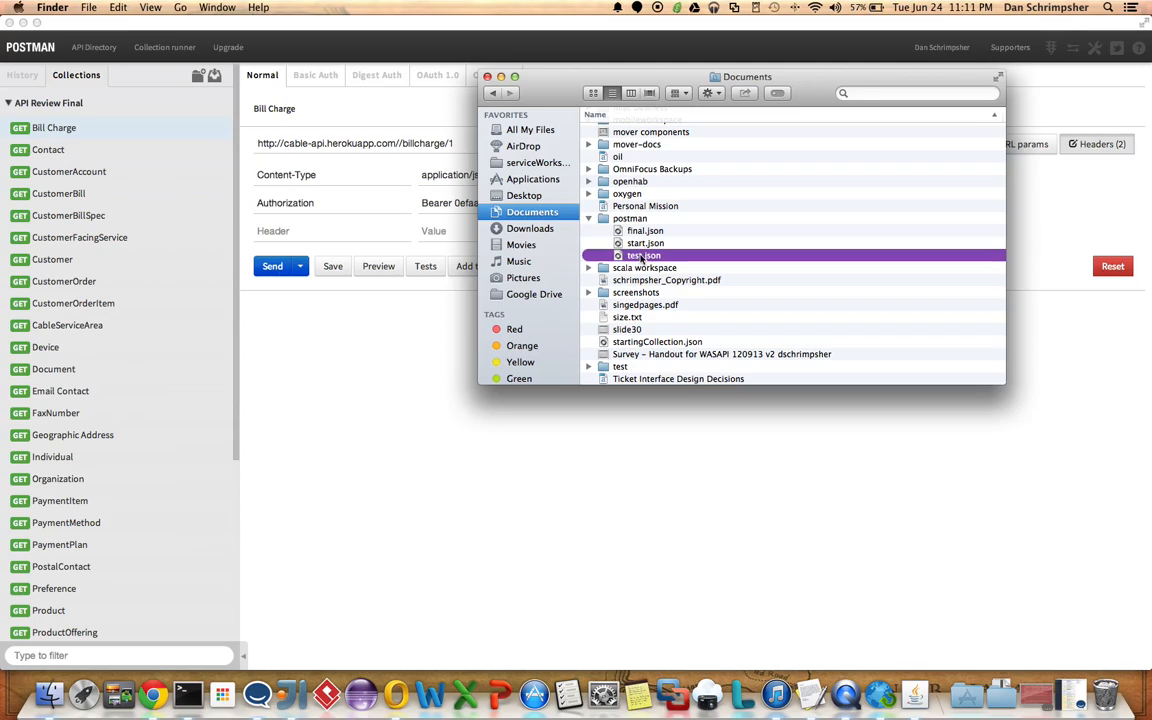
right_click(640, 256)
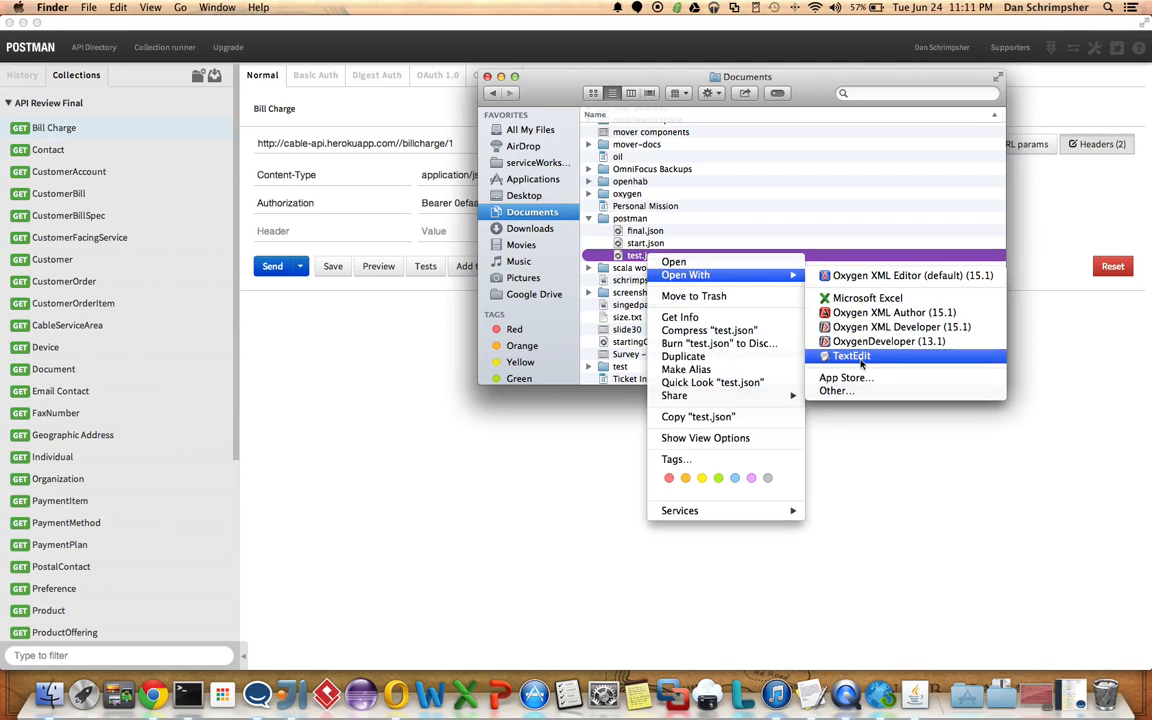
click(852, 356)
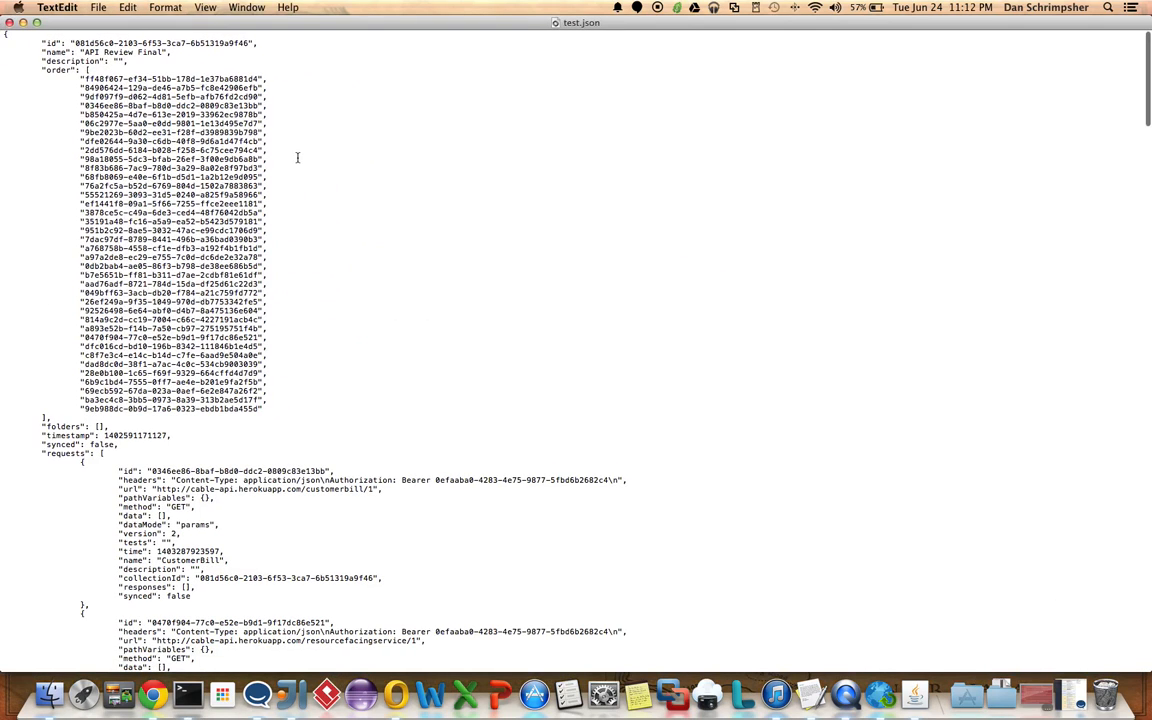
- Start Find and Replace with cable-api.herokuapp.com as the text to swap for {{base}}
scroll(down, 3)
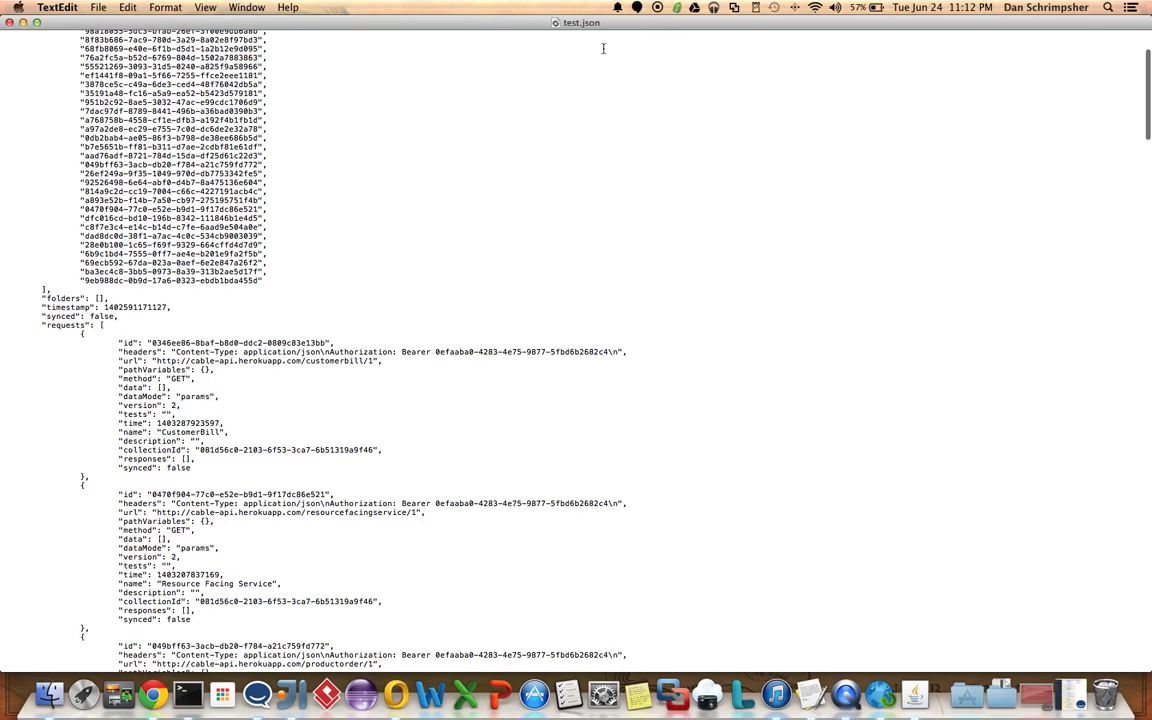
key(cmd+f)
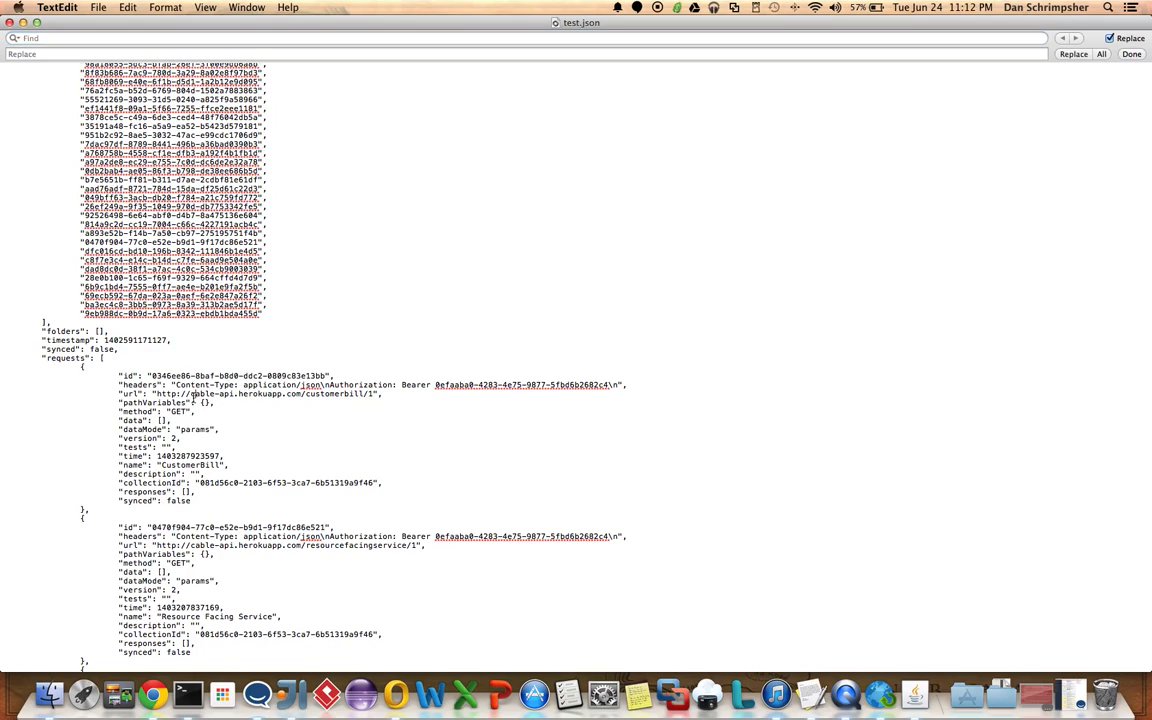
double_click(204, 392)
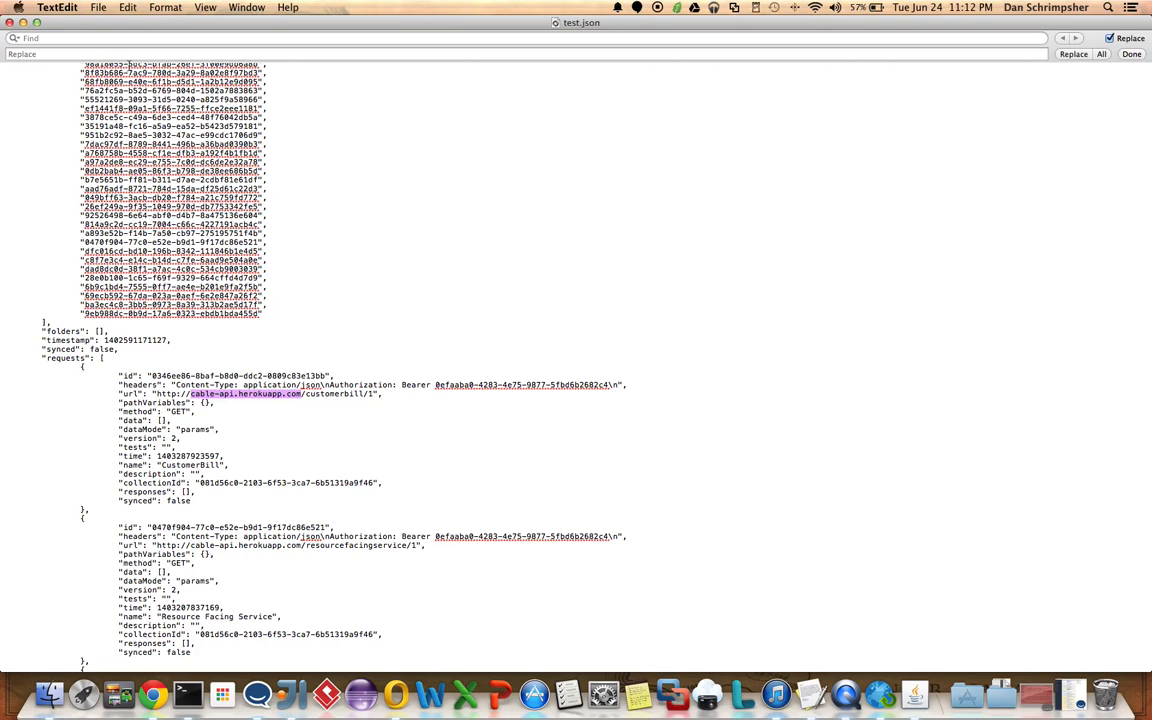
text(cable-api.herokuapp.com)
text({{base}})
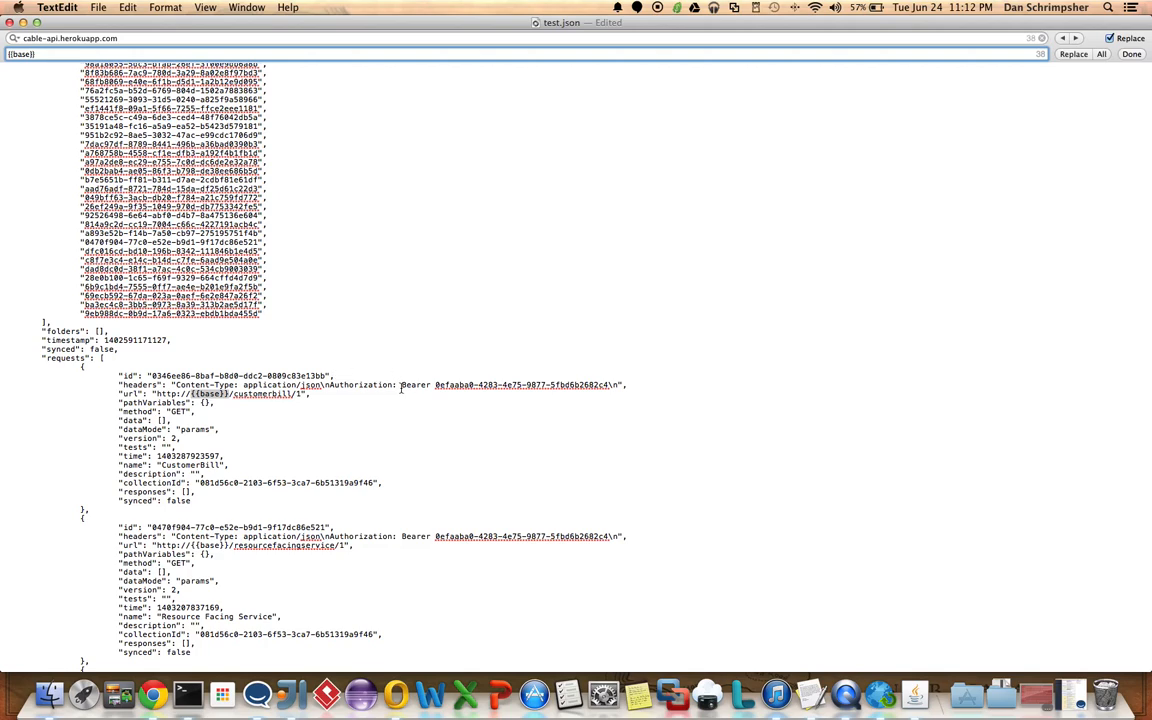
- Select the Bearer token, set {{key}} as its replacement and apply Replace All
drag(402, 384, 610, 384)
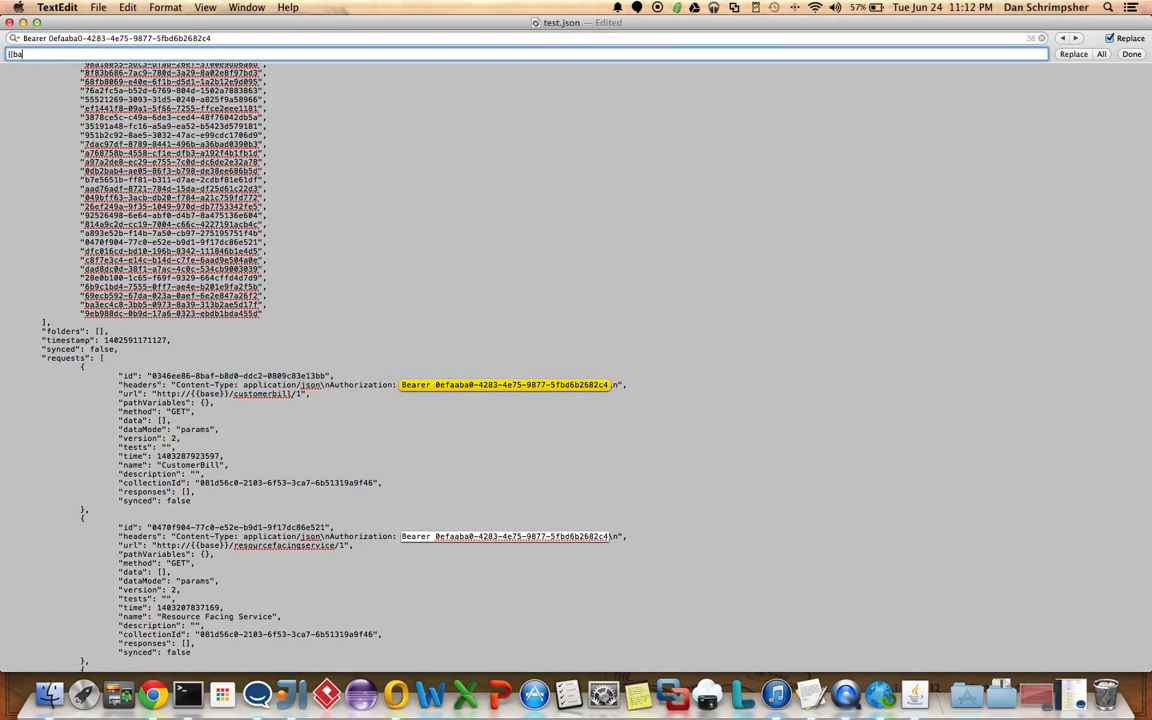
text(key)
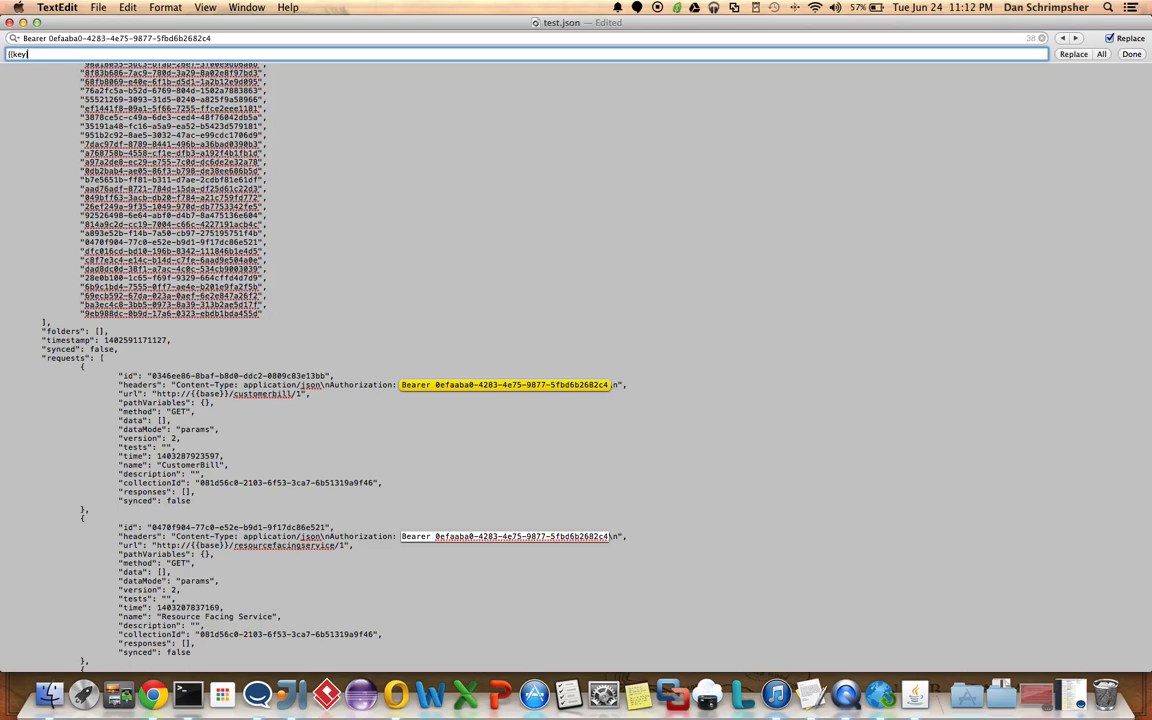
mouse_move(966, 52)
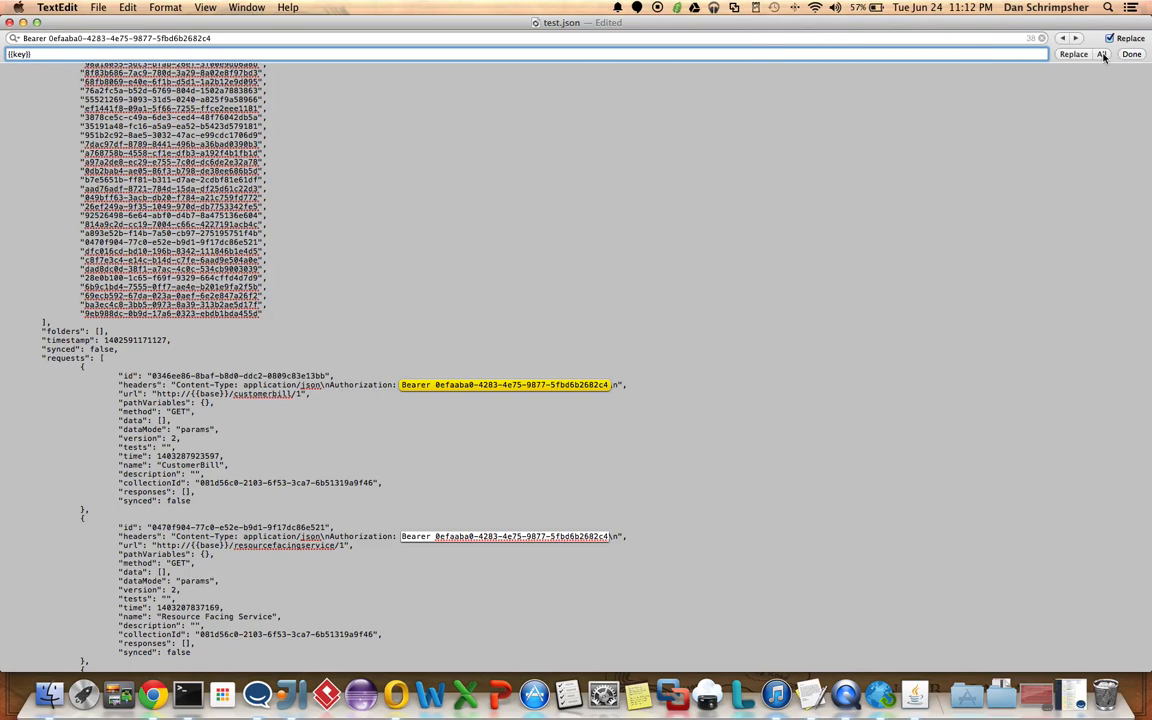
click(1100, 54)
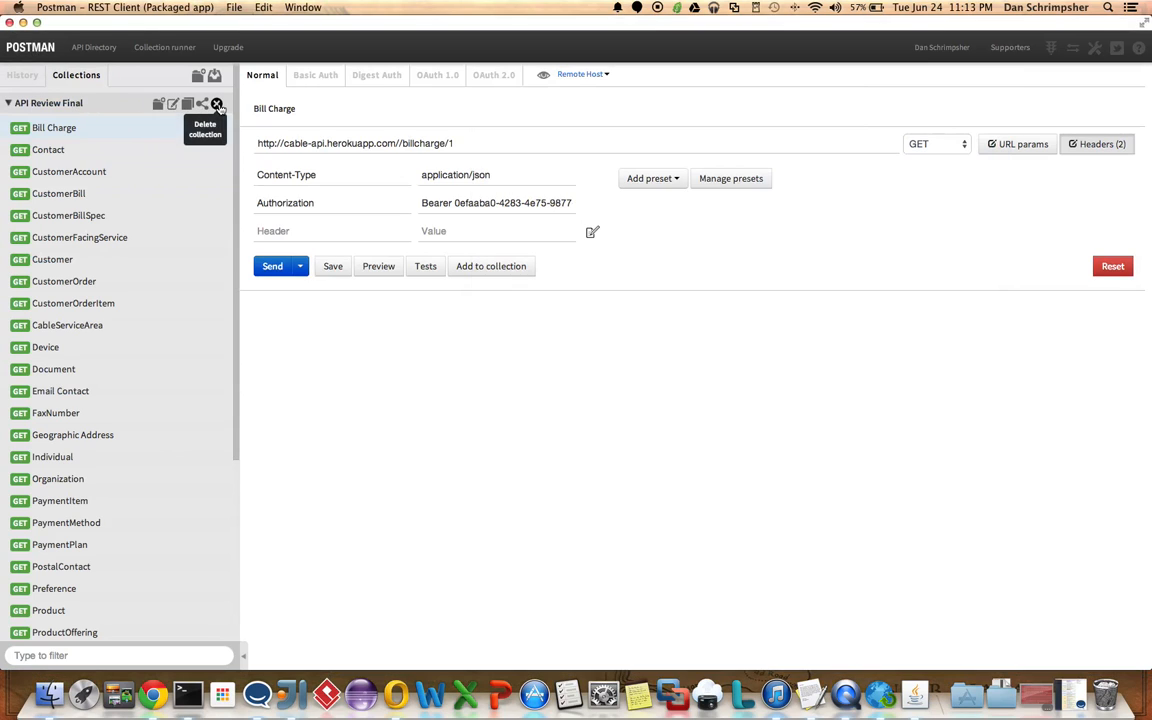
- Delete API Review Final, import the edited test.json collection and close the import dialog
click(216, 104)
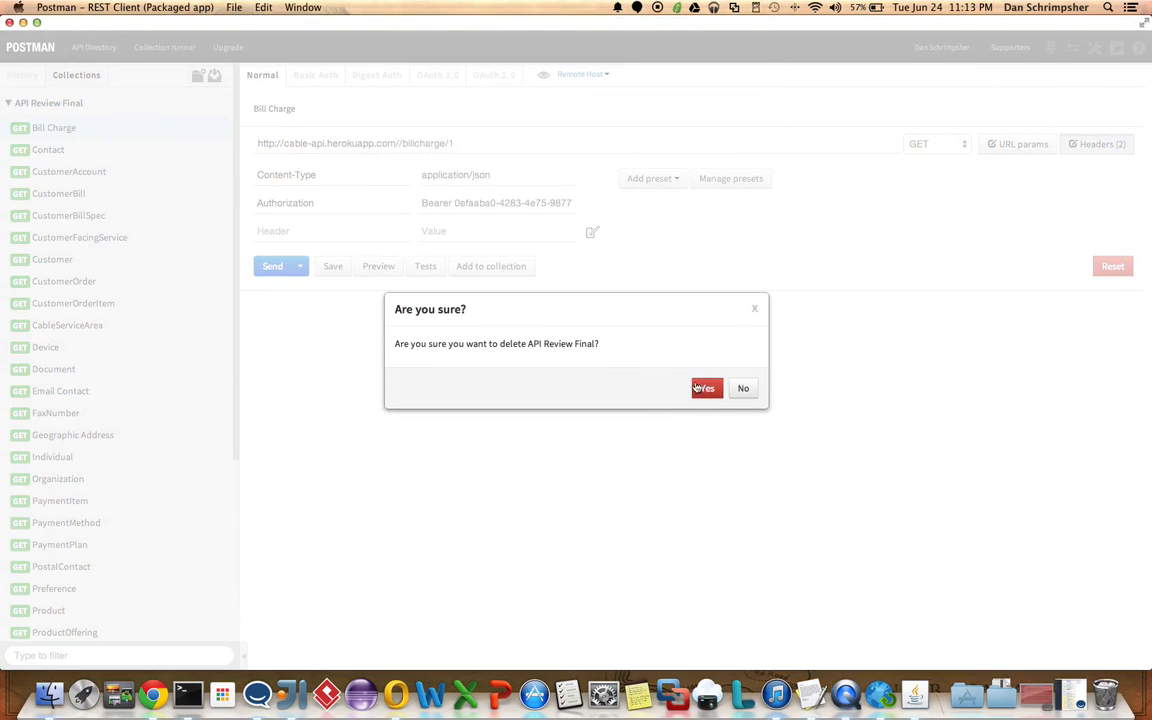
click(704, 388)
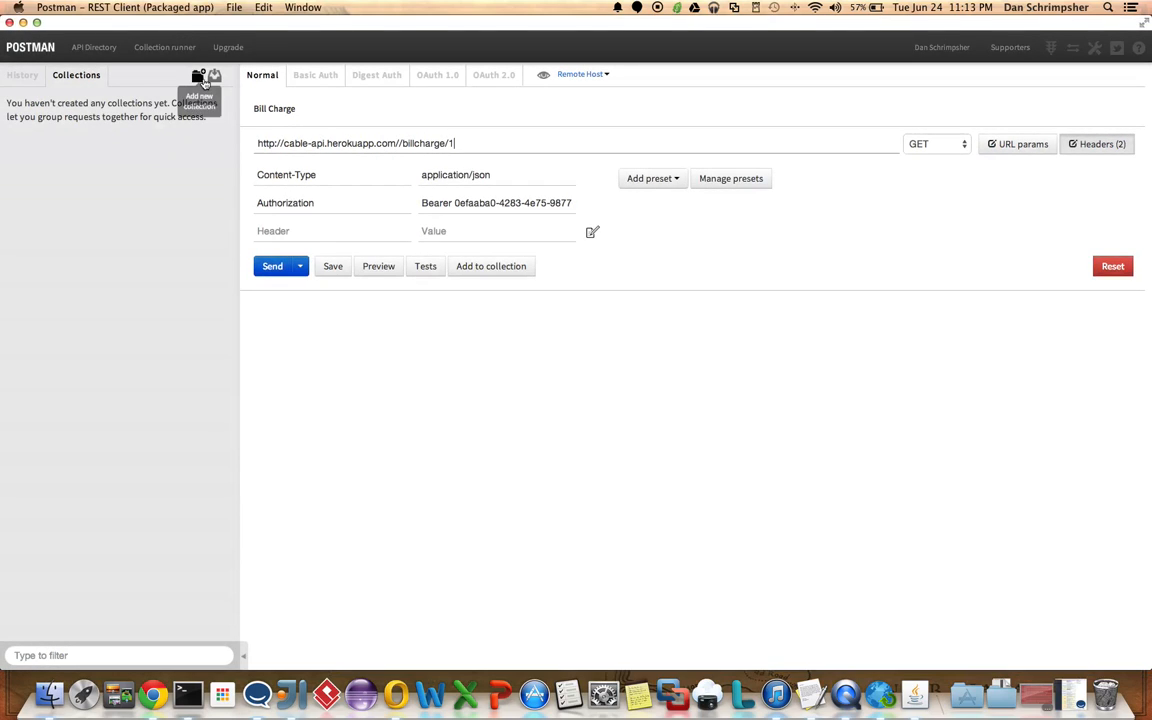
click(212, 76)
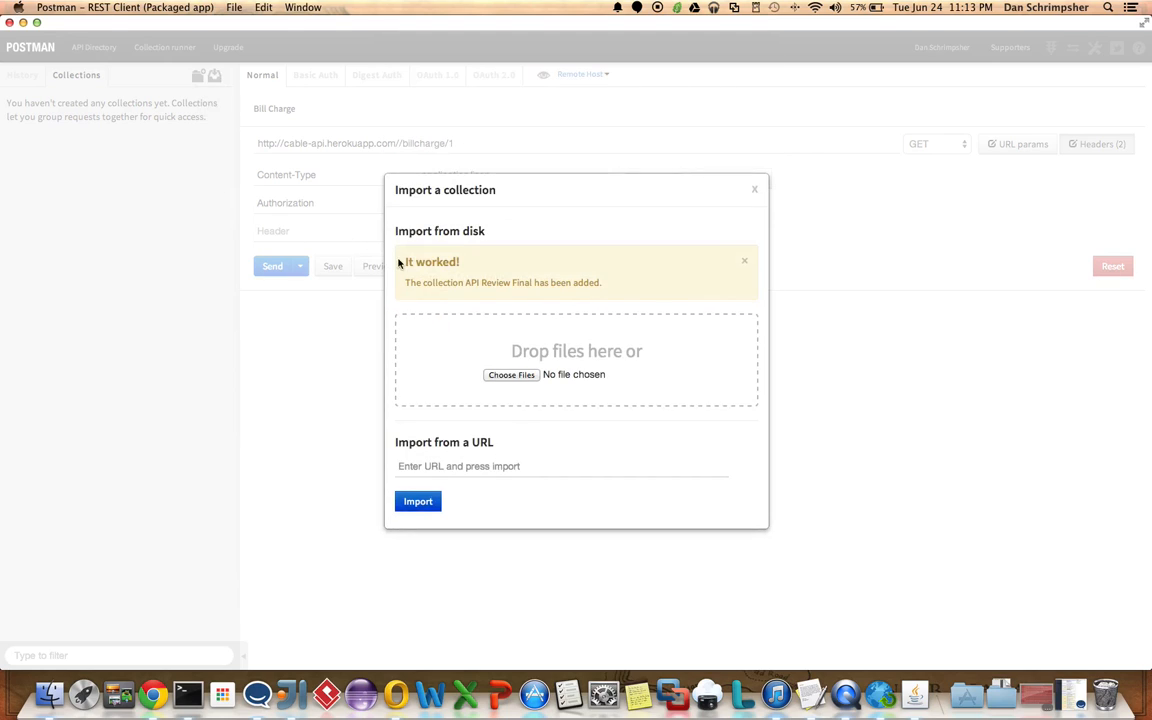
click(512, 374)
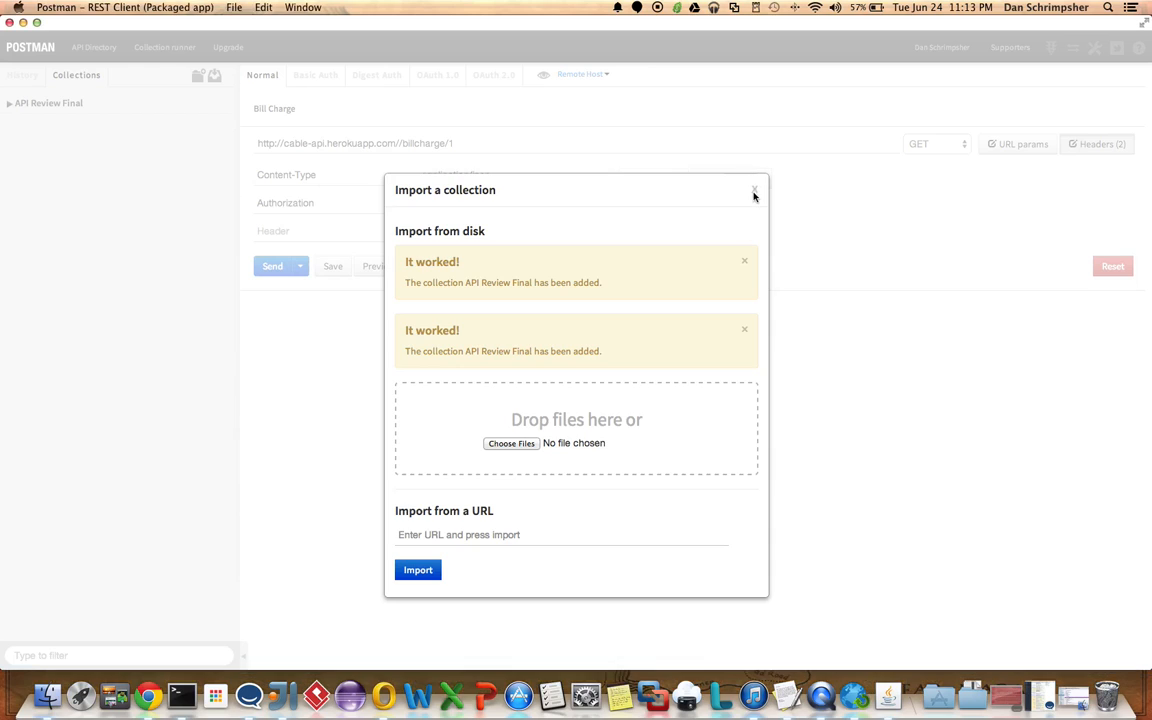
click(754, 192)
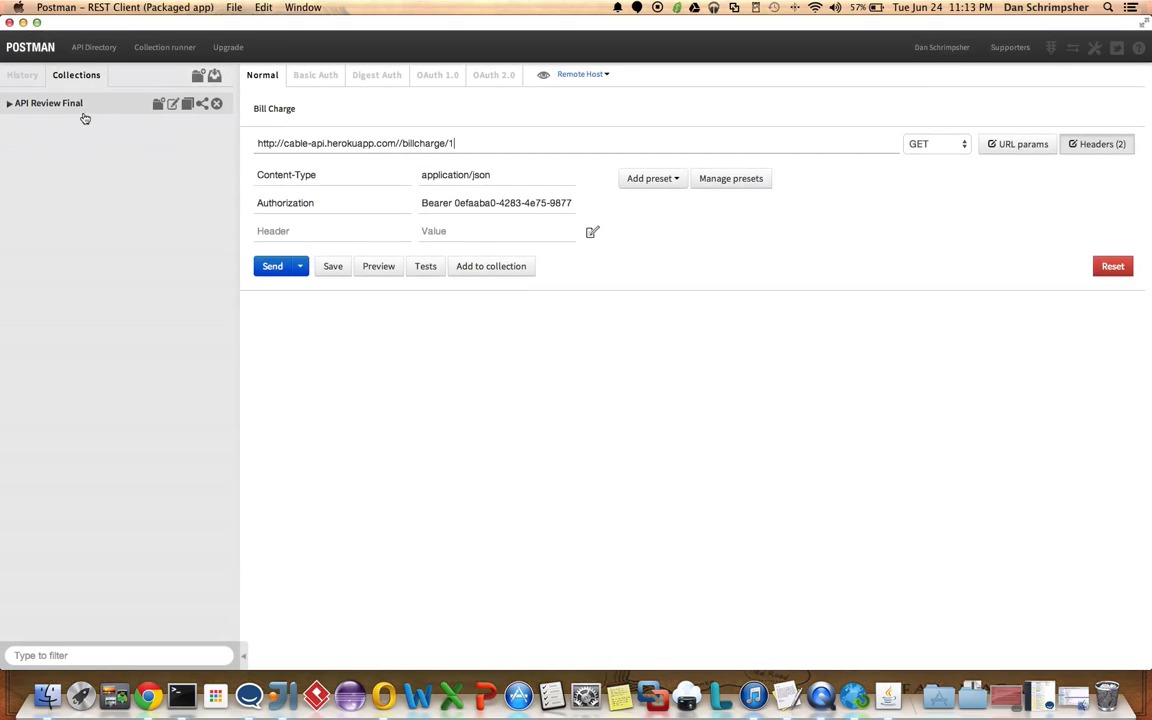
- Expand API Review Final and send CustomerFacingService against the Remote Host
click(48, 104)
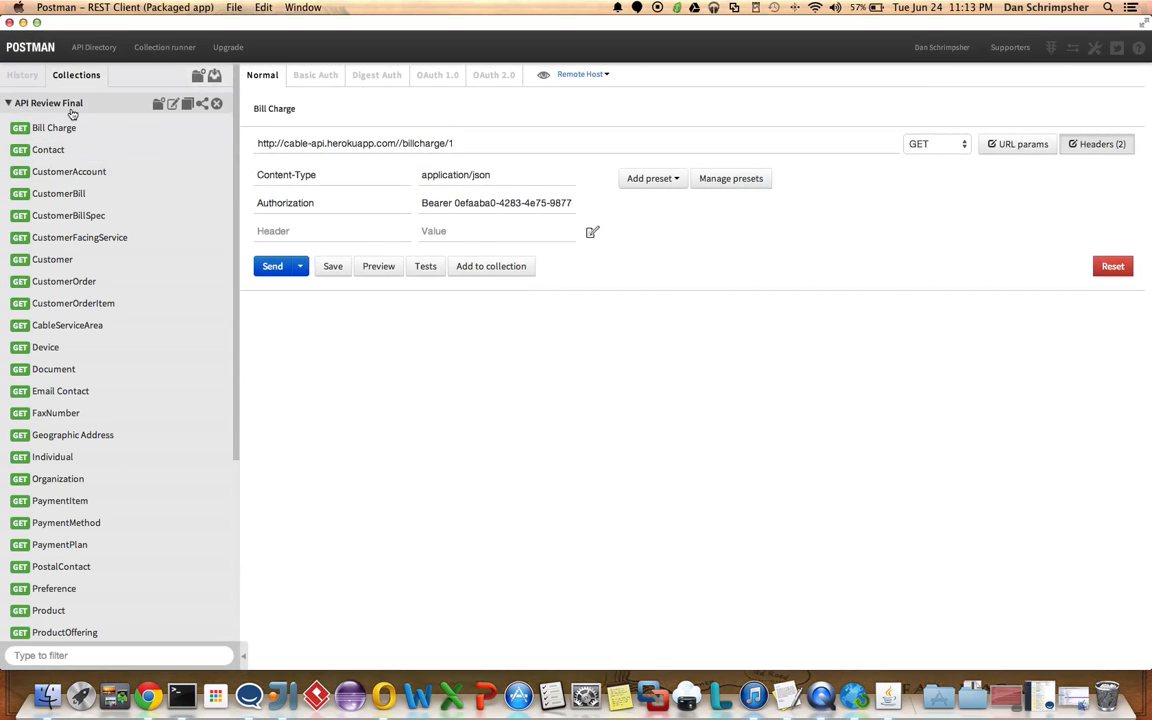
click(68, 172)
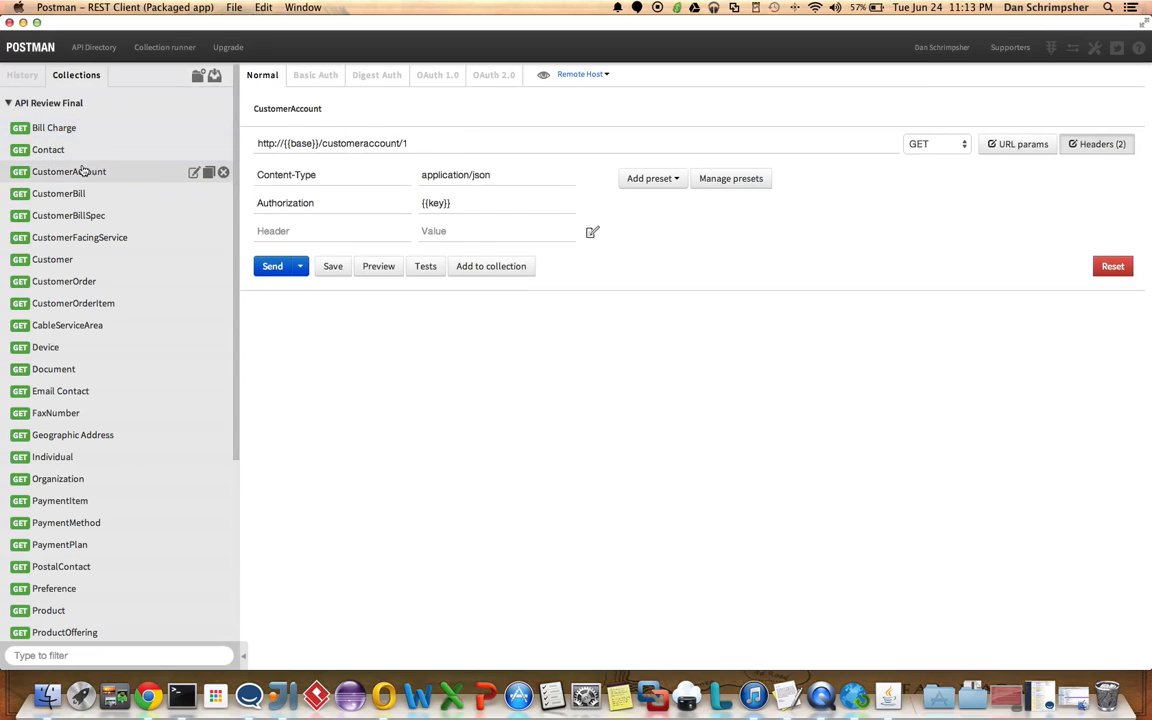
click(80, 236)
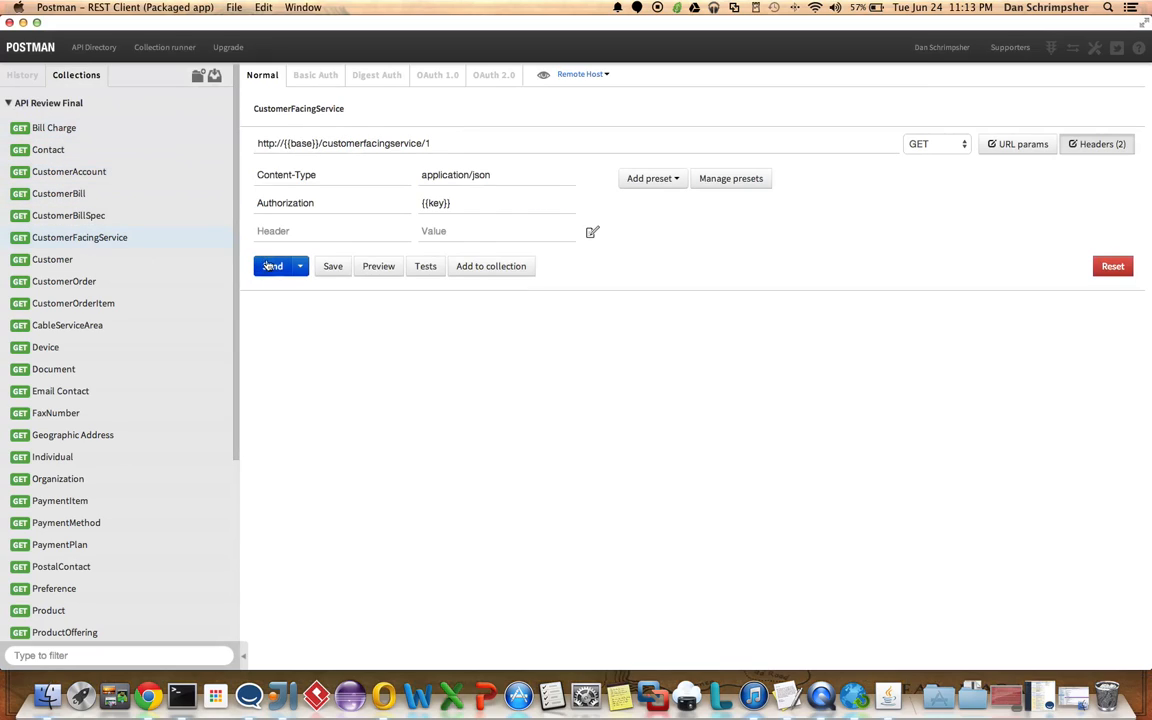
click(272, 266)
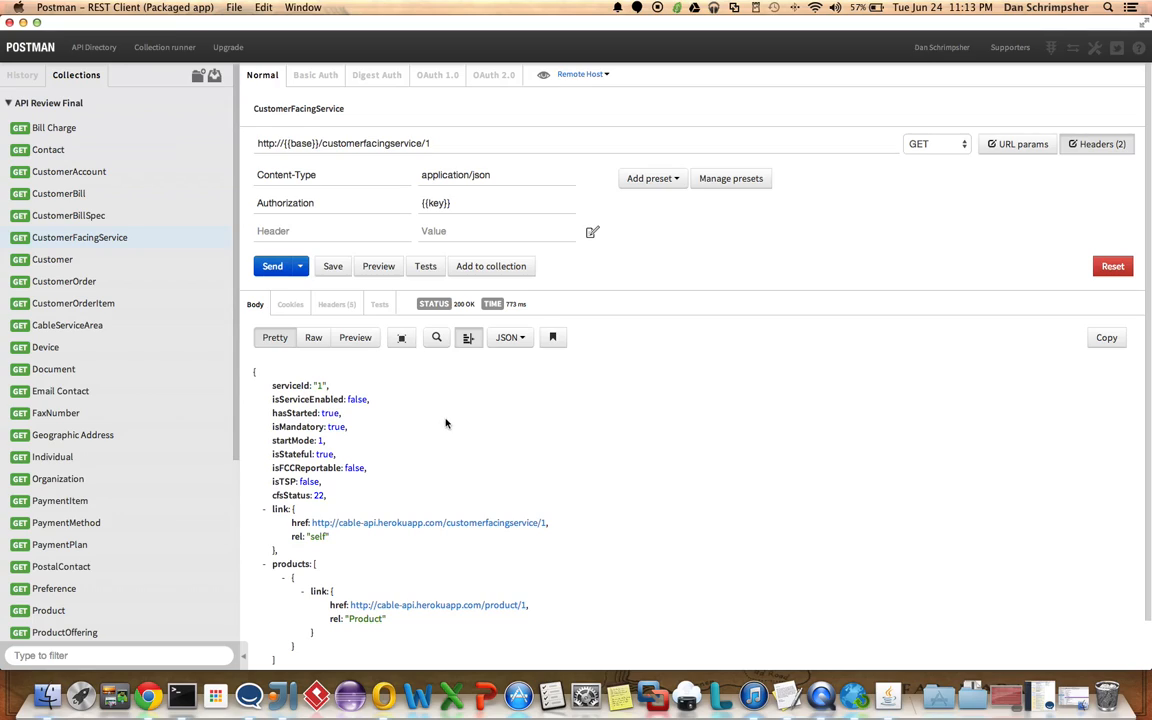
- Switch the environment to Local Host and send again for localhost links
click(582, 72)
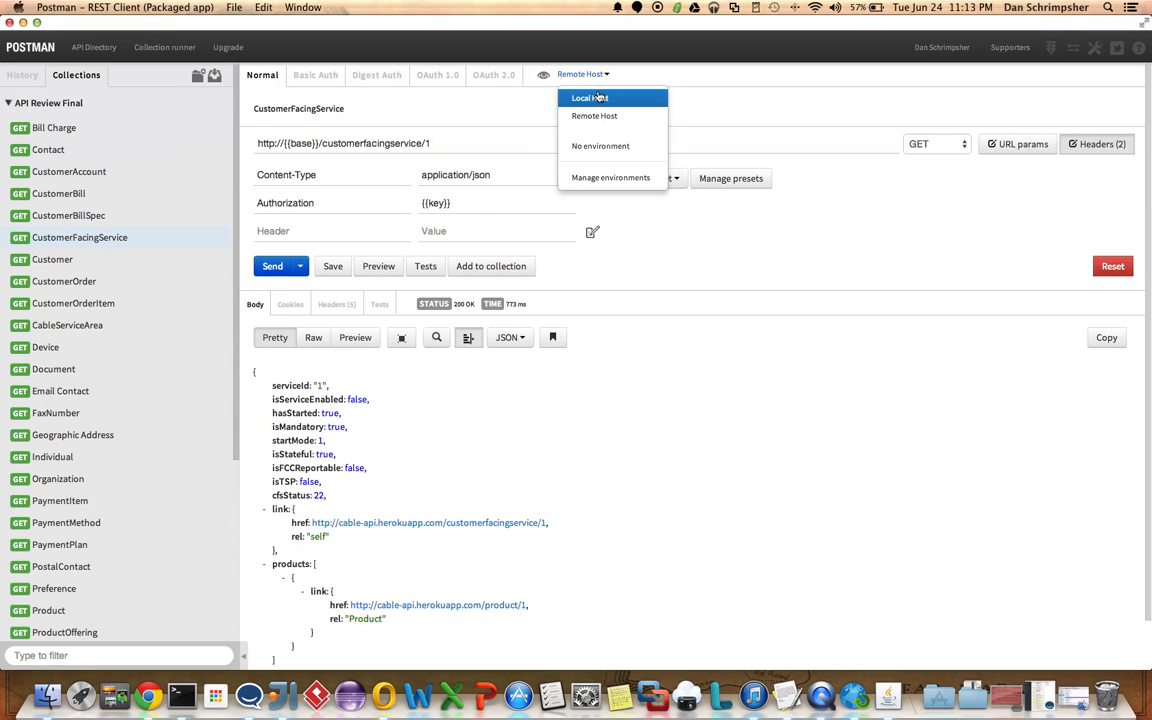
click(588, 96)
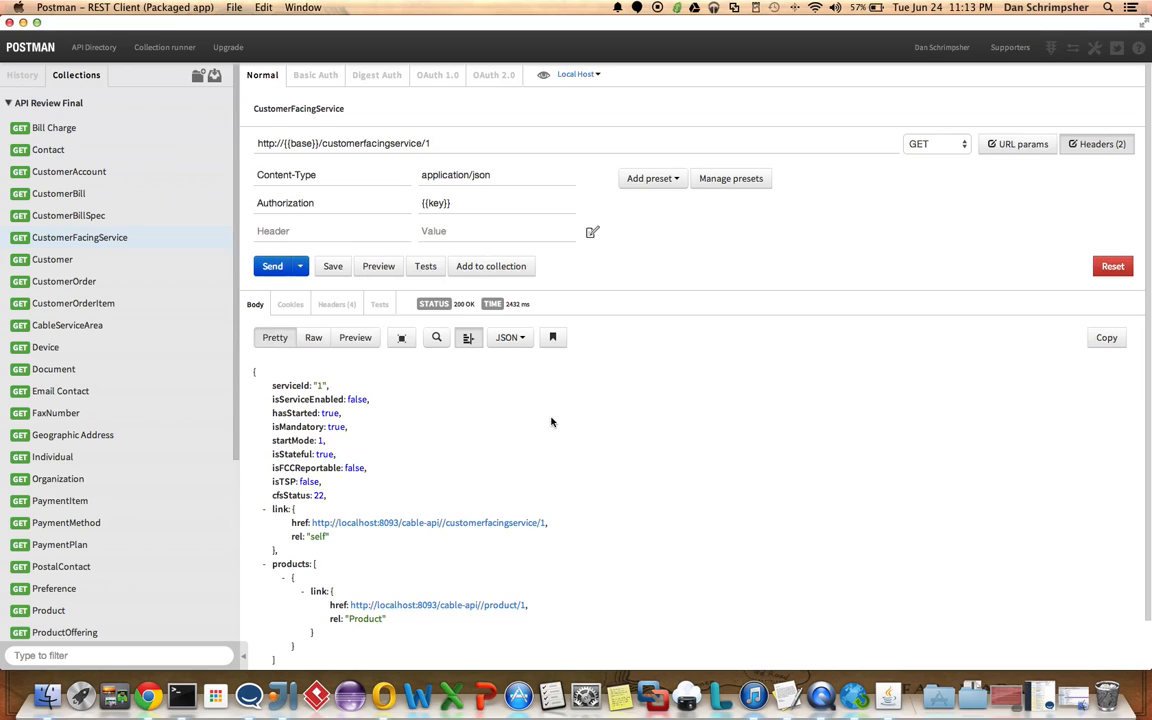
mouse_move(528, 442)
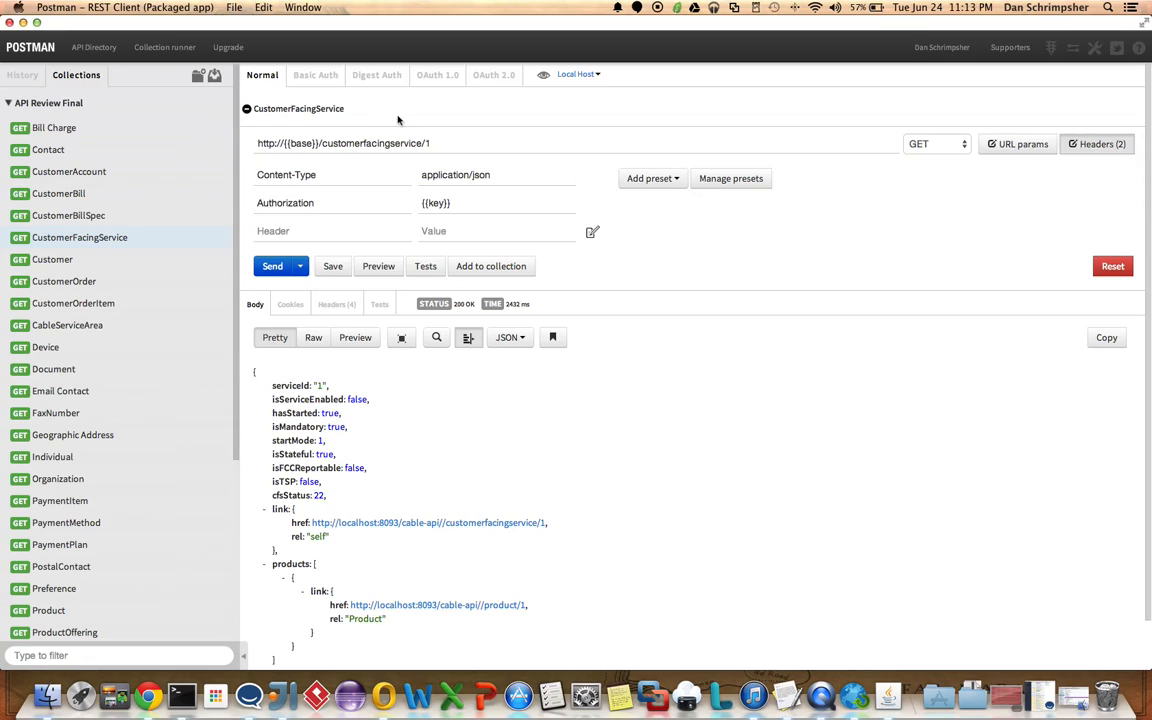
mouse_move(730, 178)
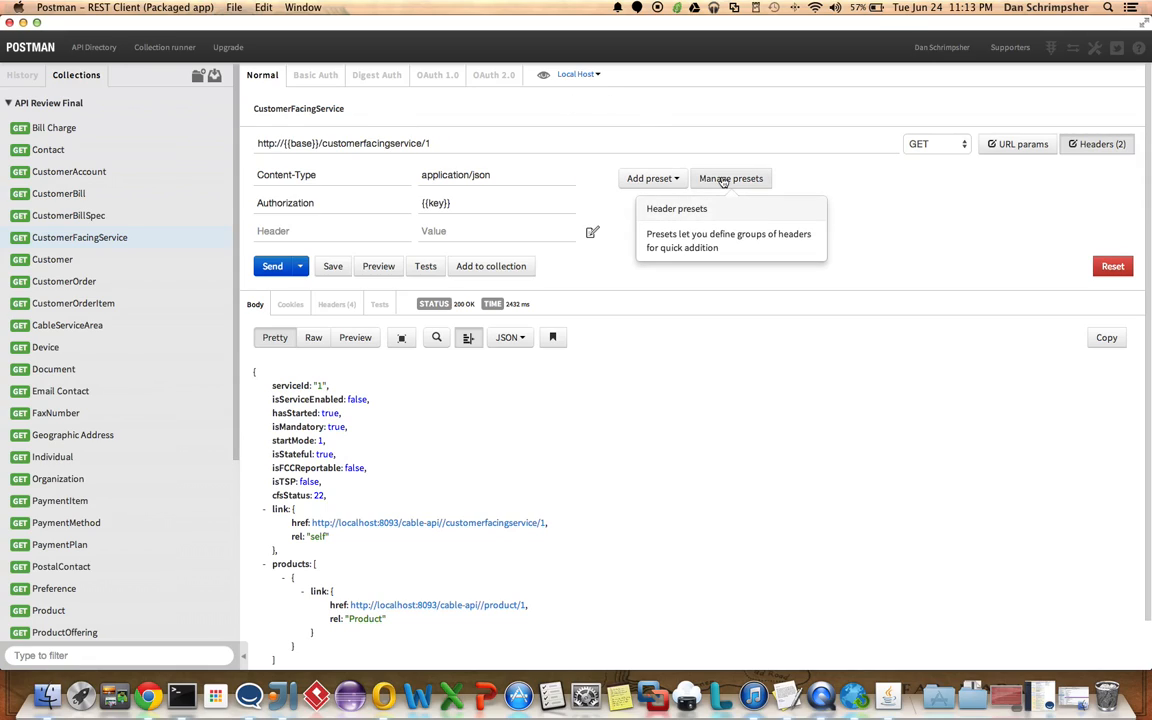
click(730, 178)
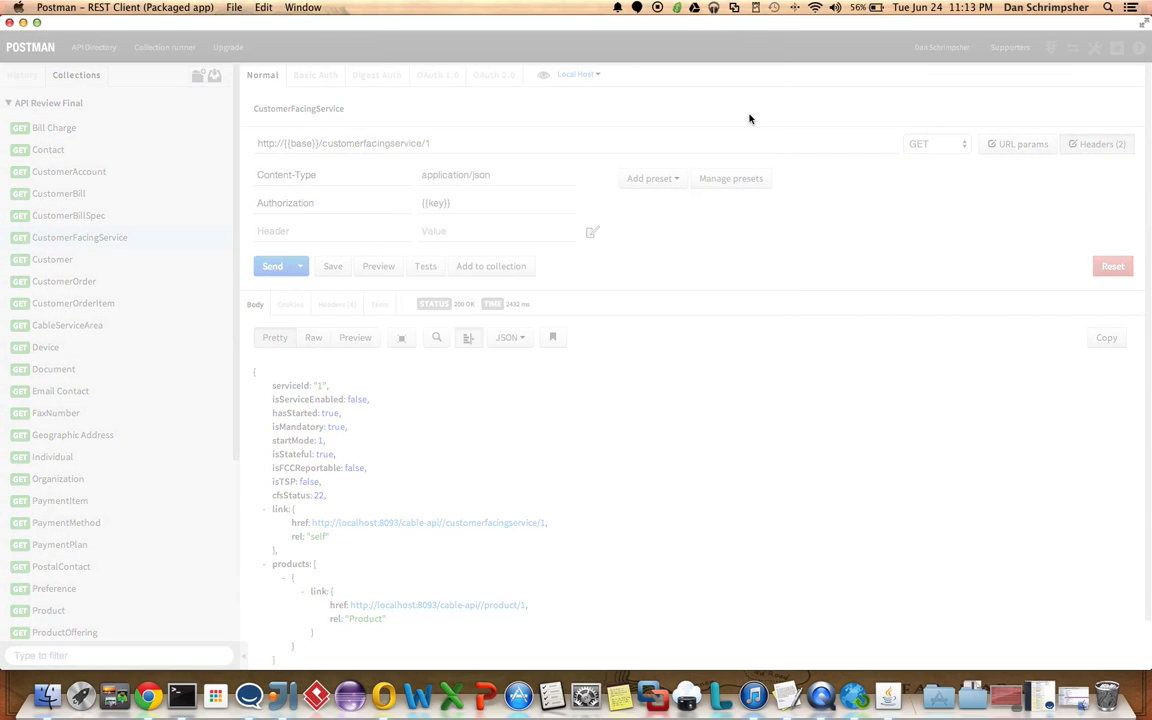
click(578, 74)
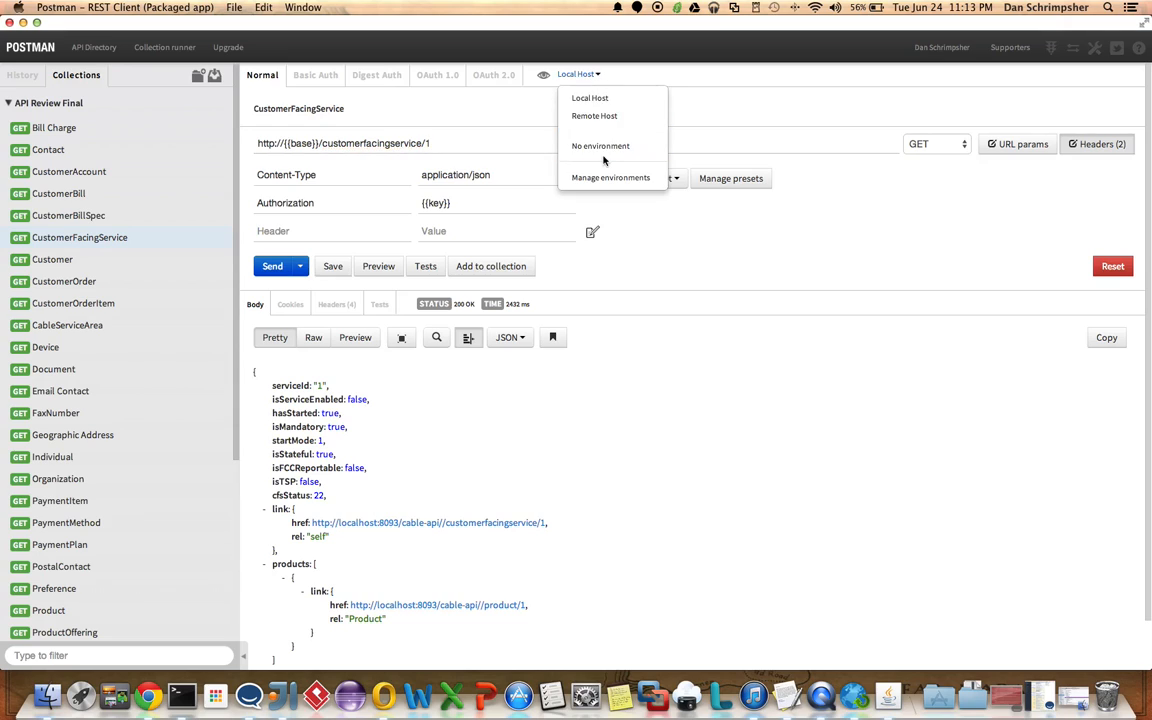
click(610, 178)
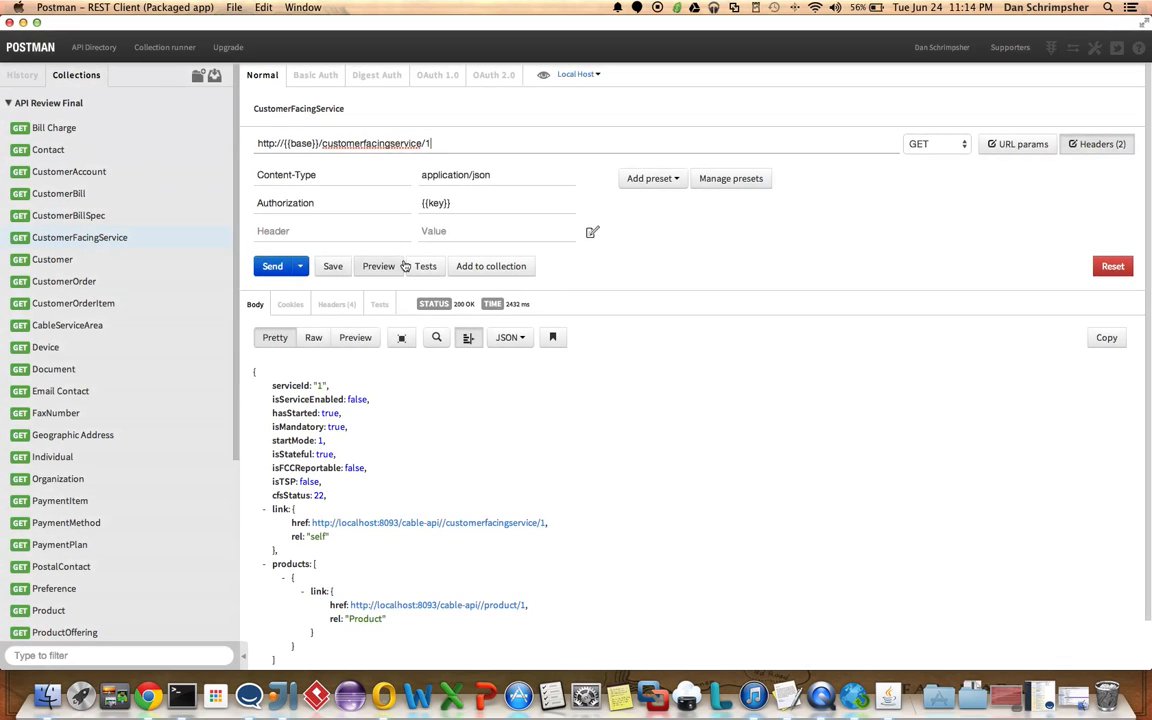
mouse_move(670, 264)
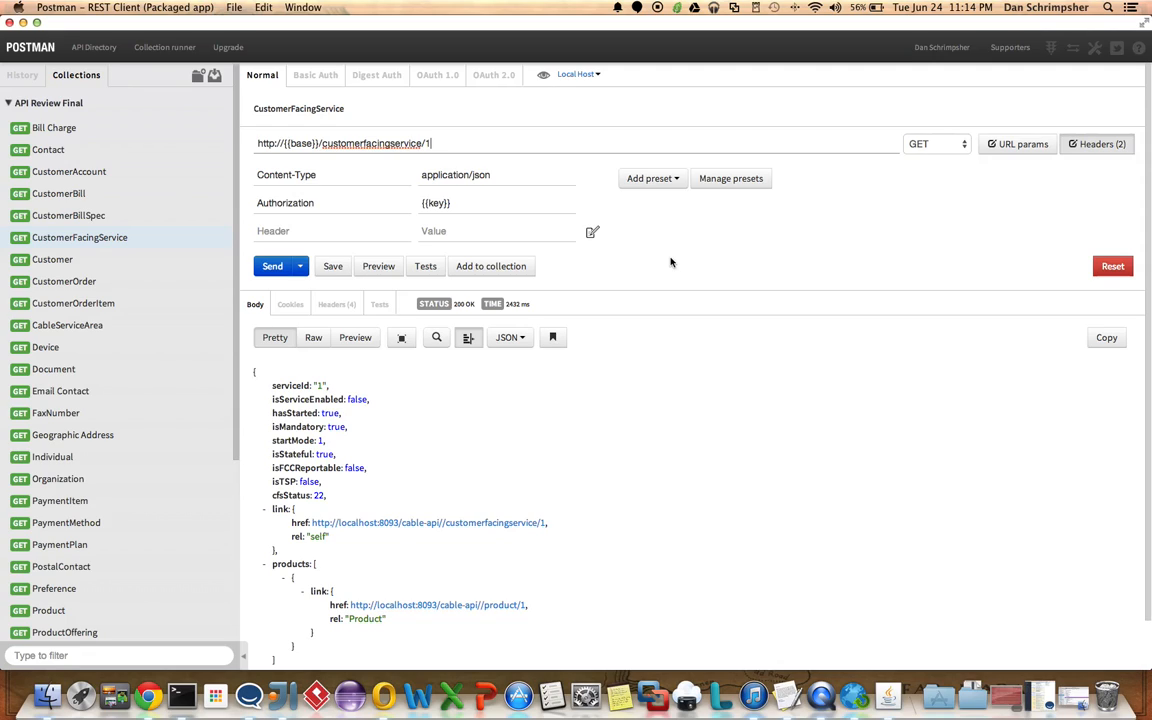
mouse_move(652, 178)
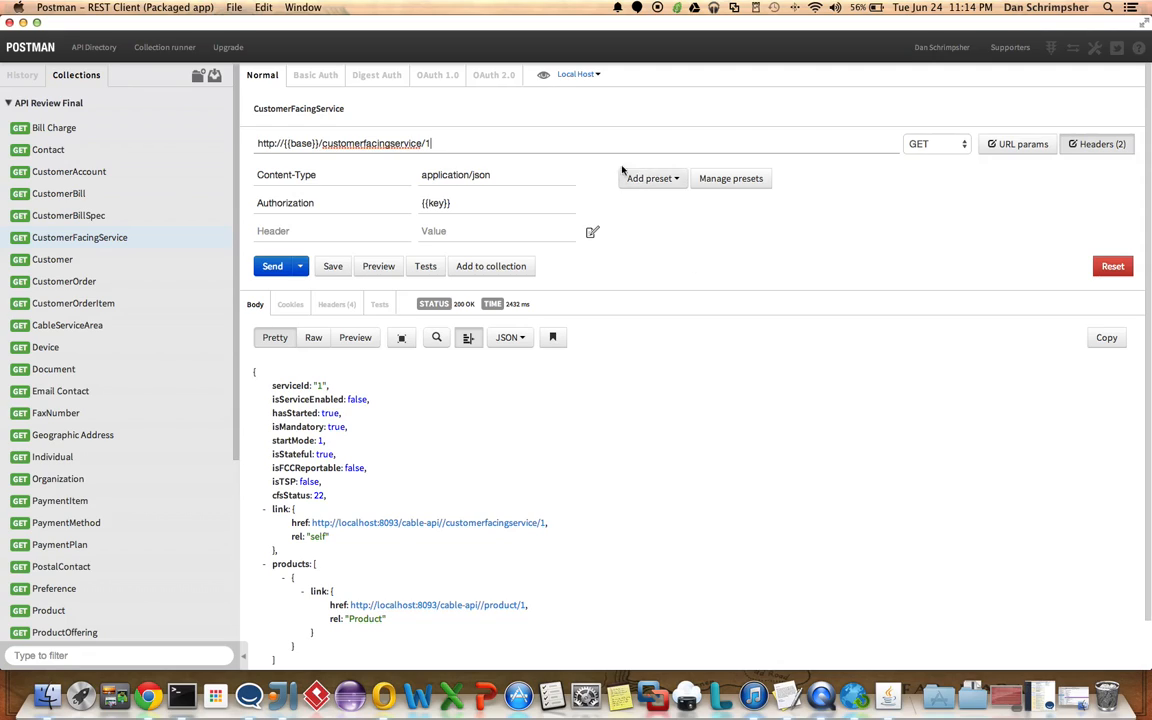